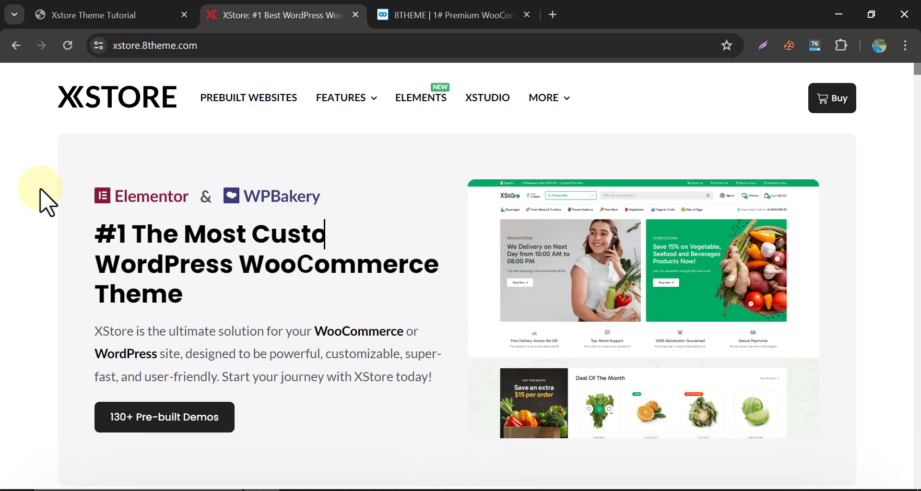
Scroll through the 130+ Prebuilt Websites gallery and its builder and category filters.
scroll("down", 3)
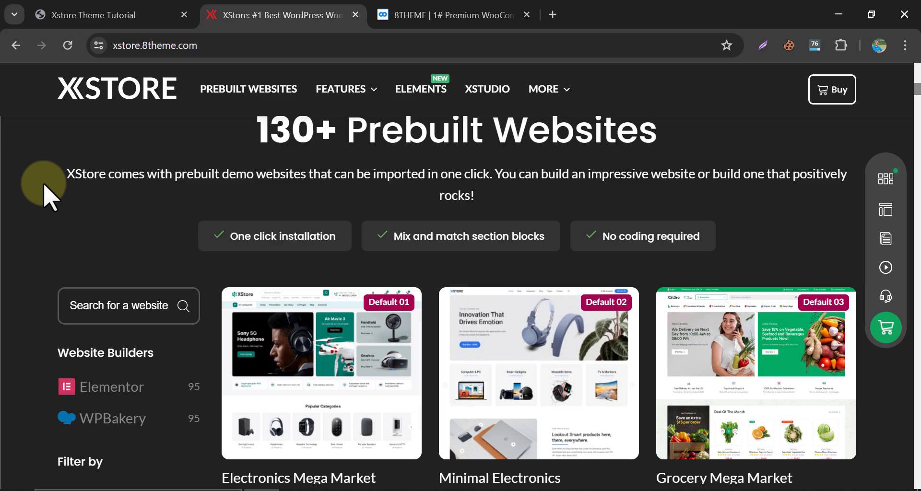
mouse_move(48, 203)
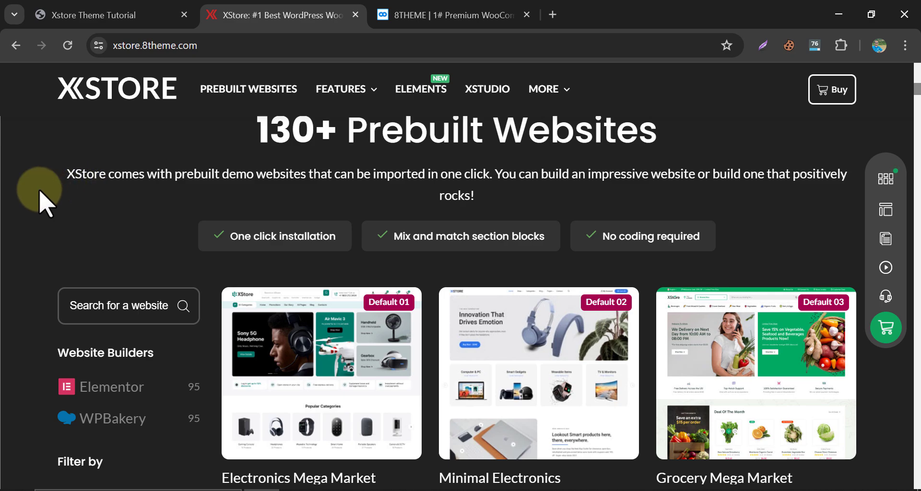
mouse_move(169, 152)
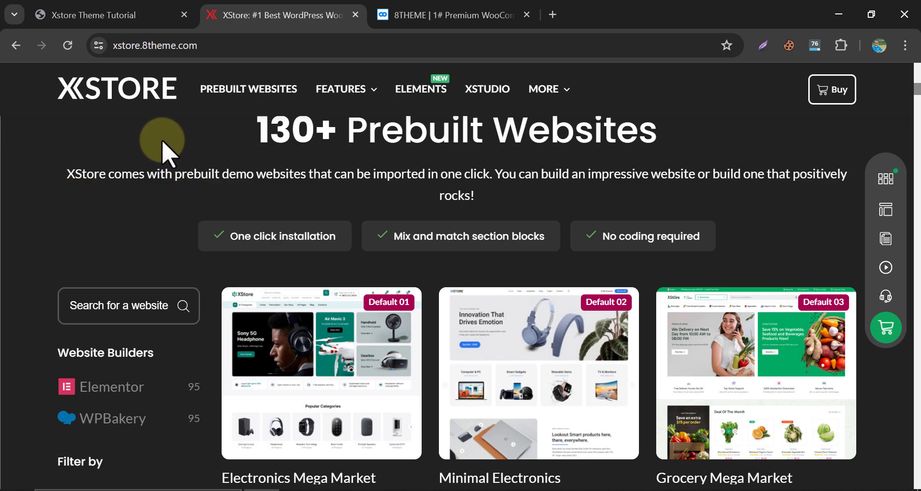
scroll("down", 3)
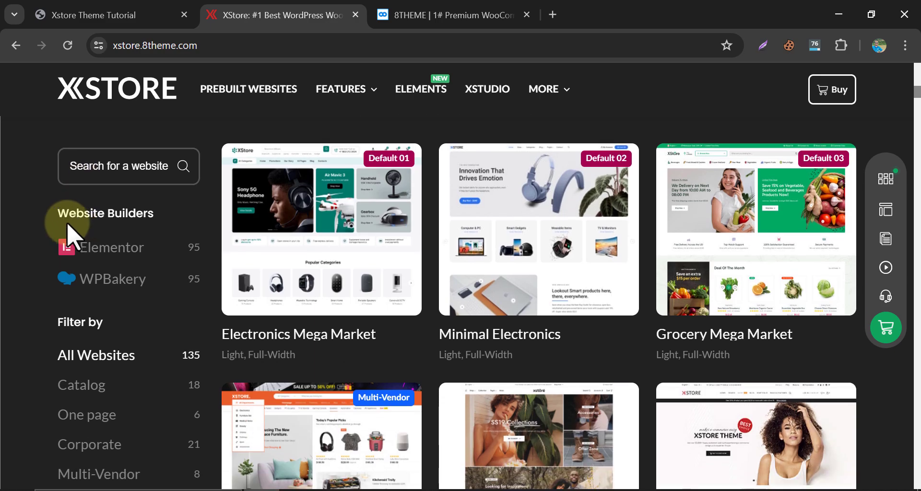
scroll("down", 3)
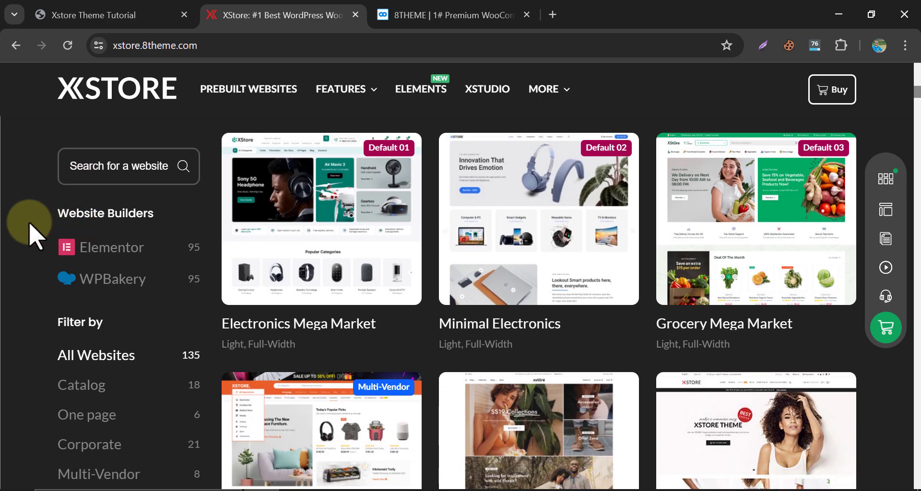
scroll("down", 3)
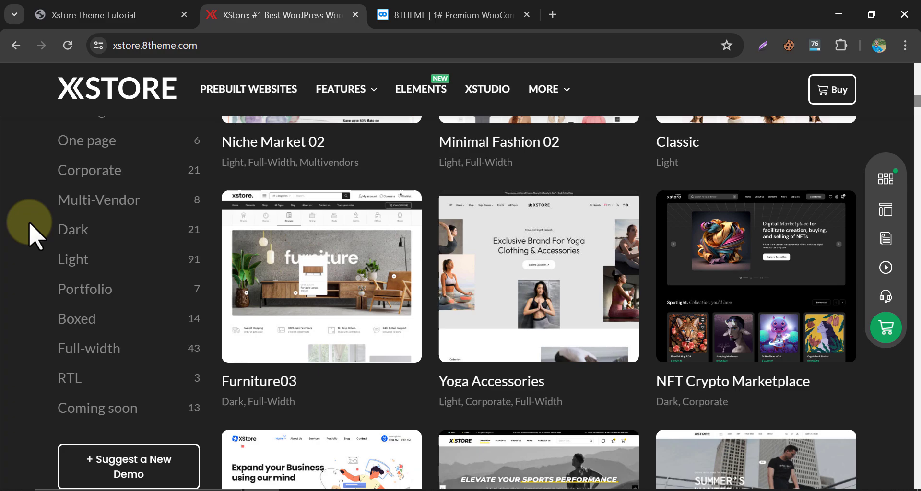
scroll("down", 3)
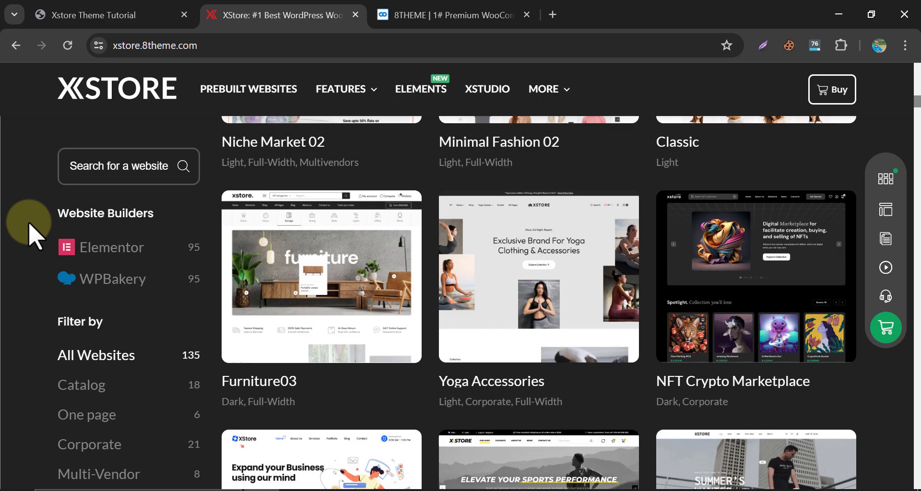
scroll("up", 3)
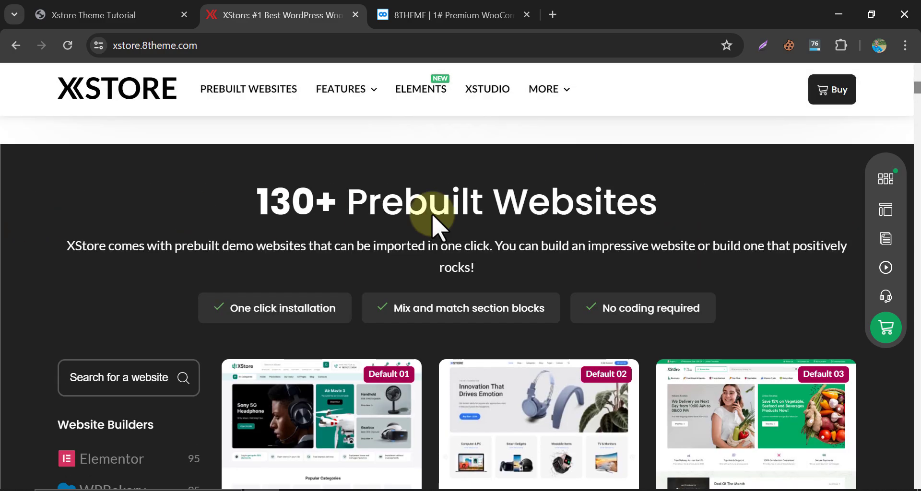
Open the XStore Multipurpose WooCommerce Theme item page on ThemeForest and begin reading it.
left_click(832, 90)
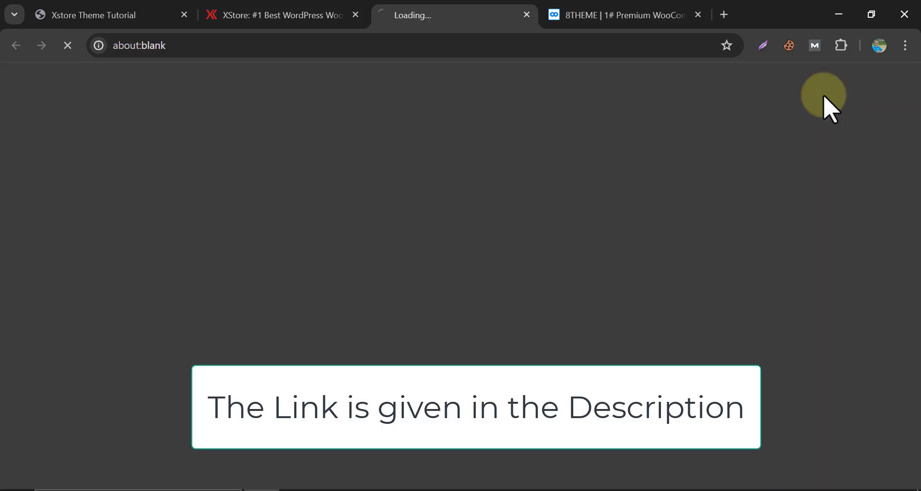
mouse_move(723, 158)
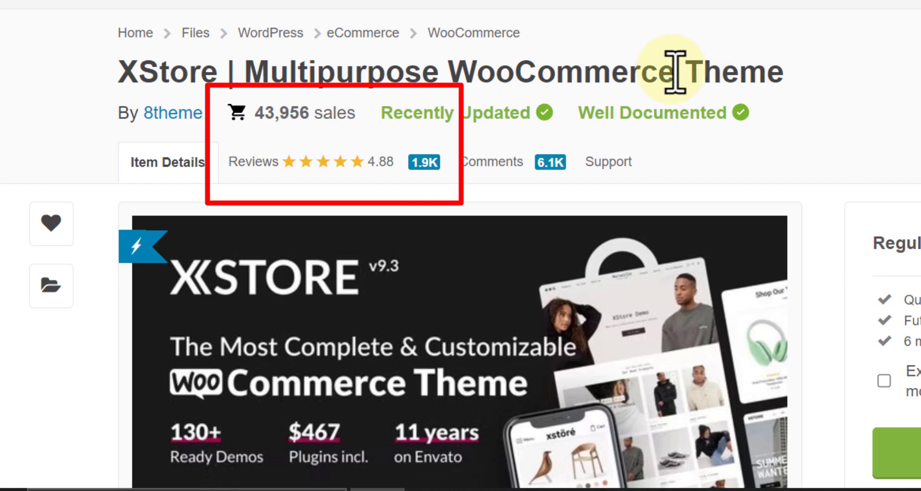
double_click(281, 113)
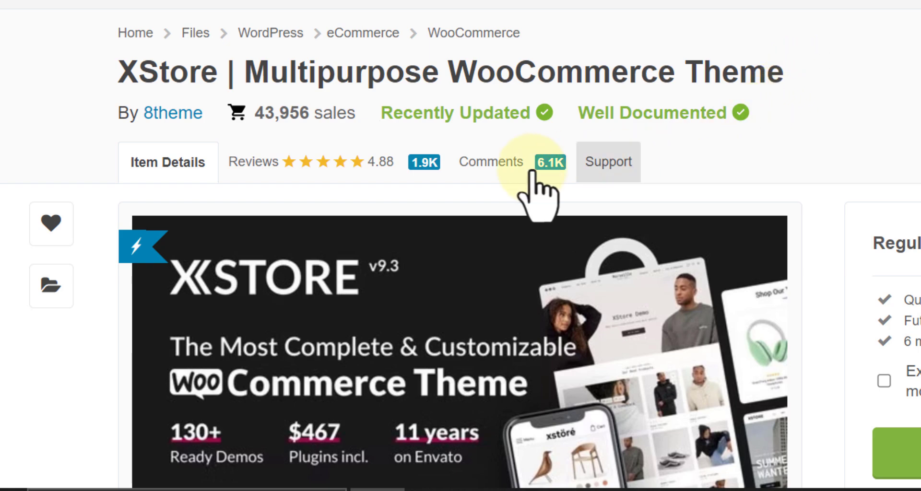
scroll("down", 3)
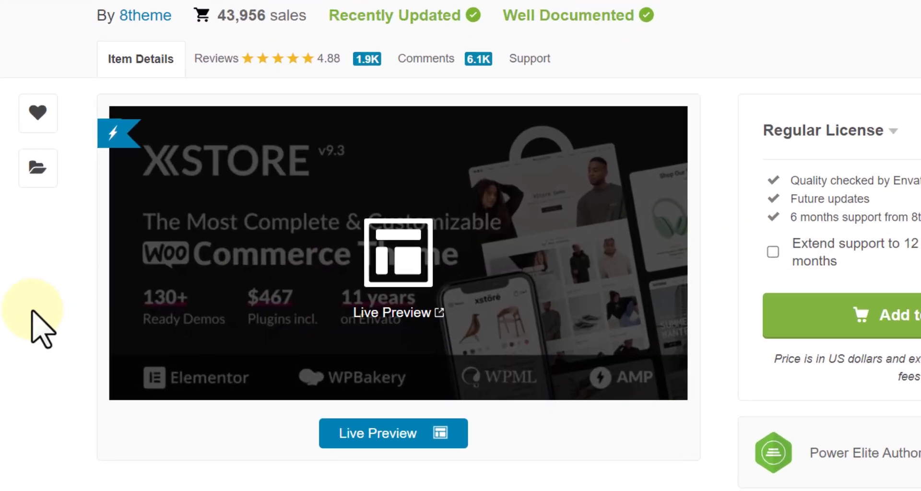
scroll("down", 3)
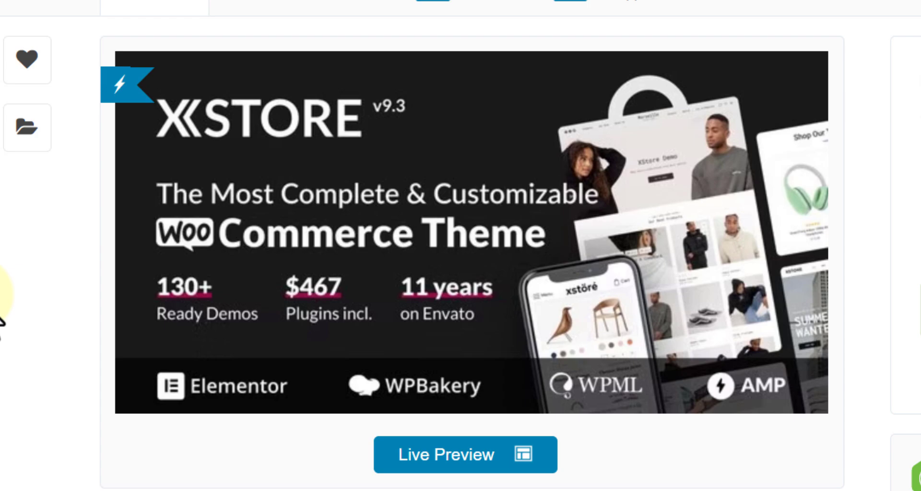
scroll("down", 3)
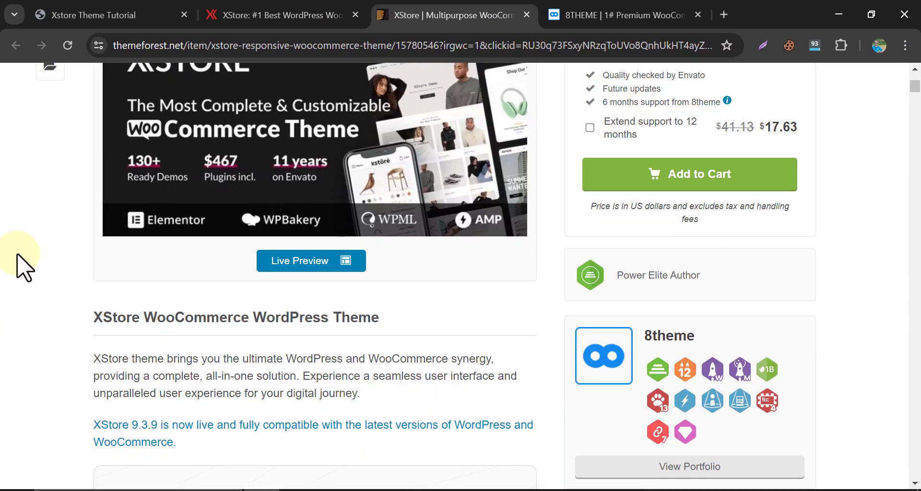
scroll("down", 3)
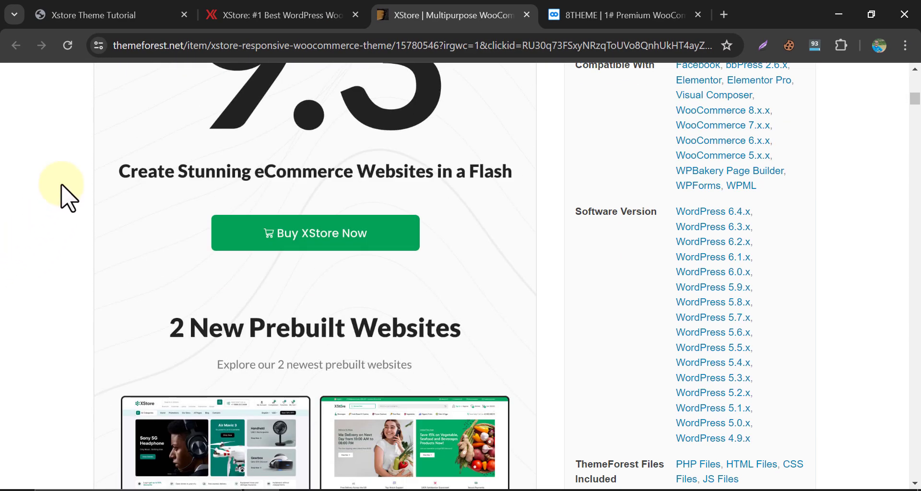
Read down the feature description sections to the XStore Sales Booster tools.
scroll("down", 3)
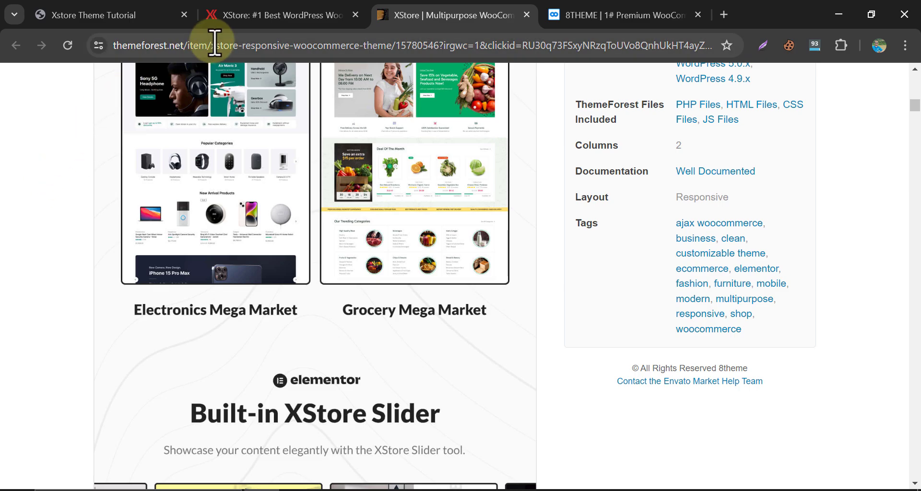
scroll("down", 3)
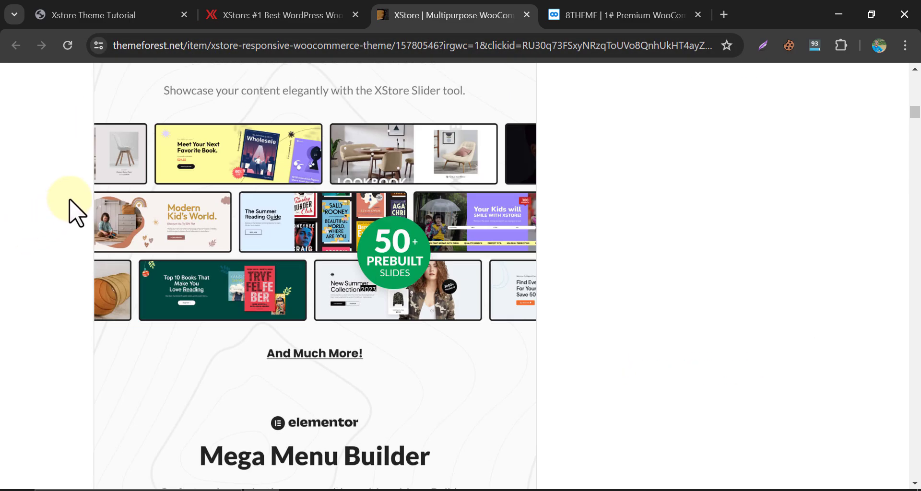
scroll("down", 3)
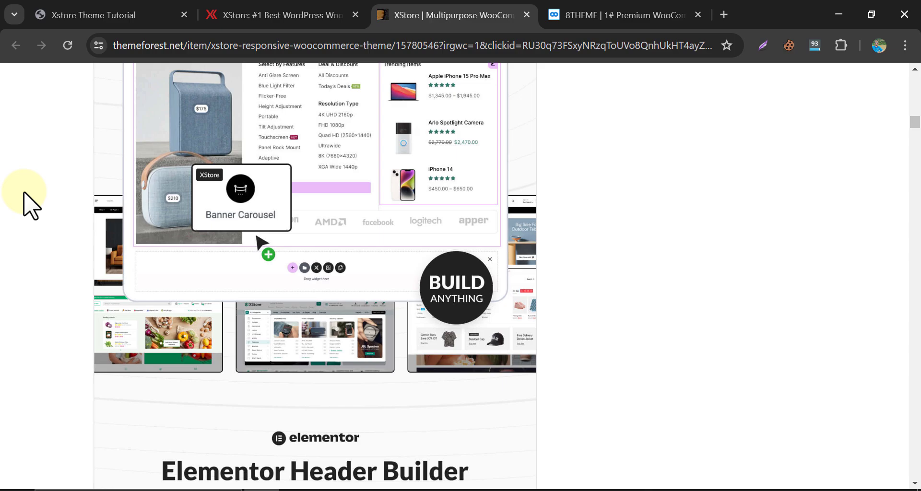
scroll("down", 3)
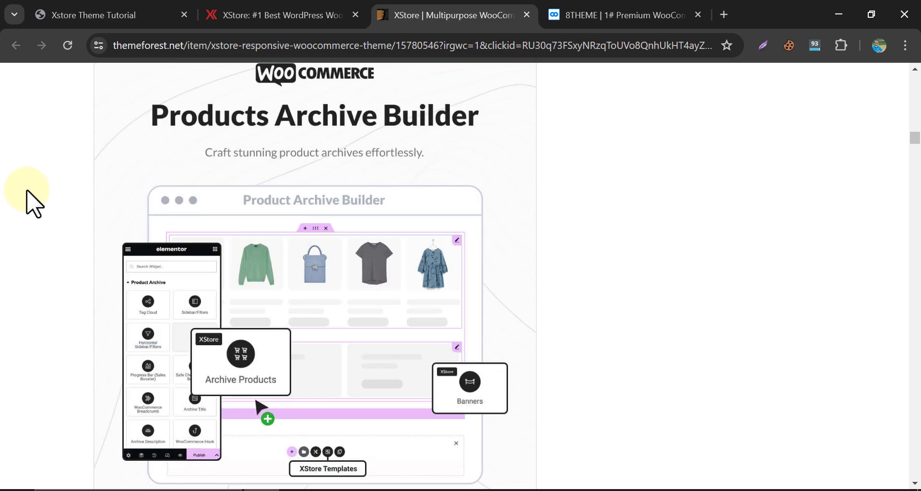
scroll("down", 3)
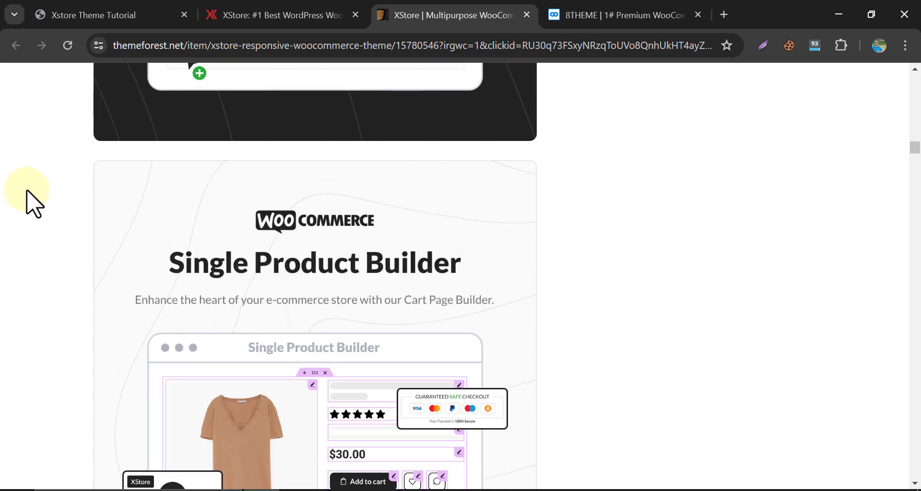
scroll("down", 3)
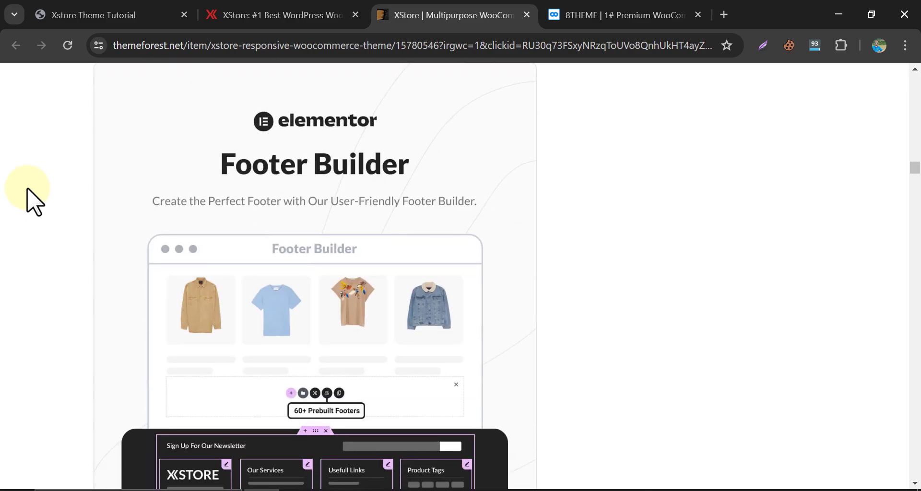
scroll("down", 3)
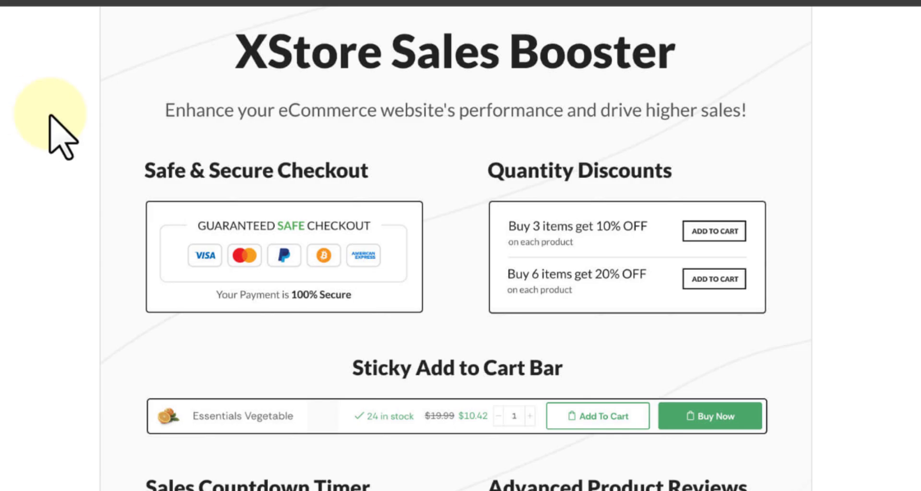
scroll("down", 3)
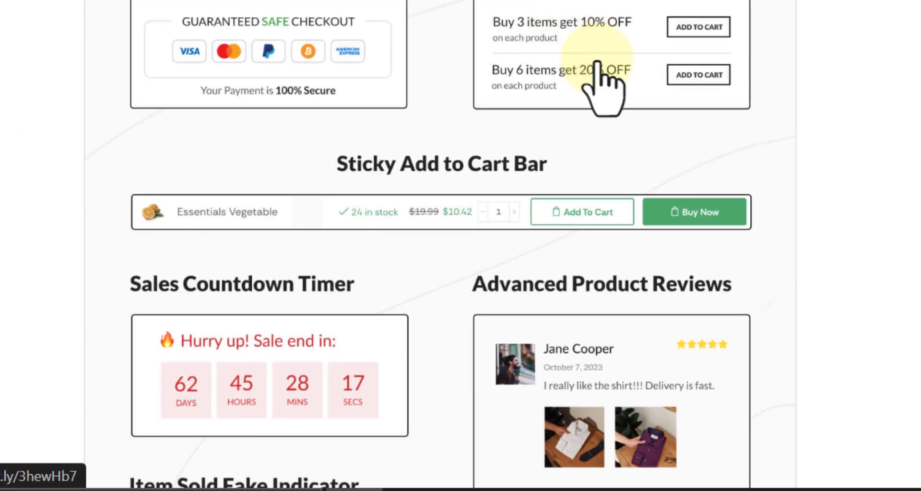
mouse_move(793, 71)
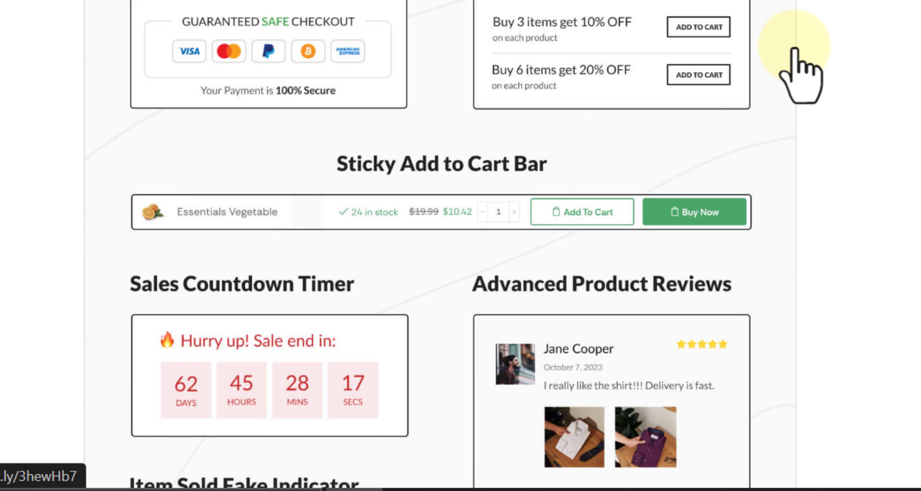
scroll("down", 3)
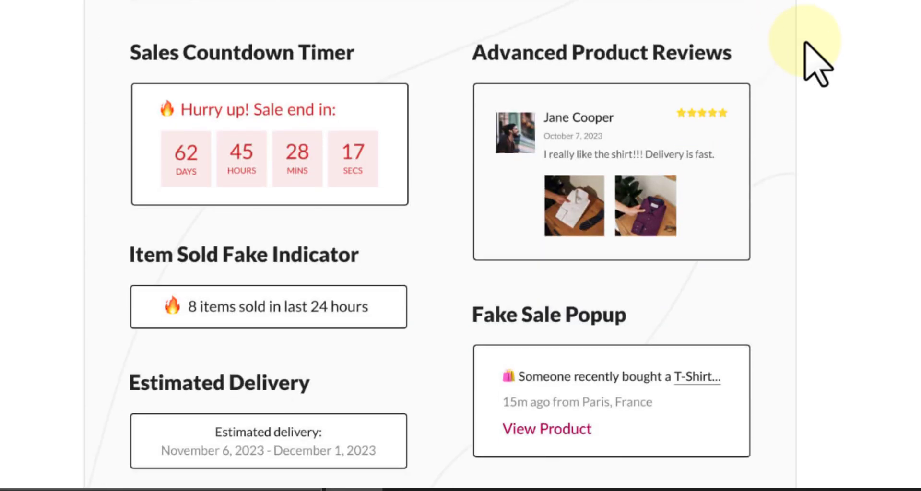
scroll("down", 3)
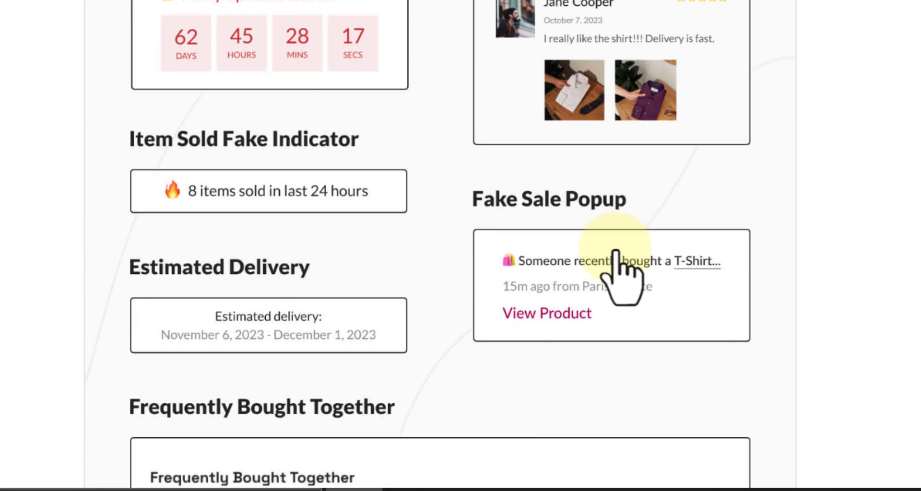
scroll("down", 3)
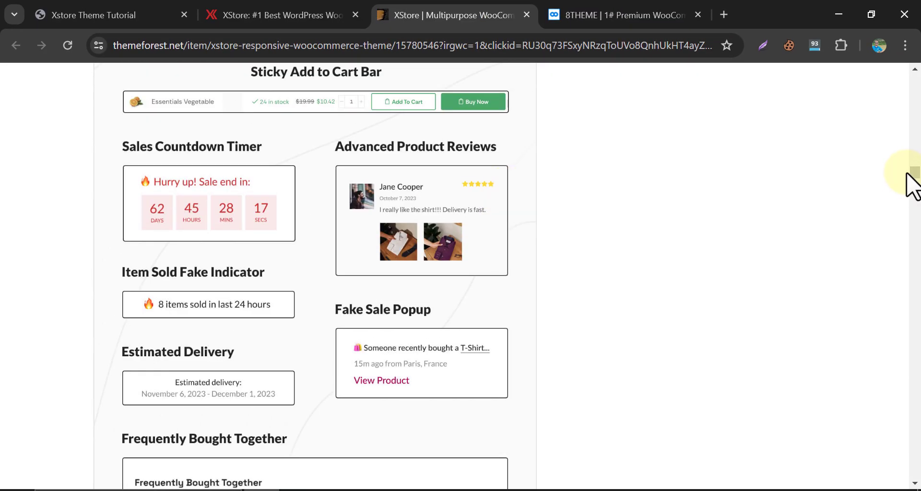
Return to the top of the XStore item page with the $59 Regular License pricing.
scroll("up", 3)
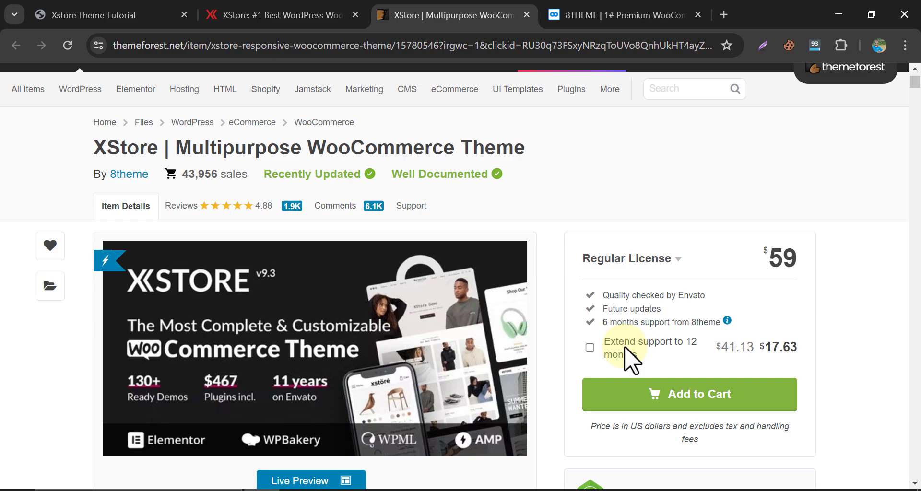
mouse_move(647, 402)
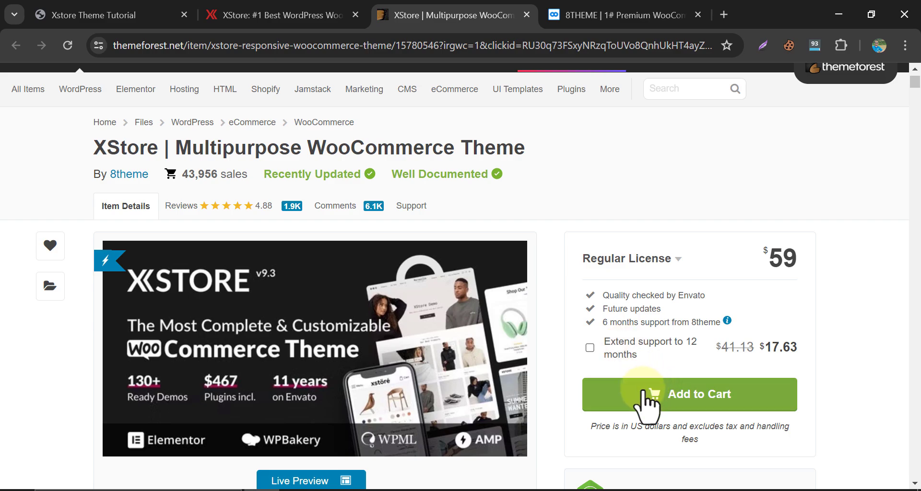
mouse_move(558, 317)
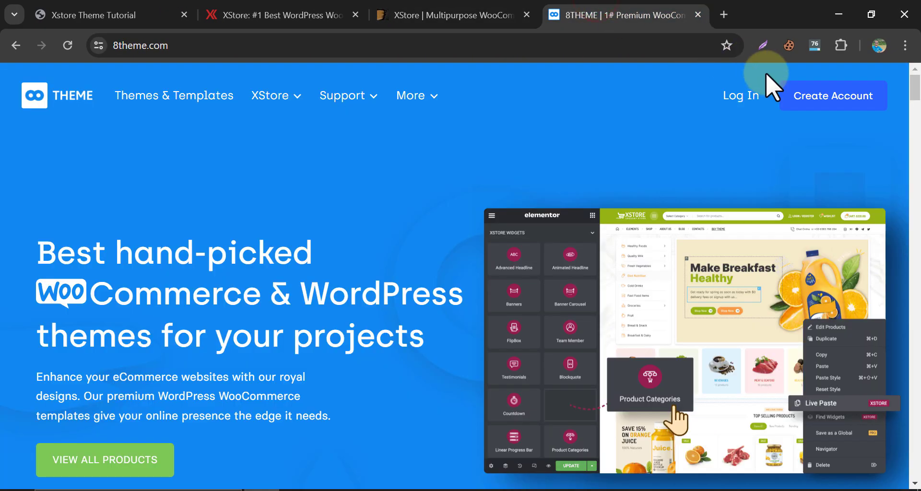
Log in to the 8theme.com account from the Log In page.
left_click(741, 96)
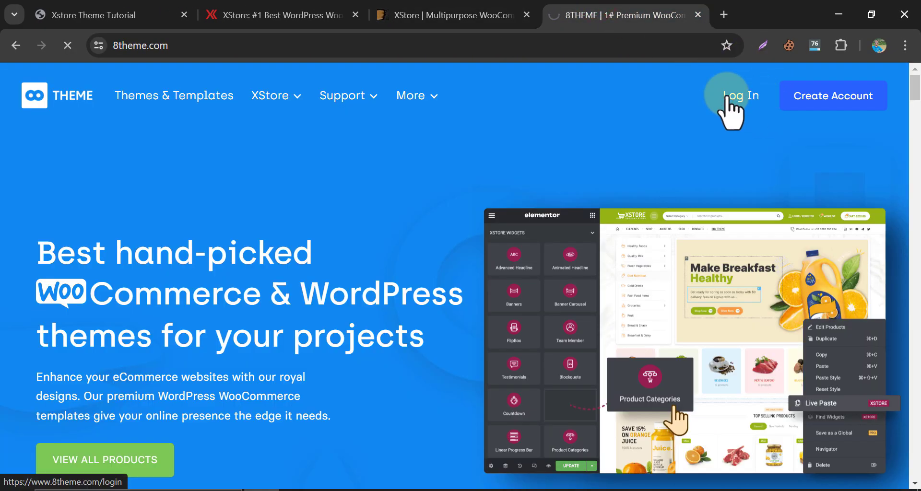
left_click(739, 95)
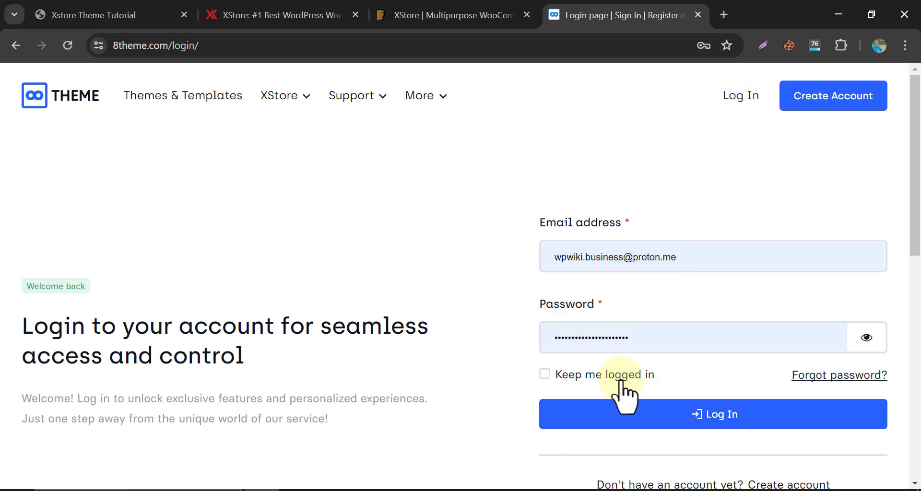
left_click(713, 415)
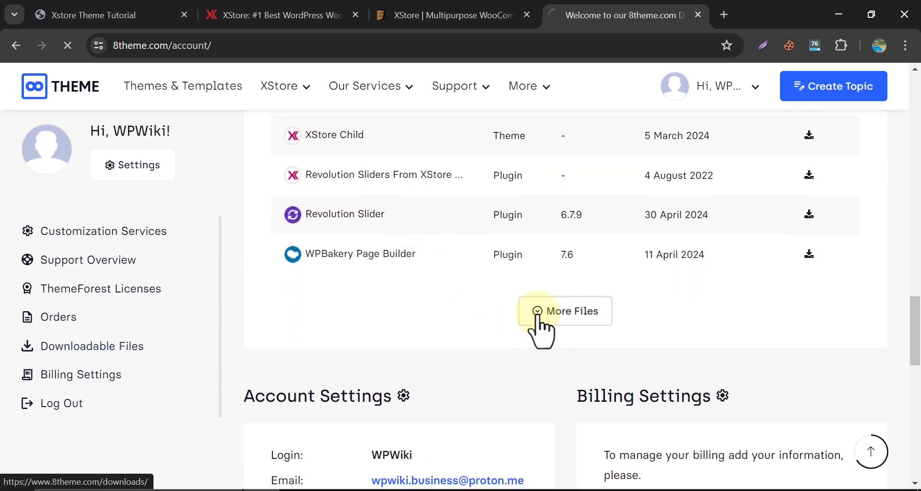
Browse the full Downloadable Files list of XStore archives and plugins, then return to WordPress.
left_click(570, 311)
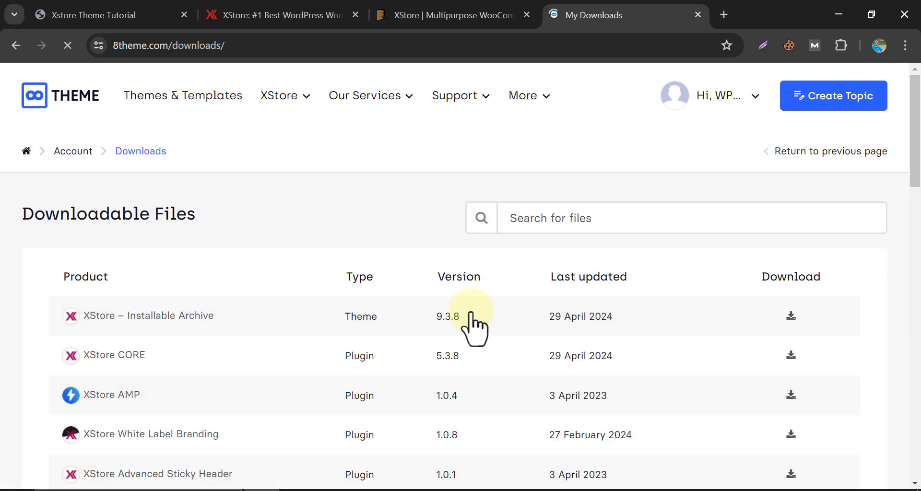
scroll("down", 3)
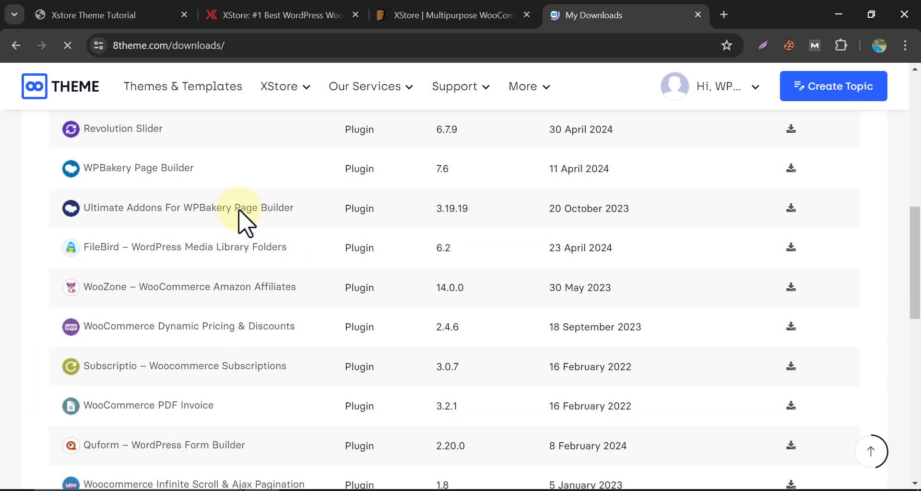
scroll("down", 3)
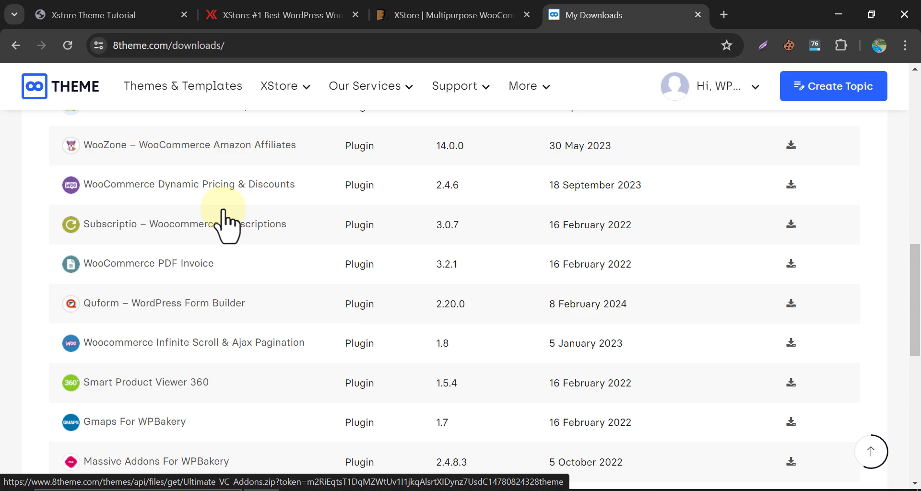
scroll("down", 3)
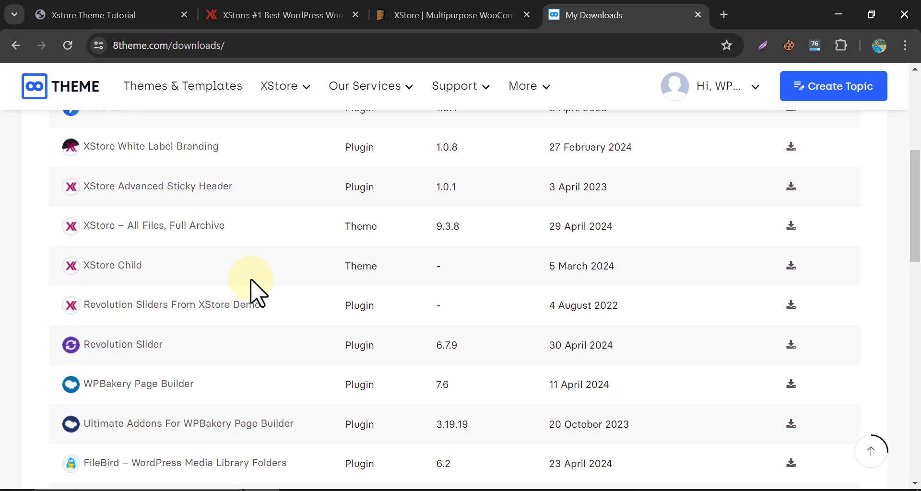
scroll("up", 3)
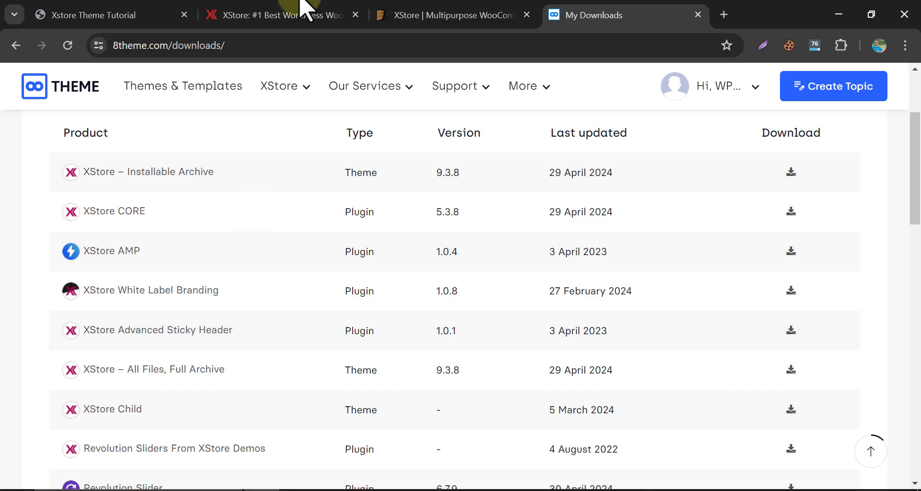
left_click(89, 14)
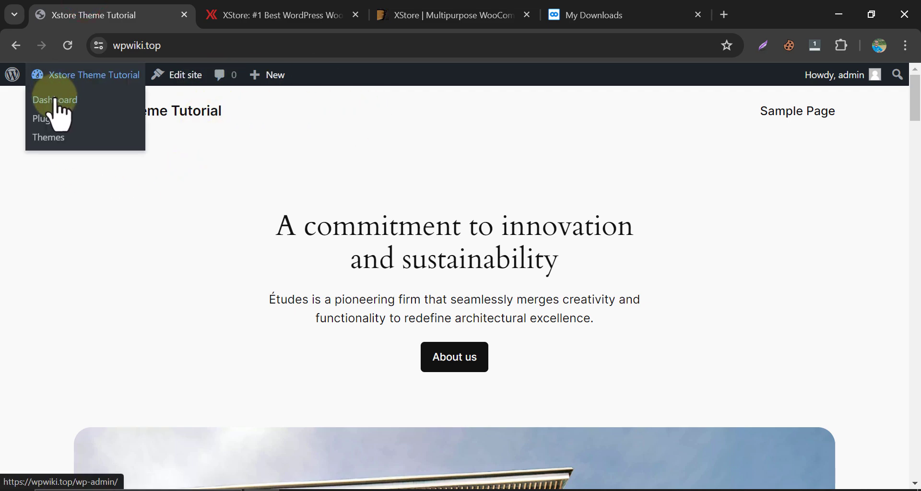
Go to Appearance > Themes > Add New Theme and select xstore.zip for upload.
left_click(54, 100)
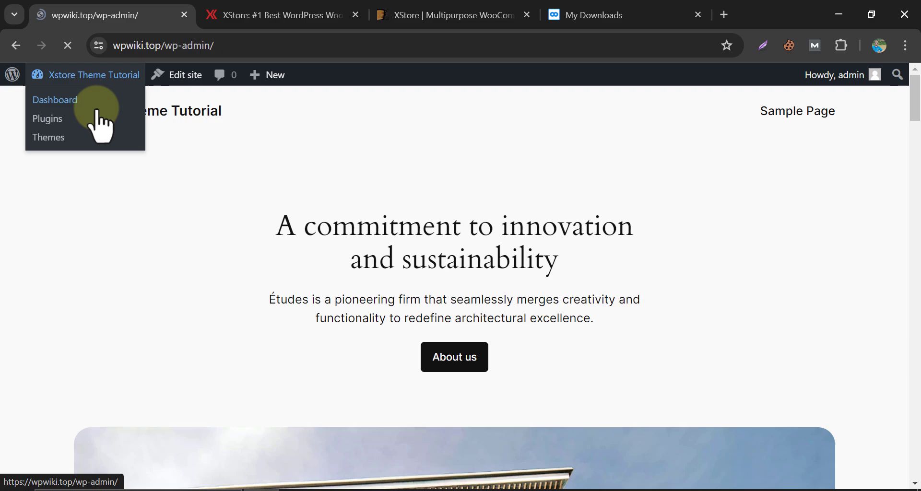
left_click(54, 100)
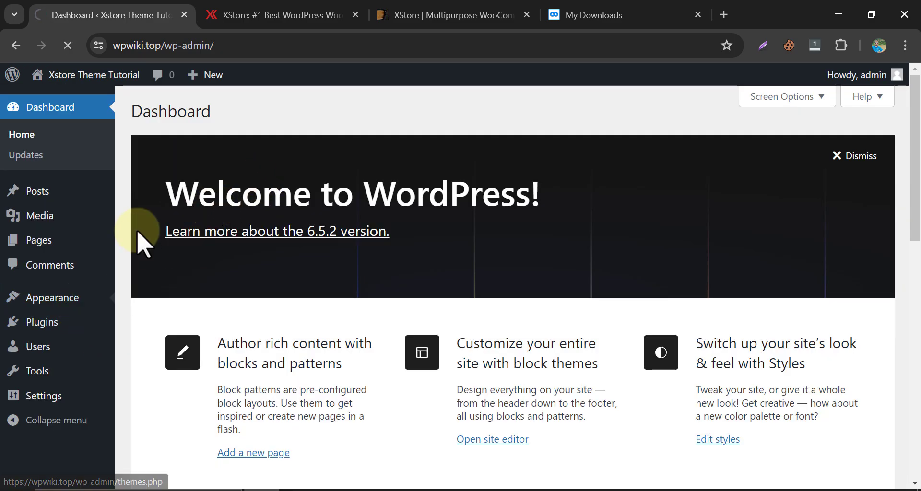
left_click(56, 297)
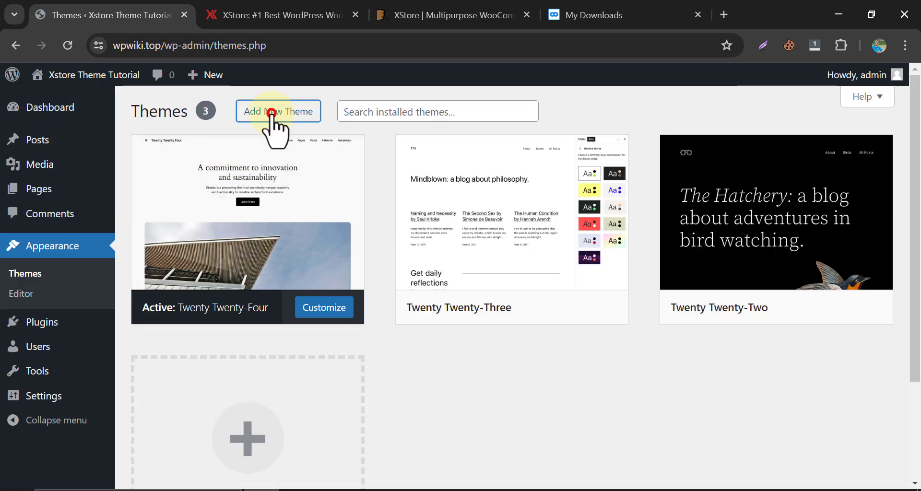
left_click(277, 111)
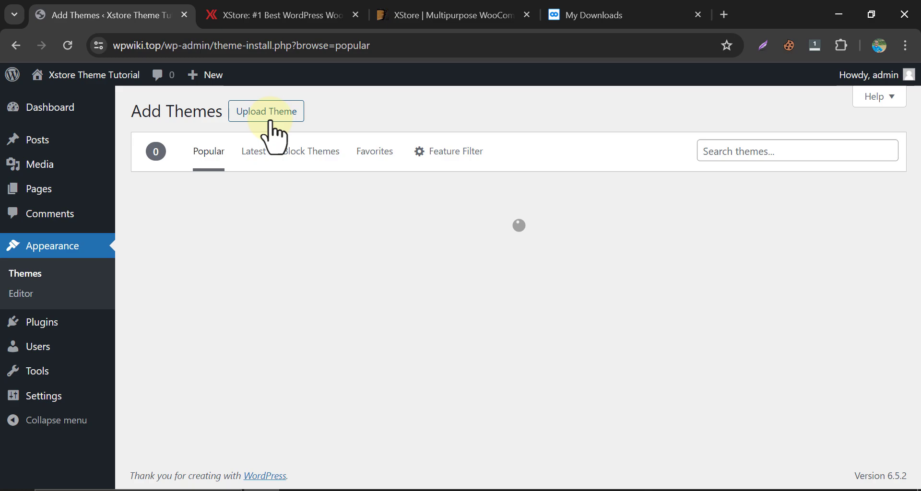
left_click(266, 111)
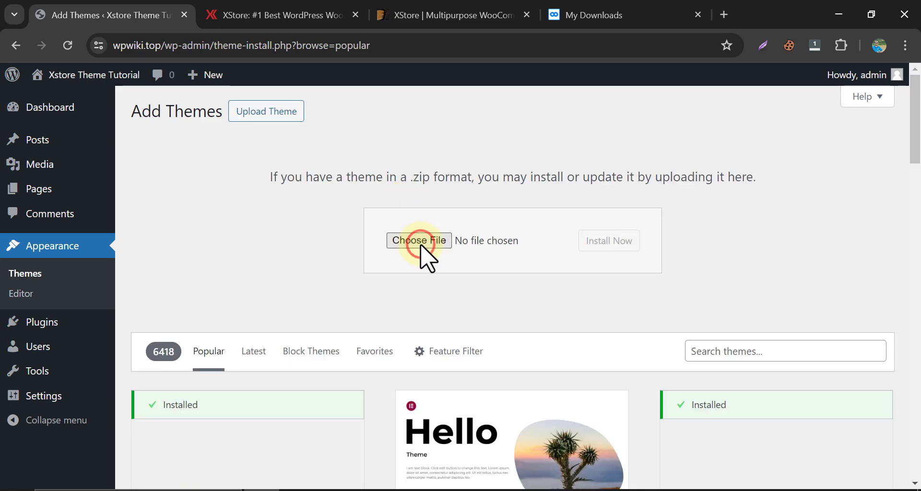
left_click(418, 240)
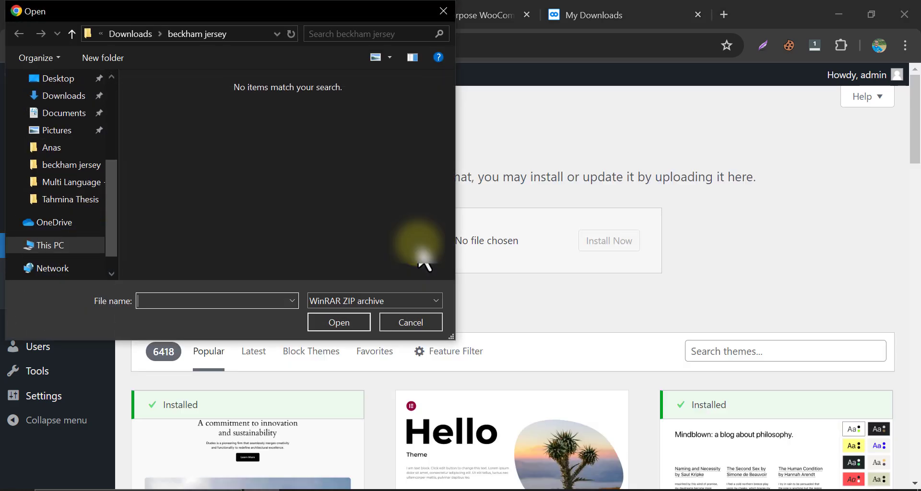
left_click(338, 322)
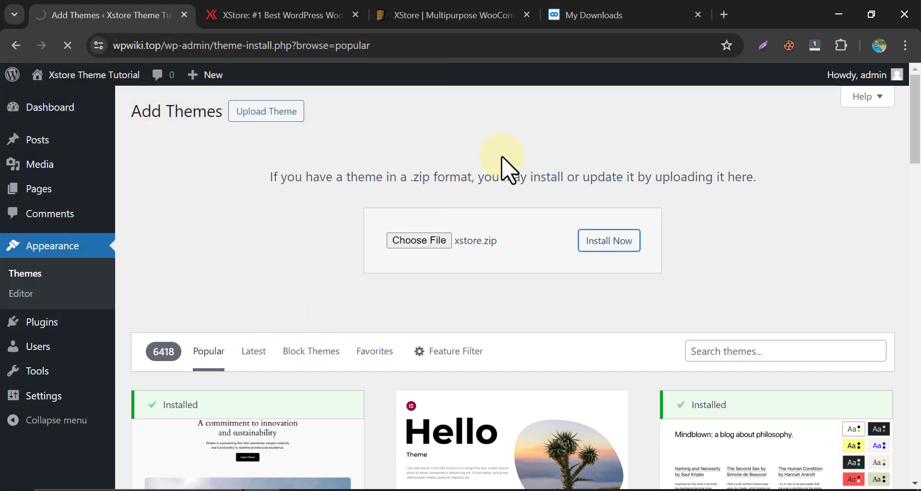
Install the xstore.zip package and activate the XStore theme.
left_click(609, 241)
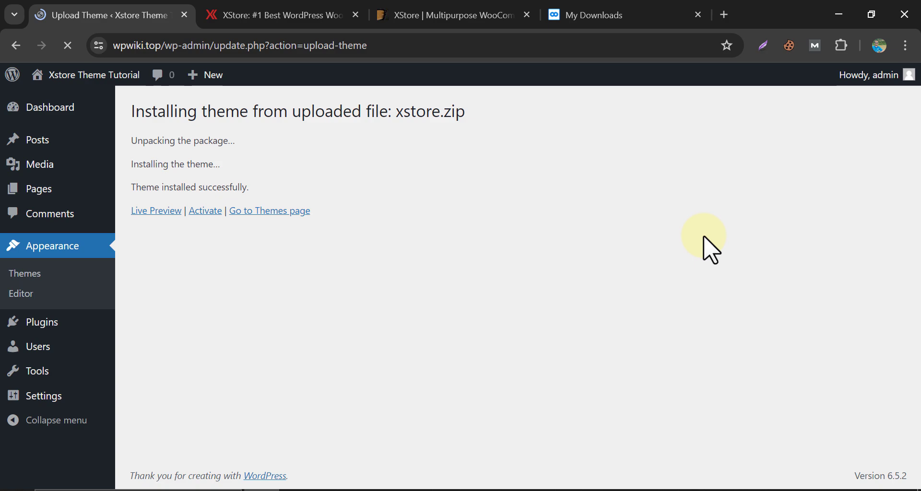
mouse_move(204, 211)
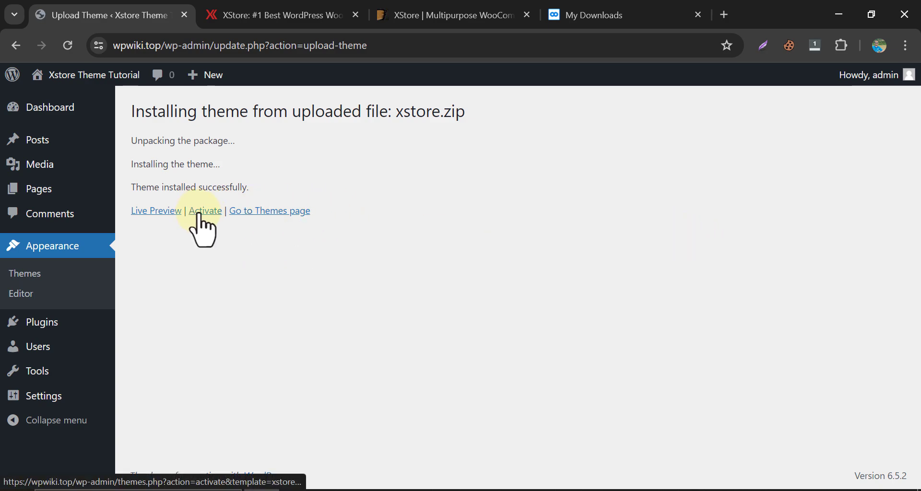
left_click(205, 211)
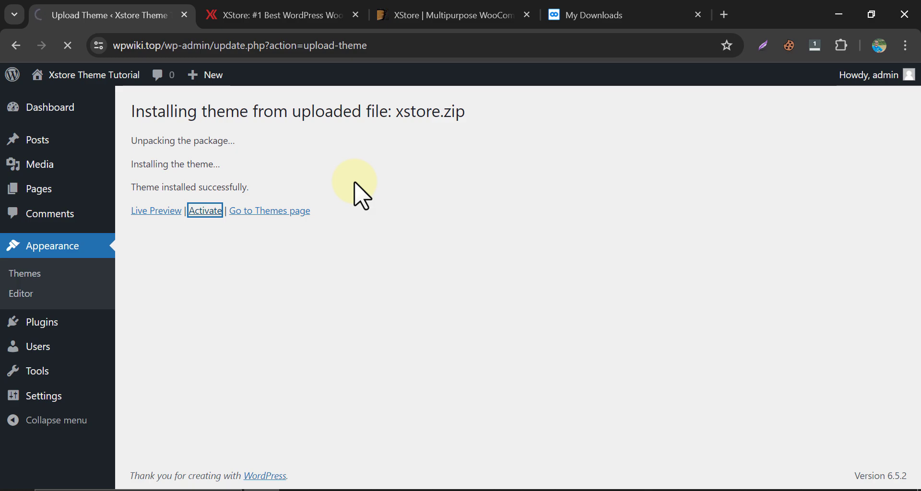
left_click(205, 211)
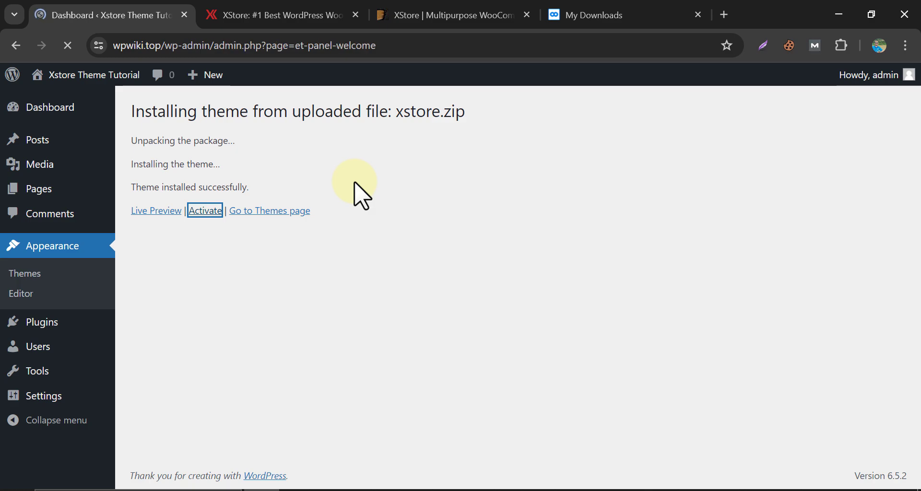
Fetch the purchase code from ThemeForest and submit it in the XStore registration popup.
left_click(205, 211)
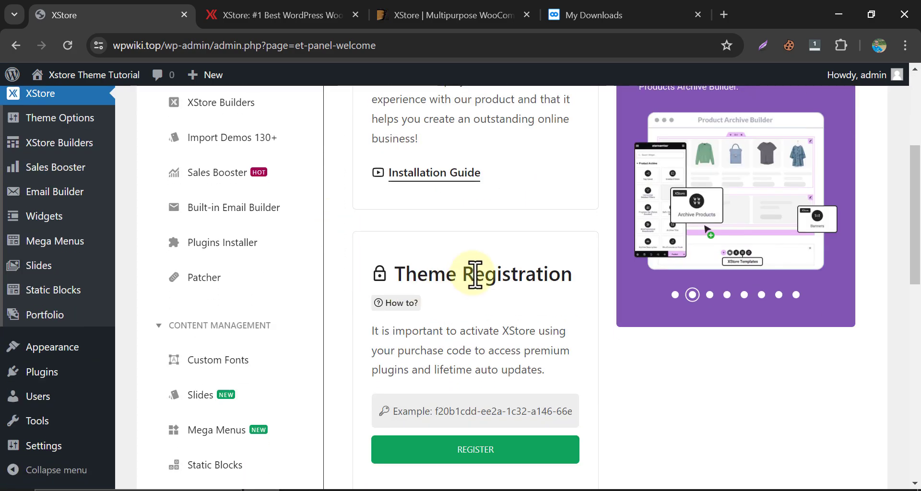
scroll("down", 3)
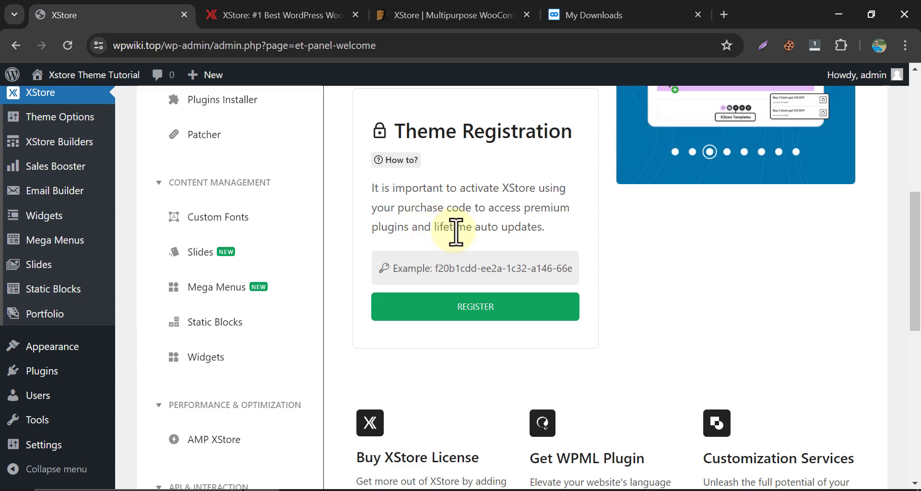
left_click(453, 14)
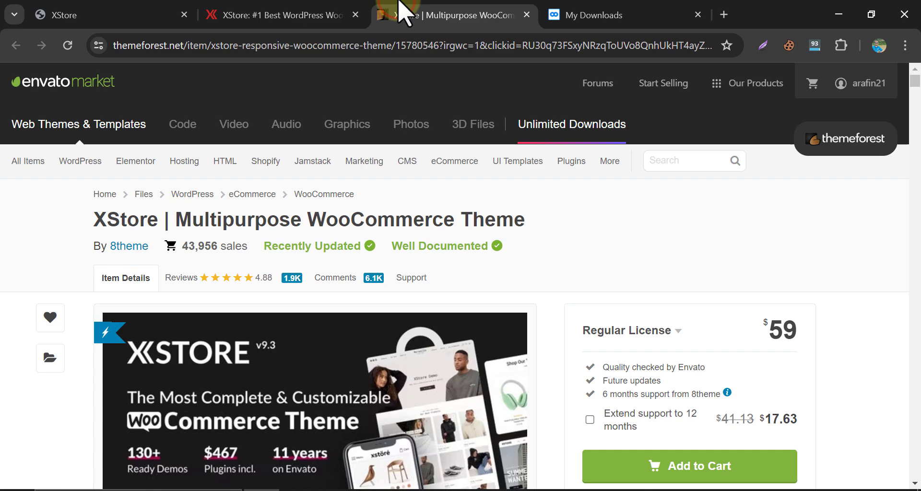
left_click(866, 83)
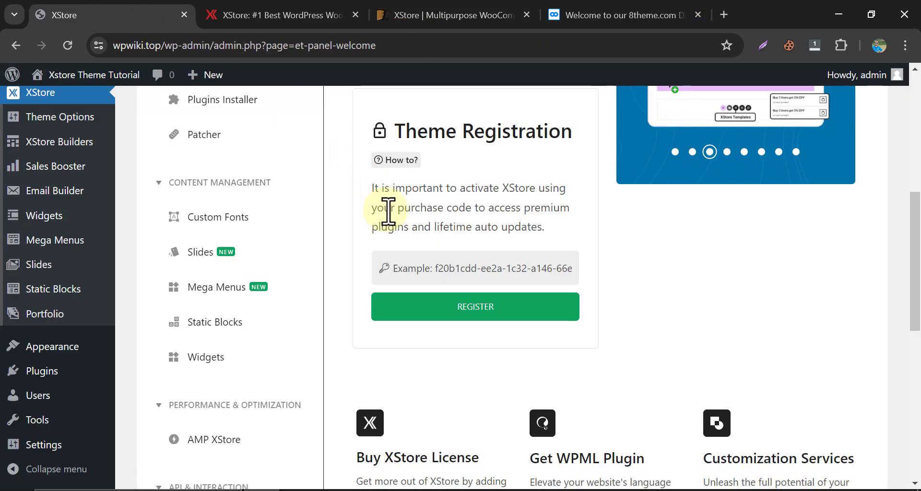
type("ki")
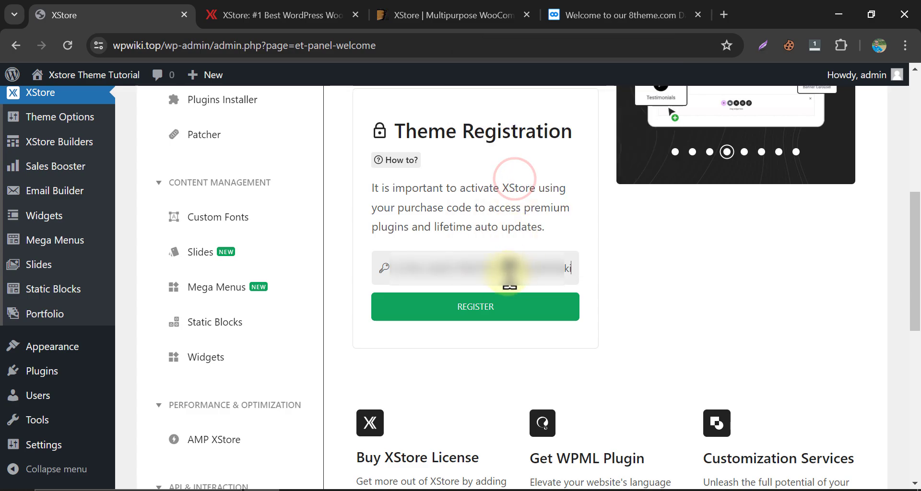
left_click(475, 306)
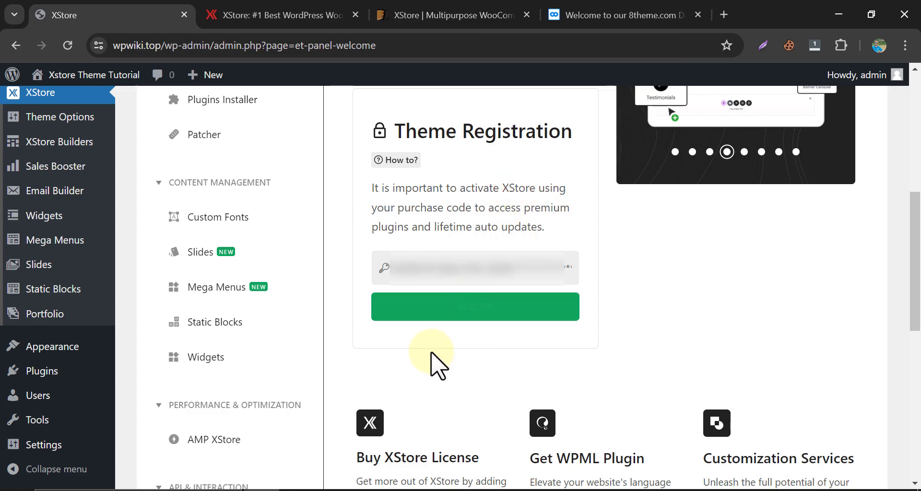
left_click(475, 306)
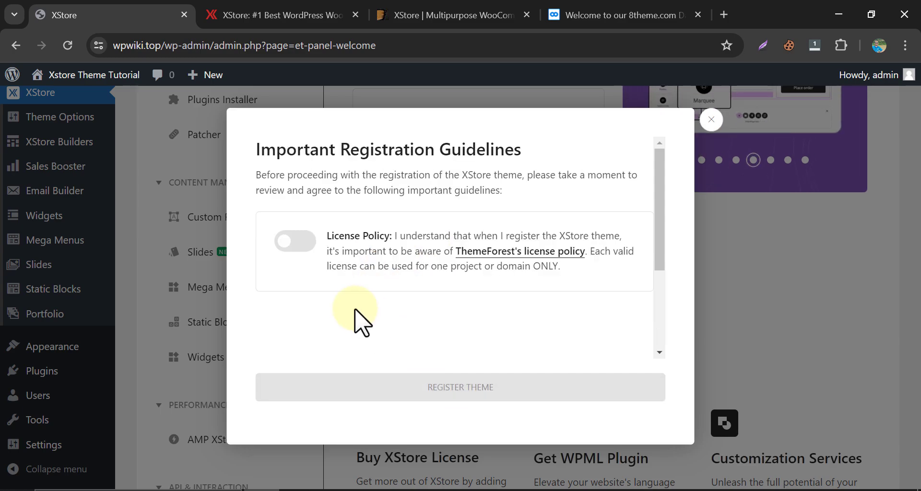
mouse_move(320, 243)
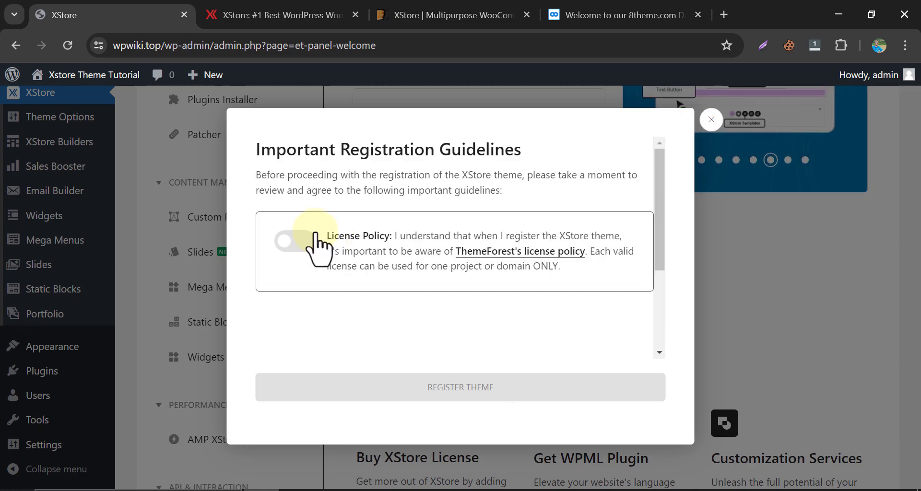
Agree to the license policy guideline, register the theme, and proceed to Import Demos.
left_click(295, 244)
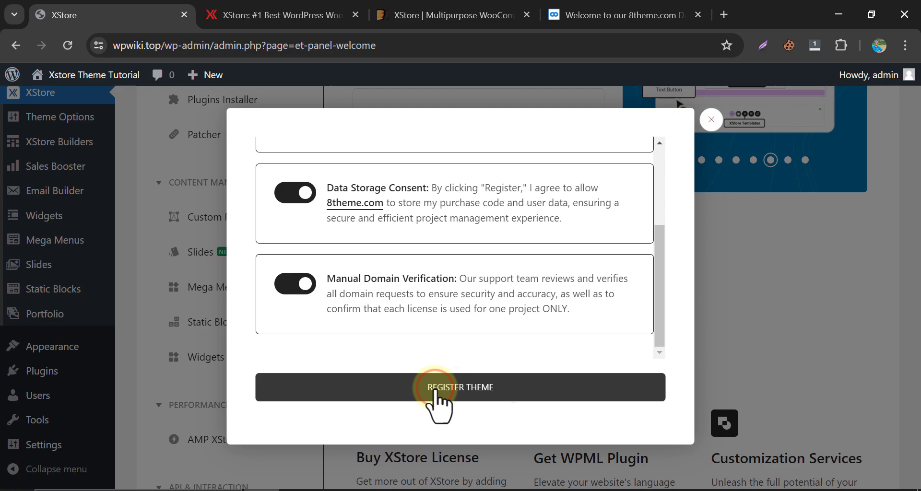
left_click(460, 387)
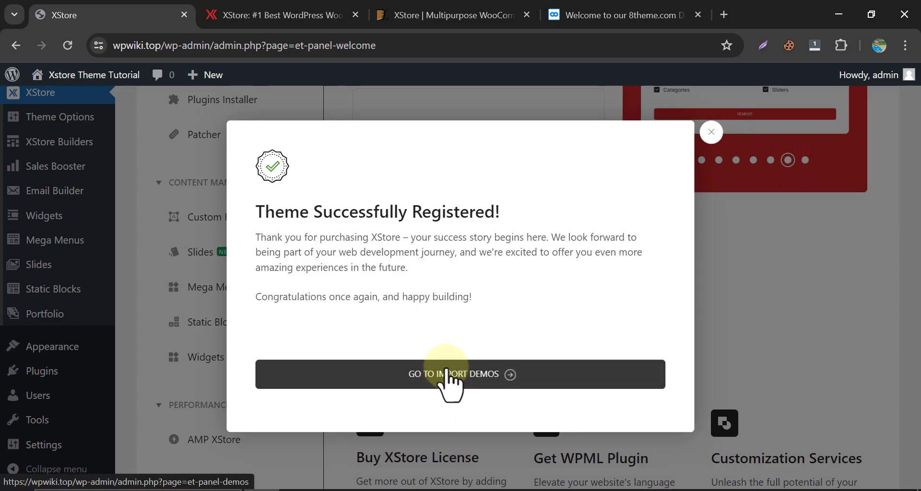
left_click(460, 374)
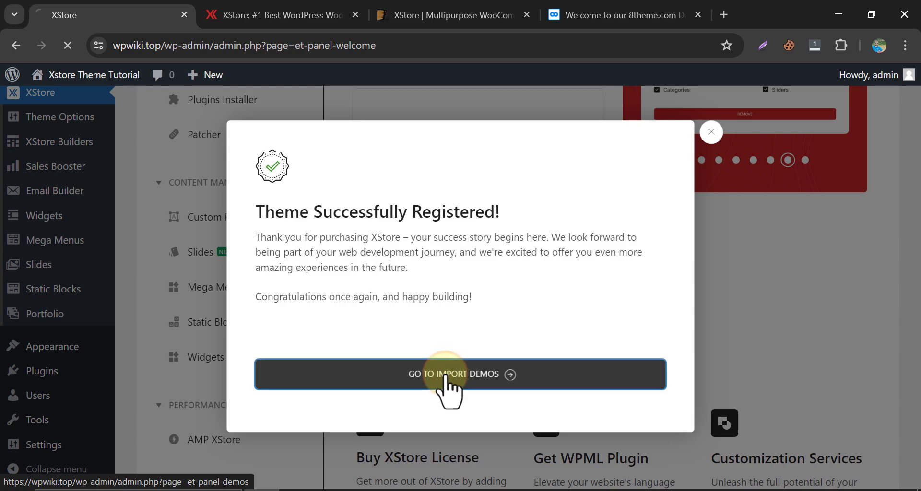
Open the Import Demos 130+ page and filter the demo grid to Elementor.
left_click(460, 374)
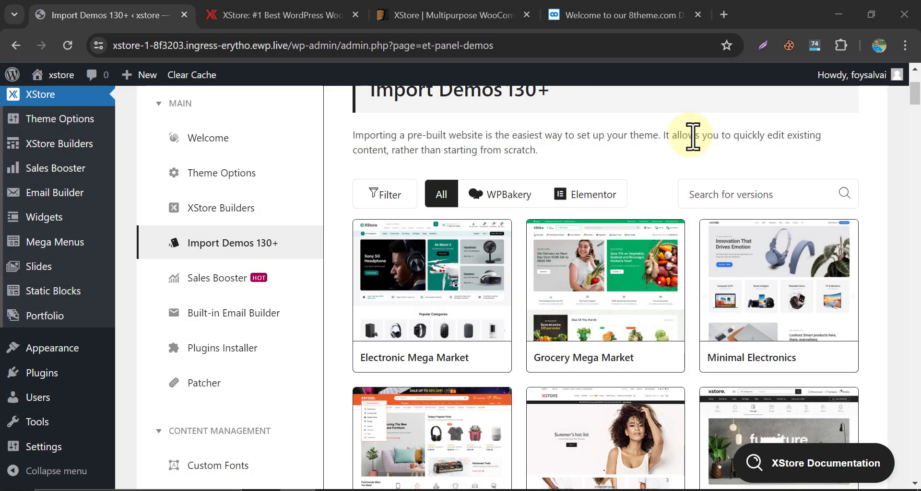
left_click(584, 194)
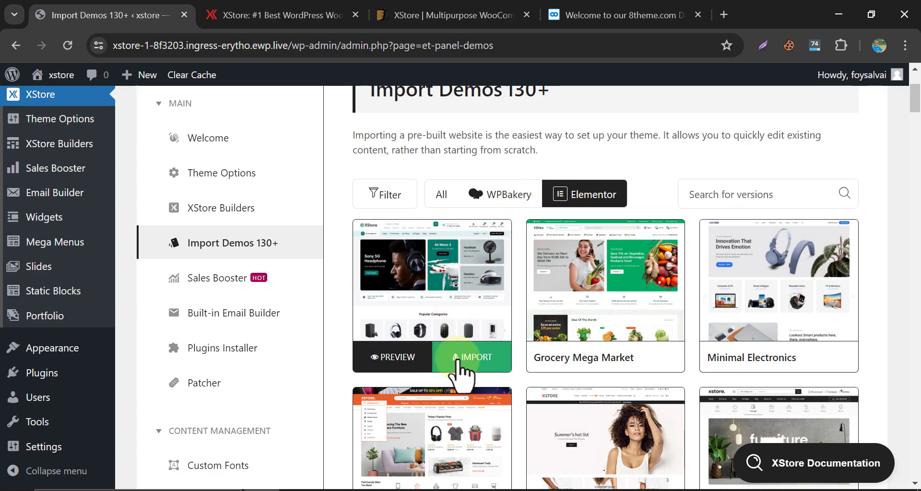
Import Electronic Mega Market with a new XStore Child theme and required plugins, then preview.
left_click(472, 358)
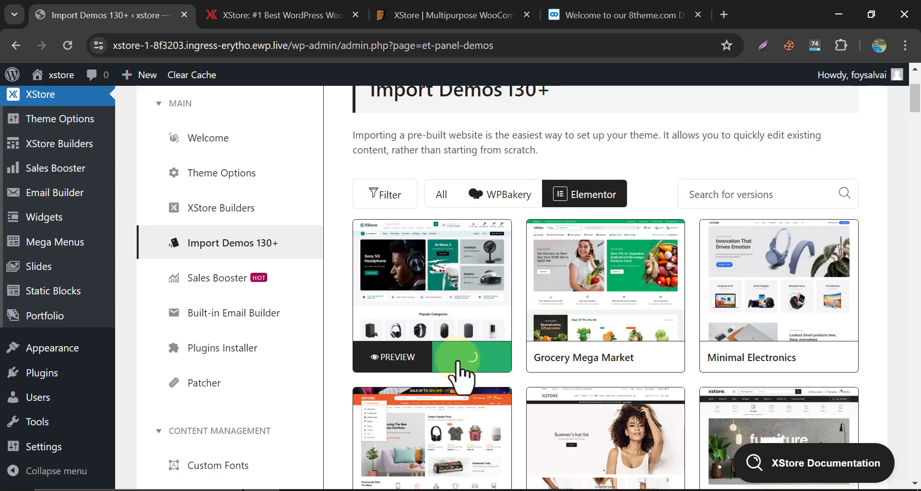
left_click(465, 357)
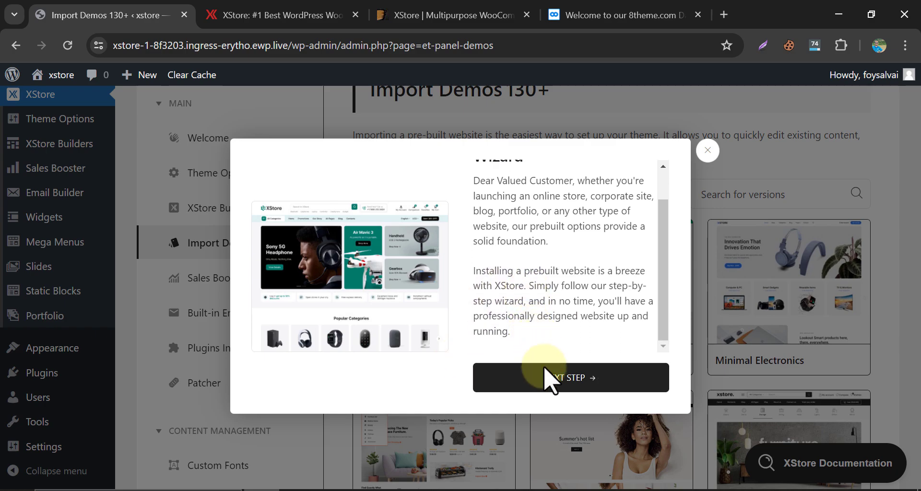
left_click(570, 378)
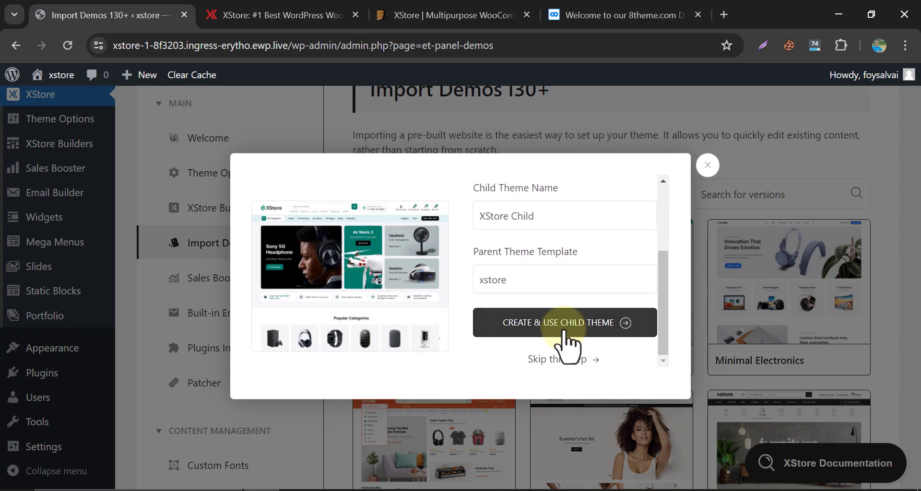
left_click(564, 322)
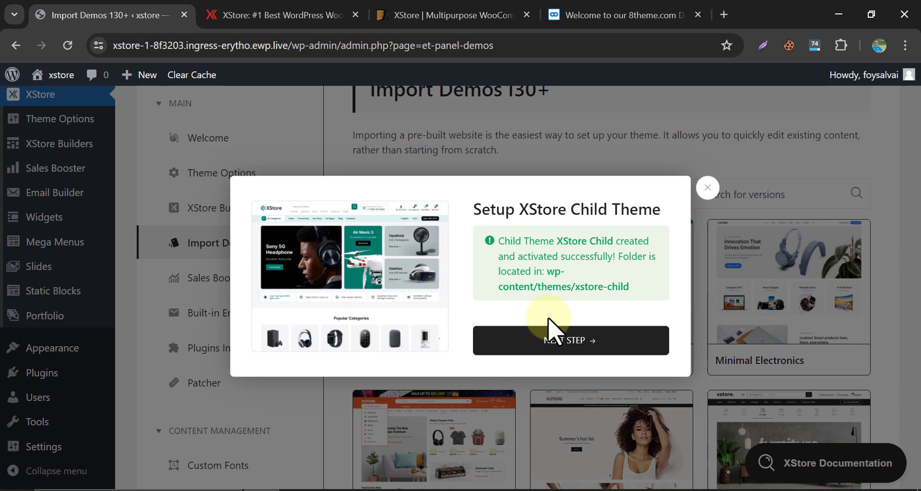
left_click(569, 340)
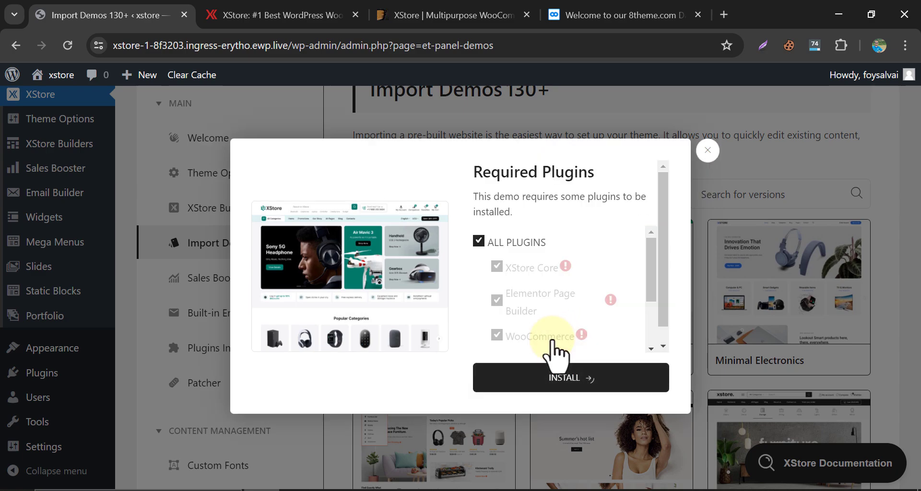
scroll("down", 3)
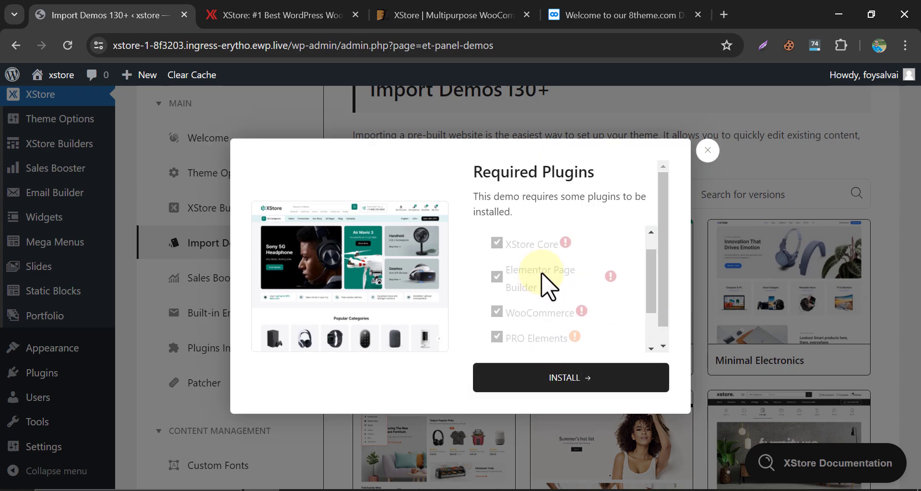
left_click(570, 377)
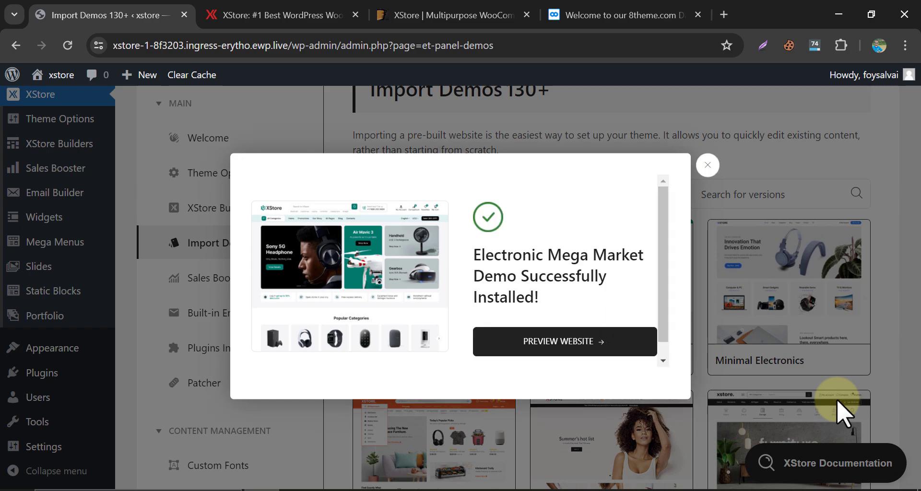
left_click(563, 342)
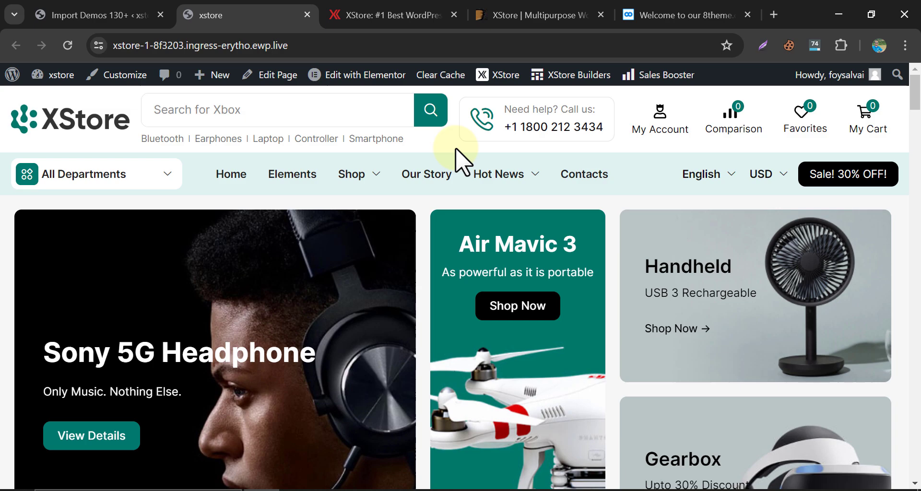
Scroll to New Arrival Products and open the Apple iPhone 15 Pro Max 256GB page.
scroll("down", 3)
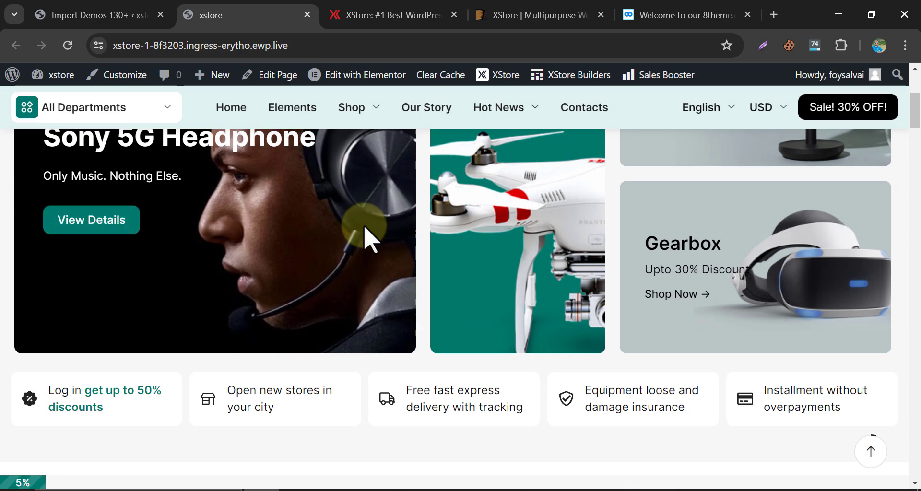
scroll("down", 3)
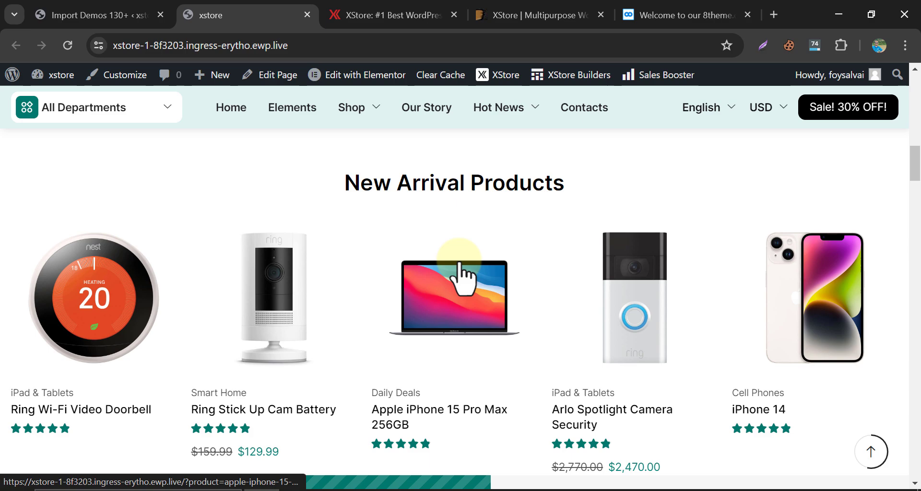
left_click(453, 297)
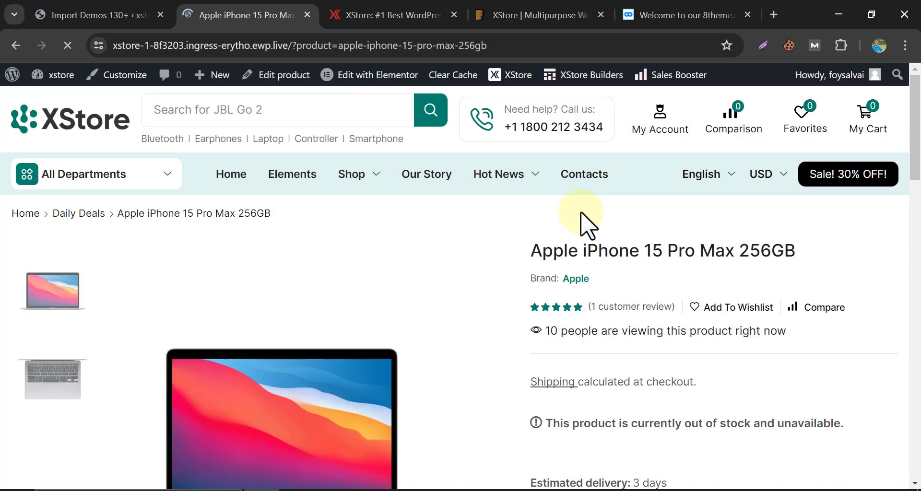
scroll("down", 3)
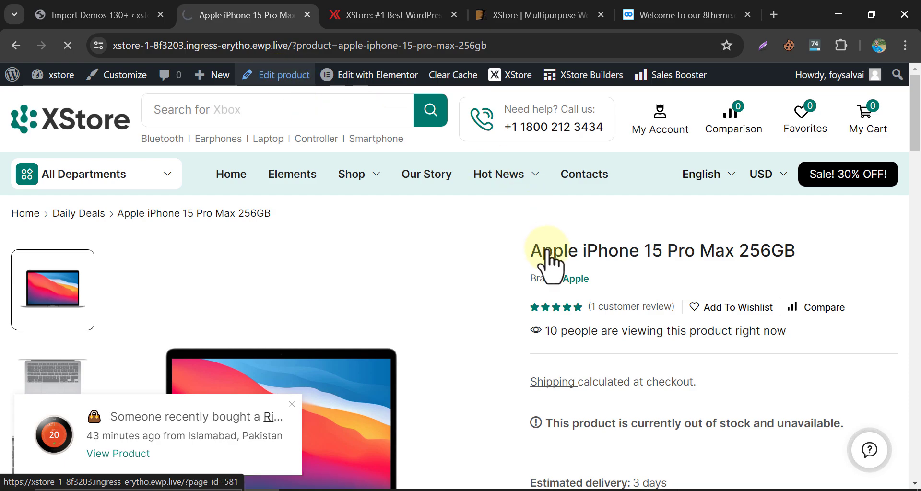
Open the Apple iPhone 15 Pro Max product editor and make it a simple product.
left_click(282, 75)
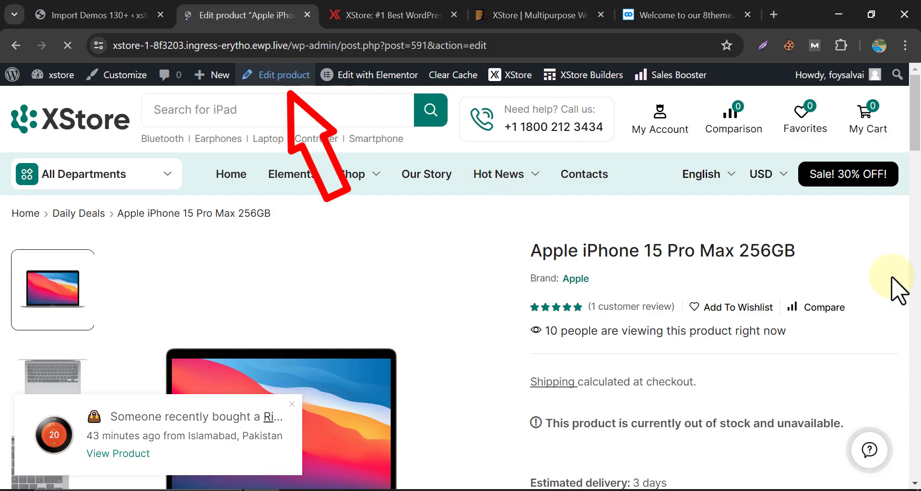
left_click(283, 75)
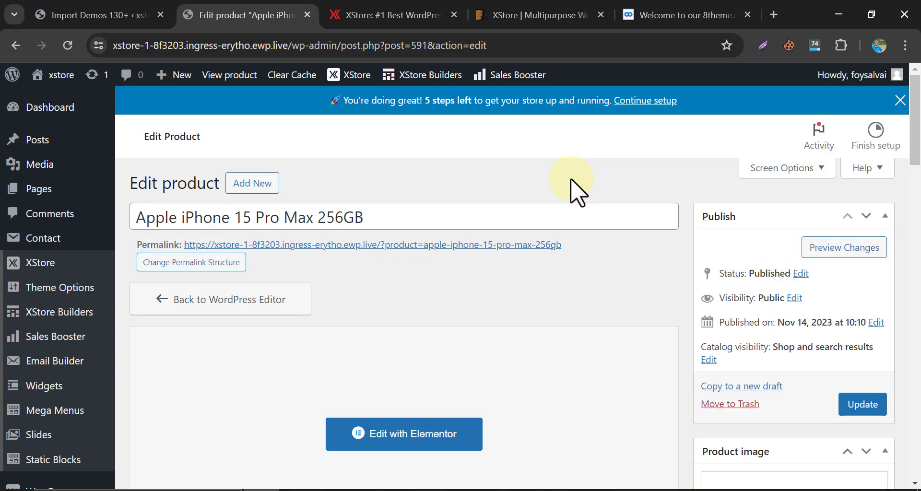
scroll("down", 3)
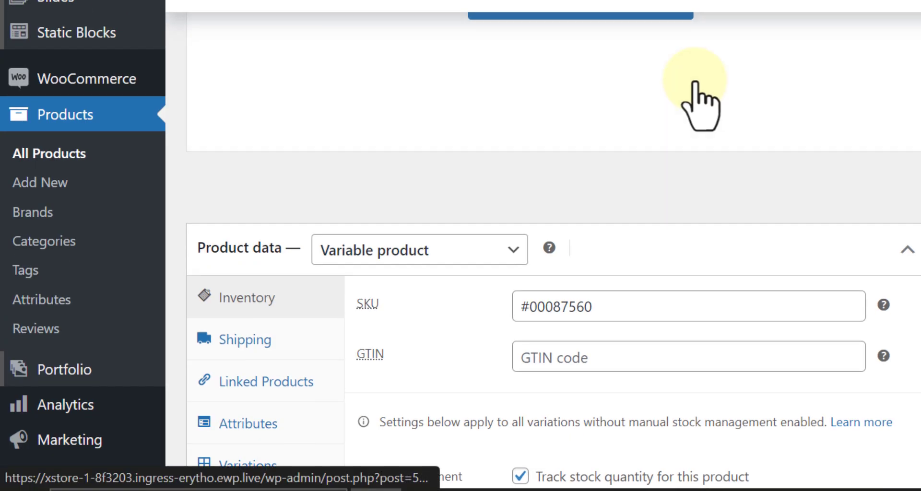
scroll("down", 3)
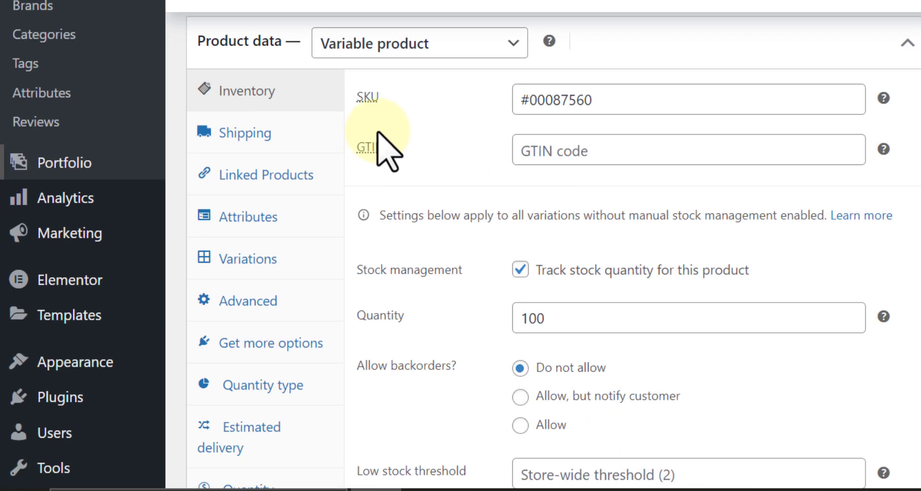
left_click(419, 42)
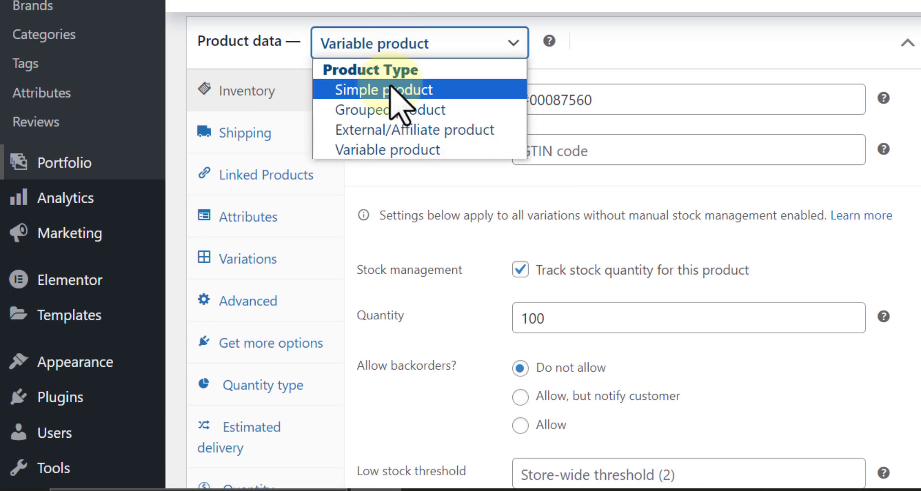
left_click(383, 90)
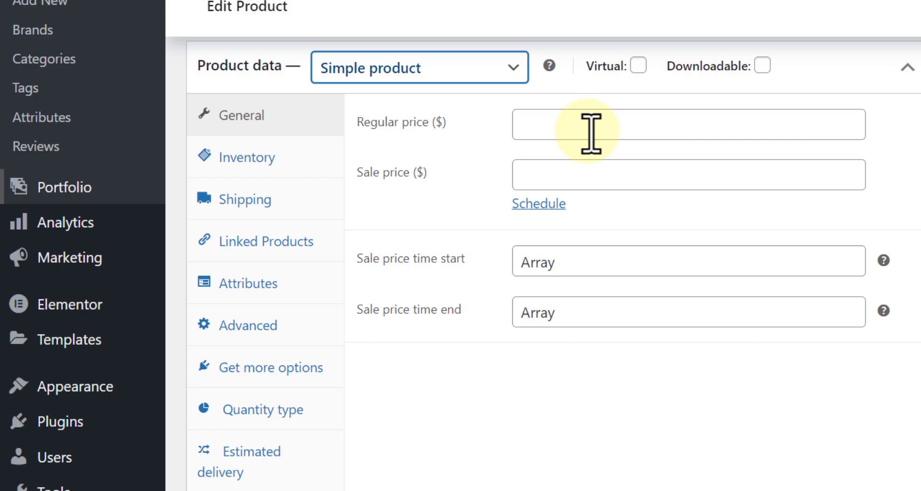
Save a $200 regular price, check it on the storefront, and return to the editor.
left_click(588, 124)
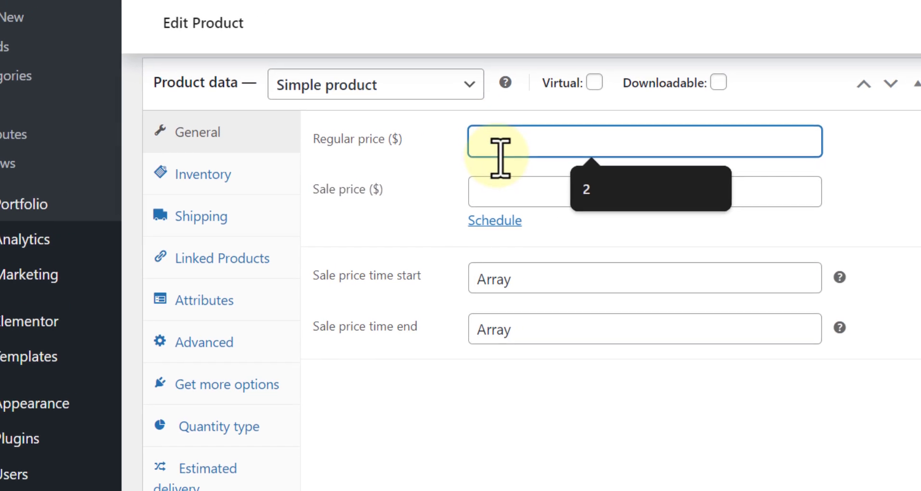
type("200")
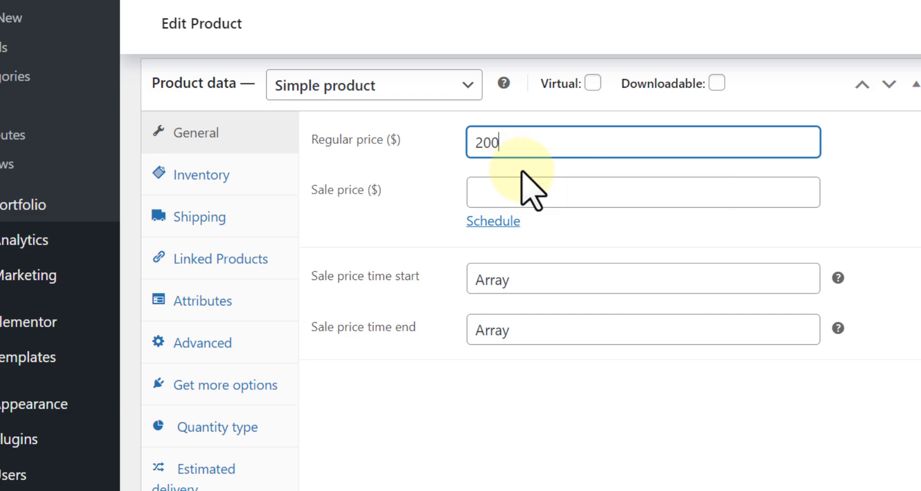
type("1")
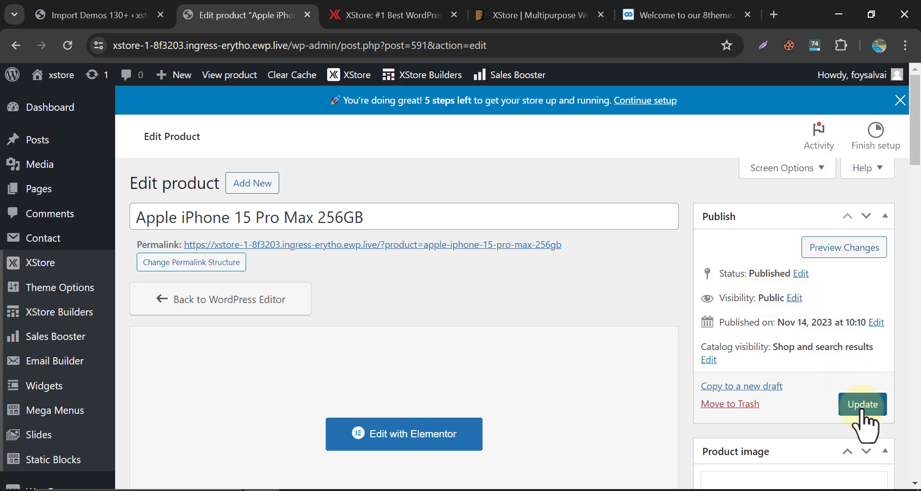
left_click(862, 404)
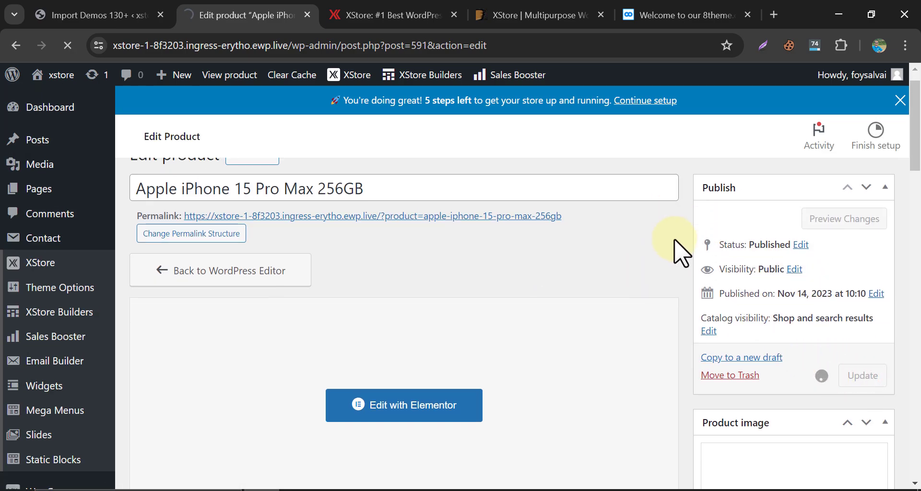
left_click(862, 376)
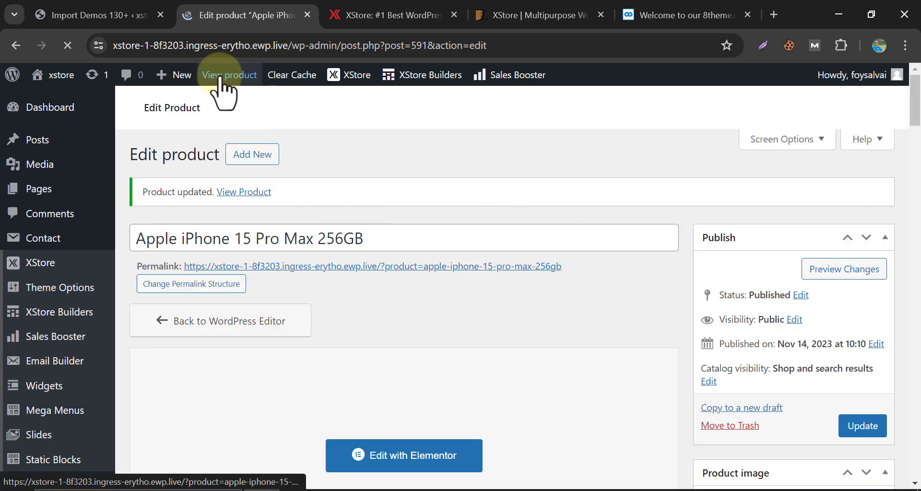
left_click(230, 75)
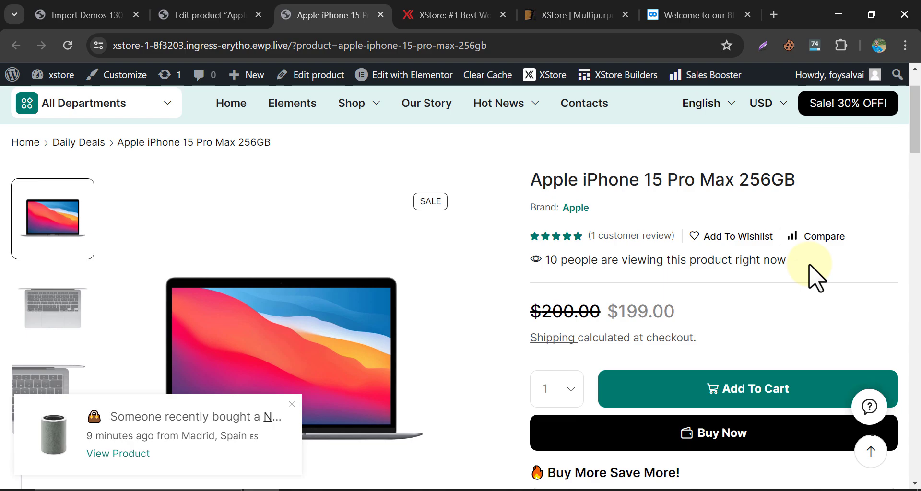
left_click(209, 15)
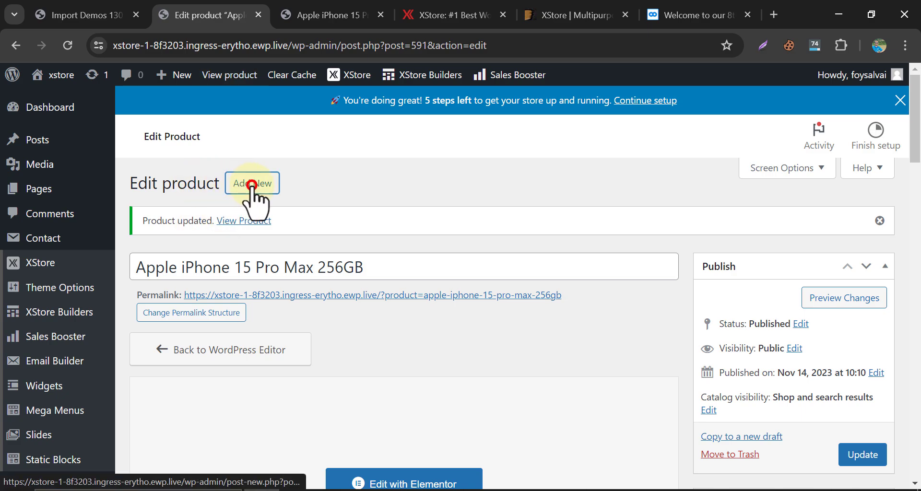
Add a new product and name it 'Beckham Jersey'.
left_click(252, 183)
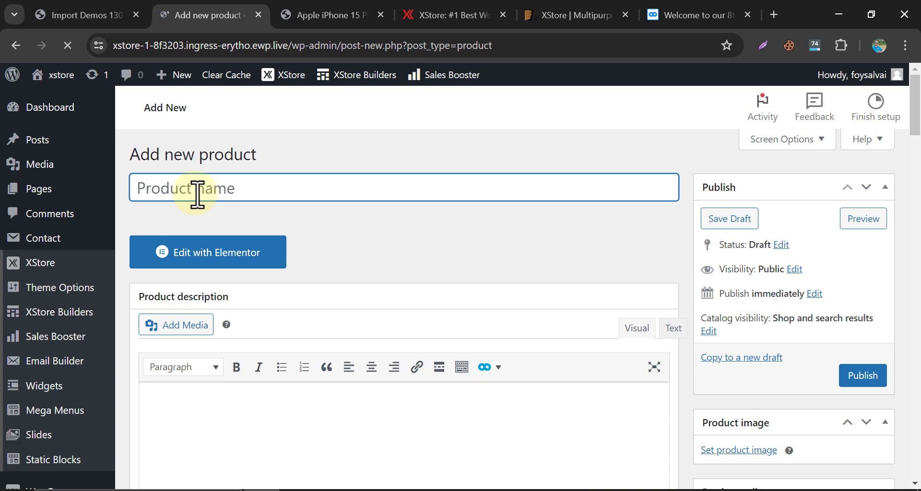
type("Beck")
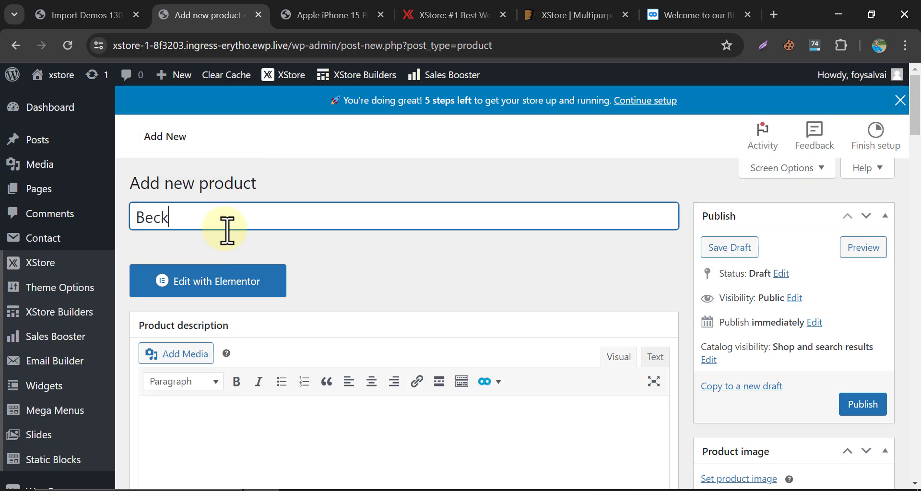
type("ham Jersey")
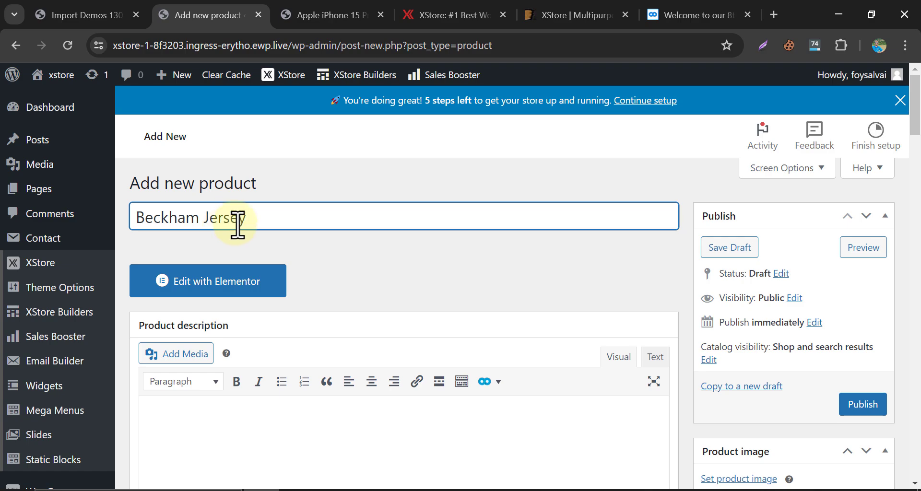
scroll("down", 3)
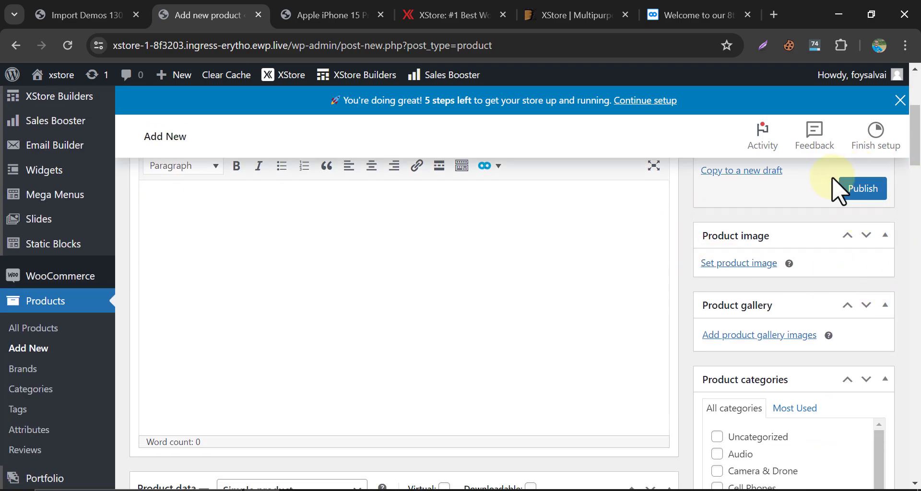
Upload the three photos from Downloads > beckham jersey; set the two-shirt shot as product image.
left_click(738, 263)
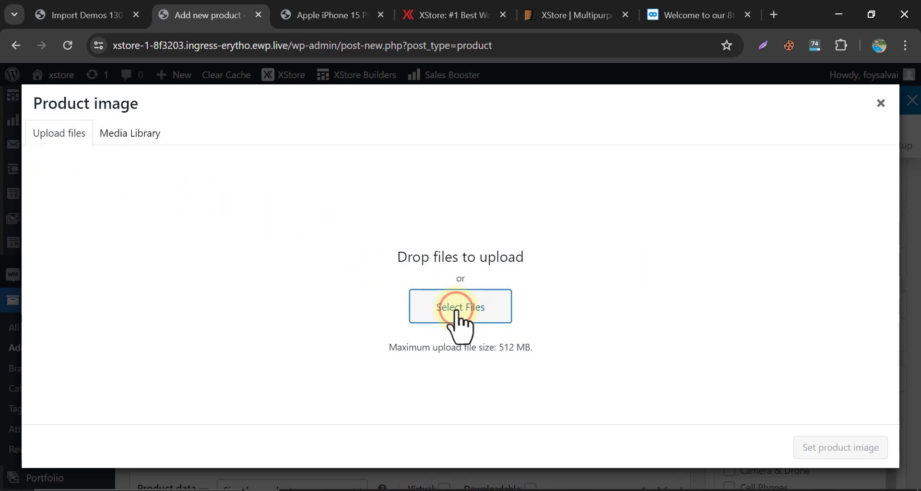
left_click(461, 306)
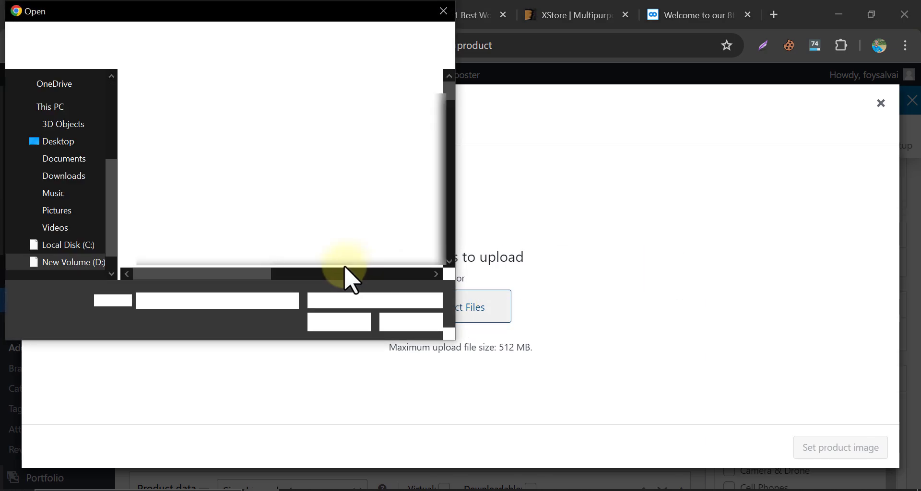
left_click(64, 176)
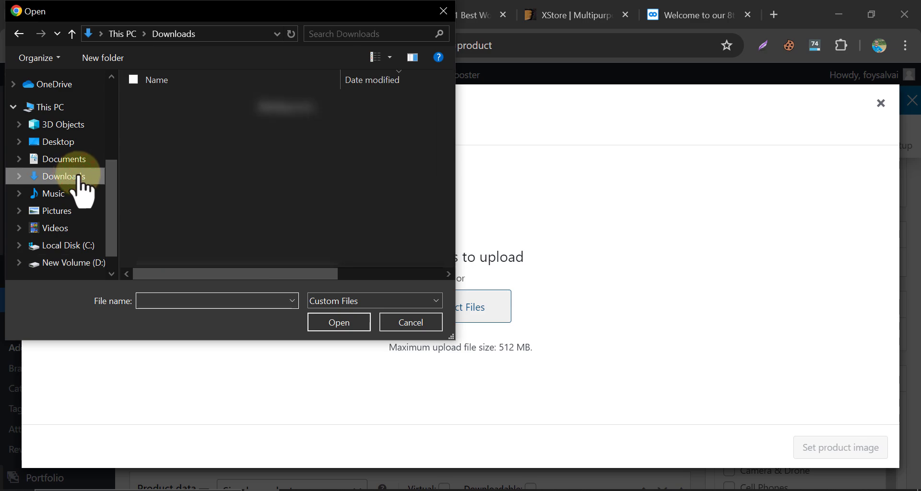
left_click(63, 175)
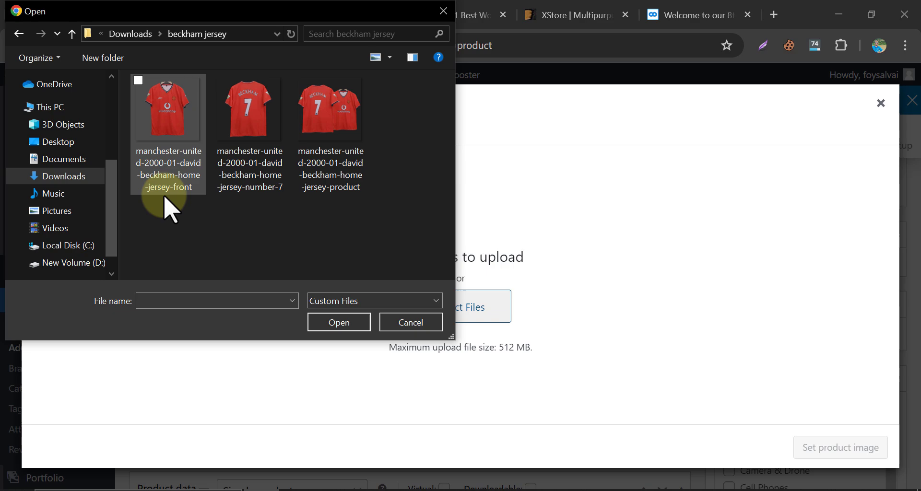
left_click(338, 322)
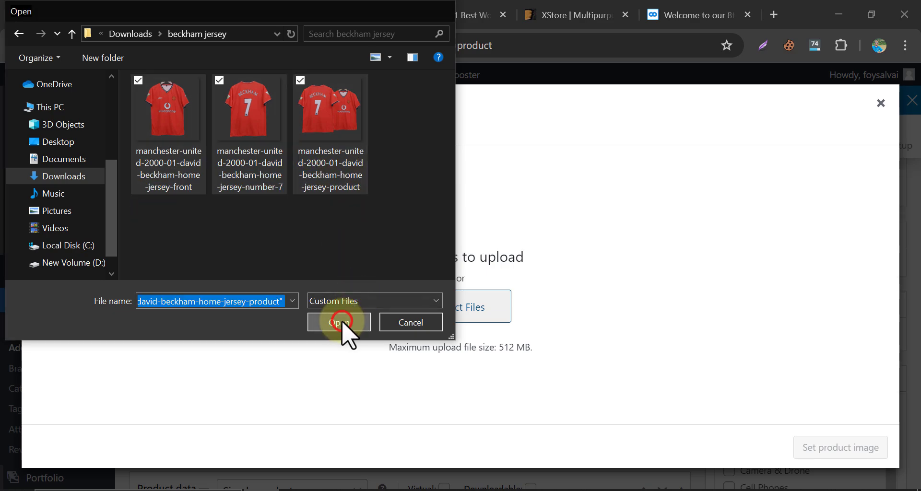
left_click(339, 322)
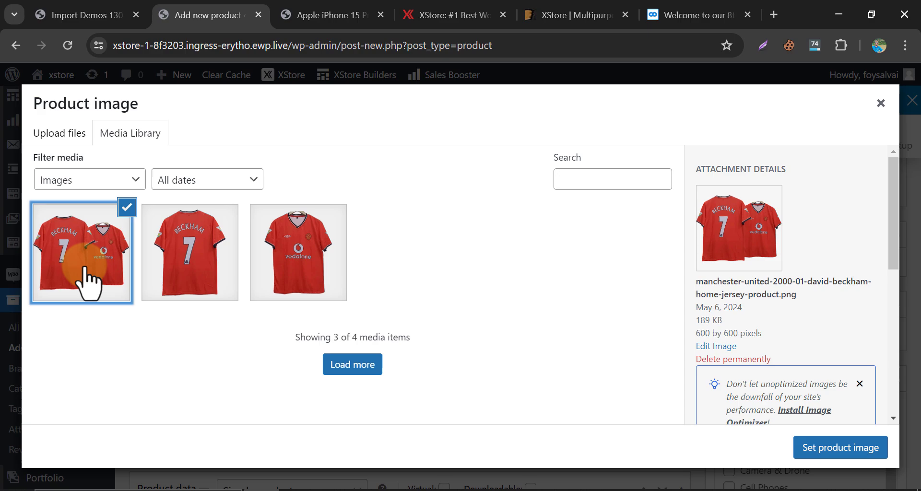
mouse_move(711, 377)
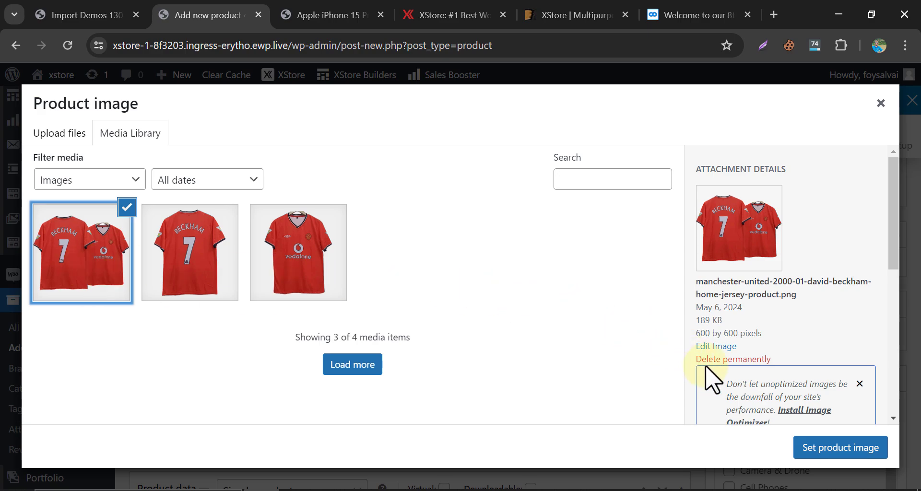
left_click(840, 448)
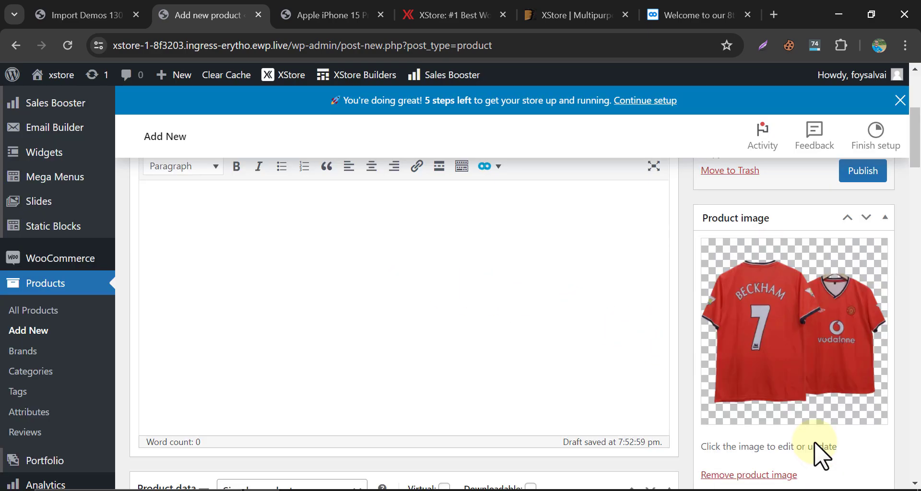
Check an existing product's storefront gallery, then return to the new product editor.
scroll("down", 3)
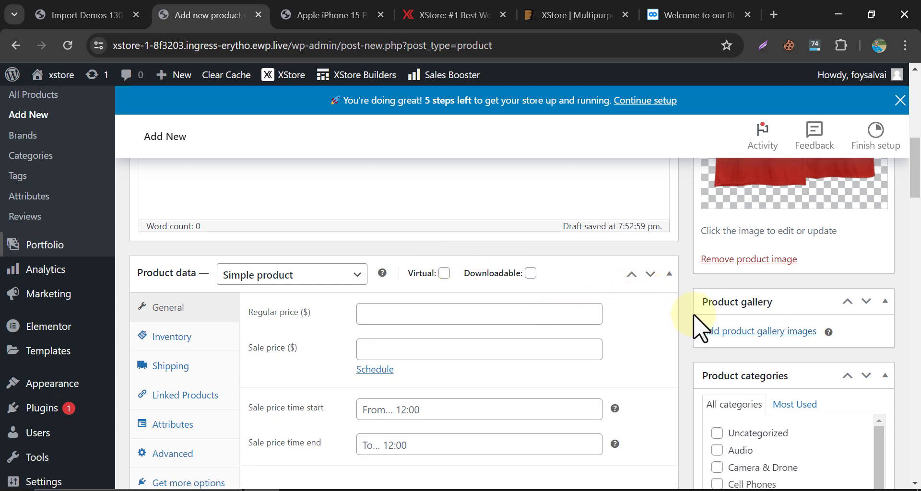
left_click(326, 15)
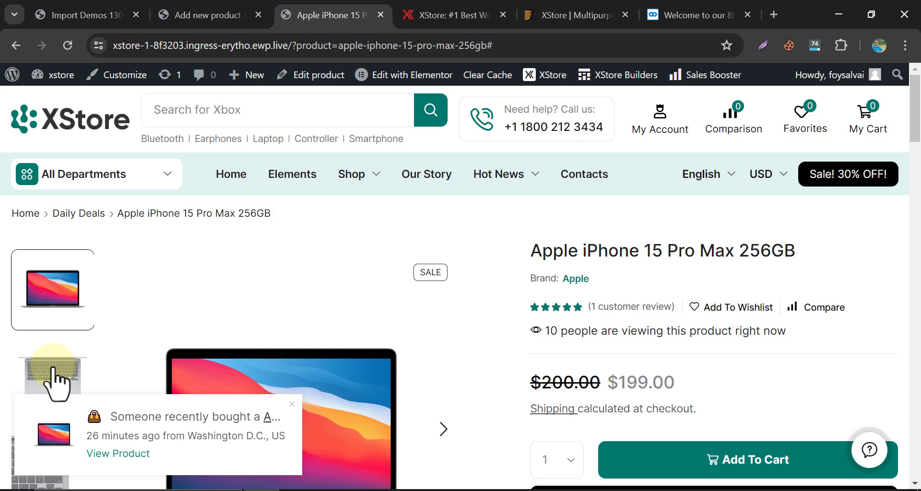
scroll("down", 3)
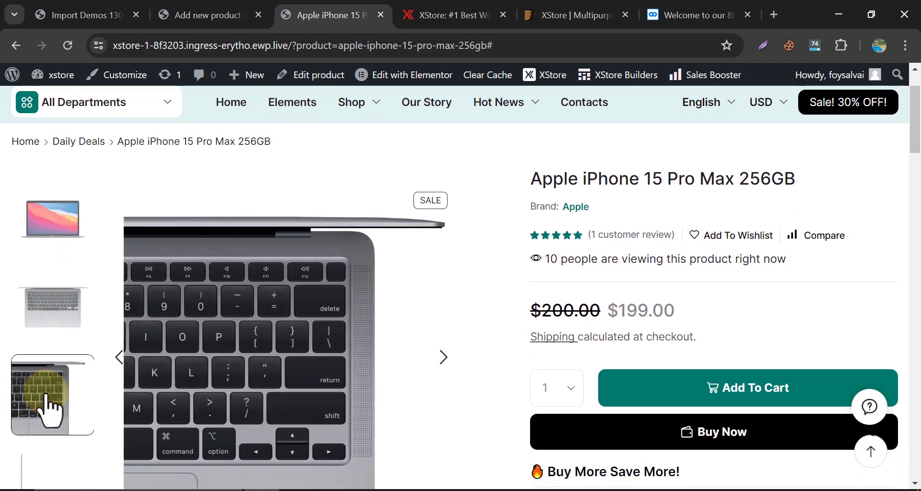
left_click(207, 15)
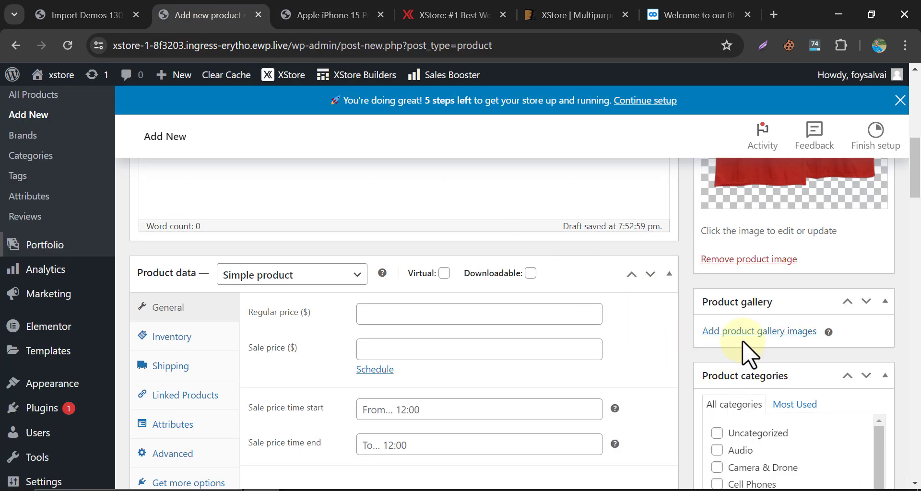
Add the number 7 back view and front view jersey photos to the gallery.
left_click(759, 331)
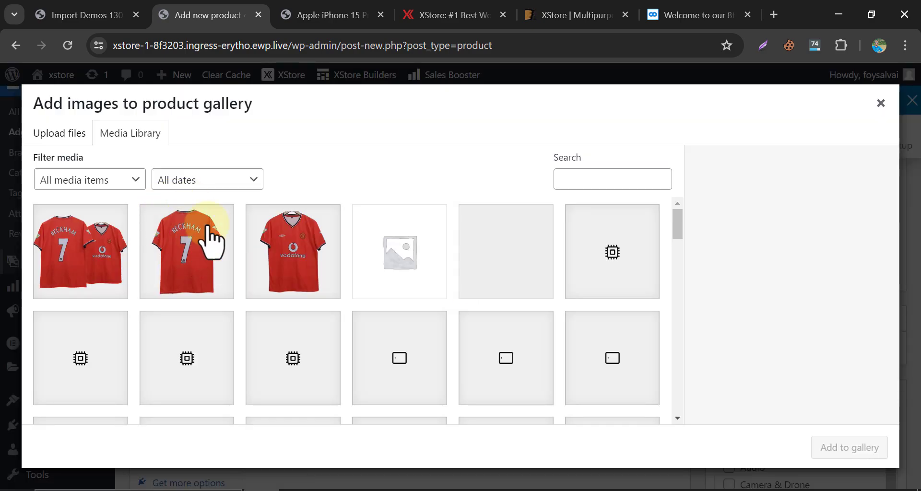
left_click(186, 251)
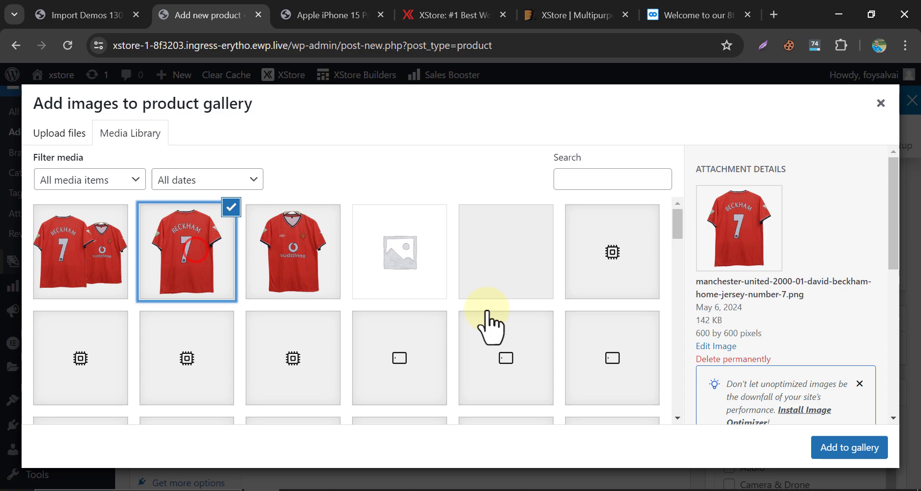
left_click(849, 447)
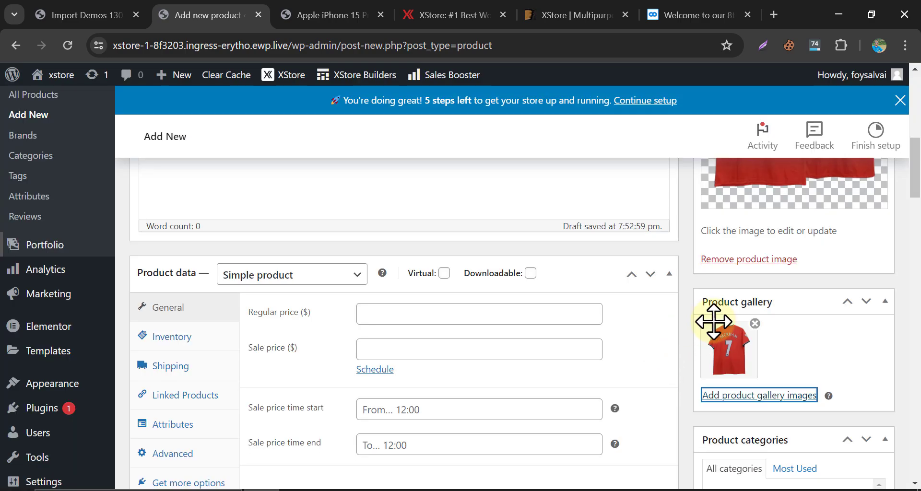
left_click(758, 395)
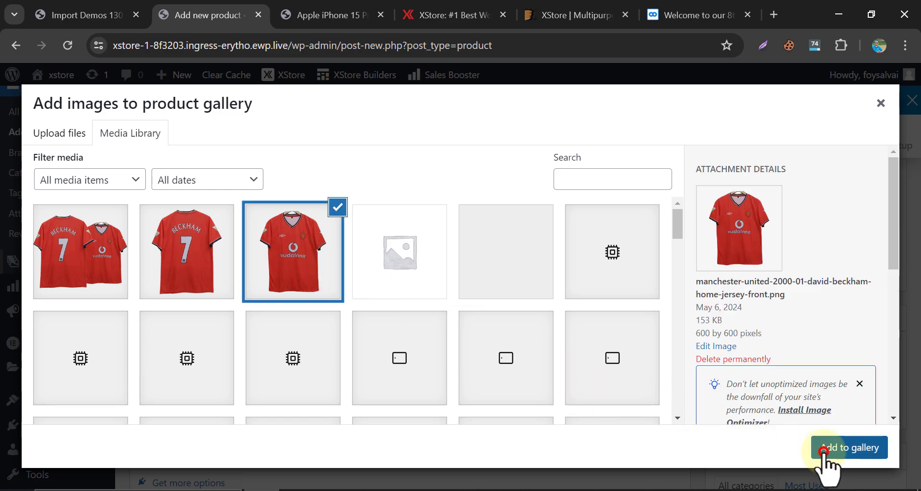
left_click(849, 448)
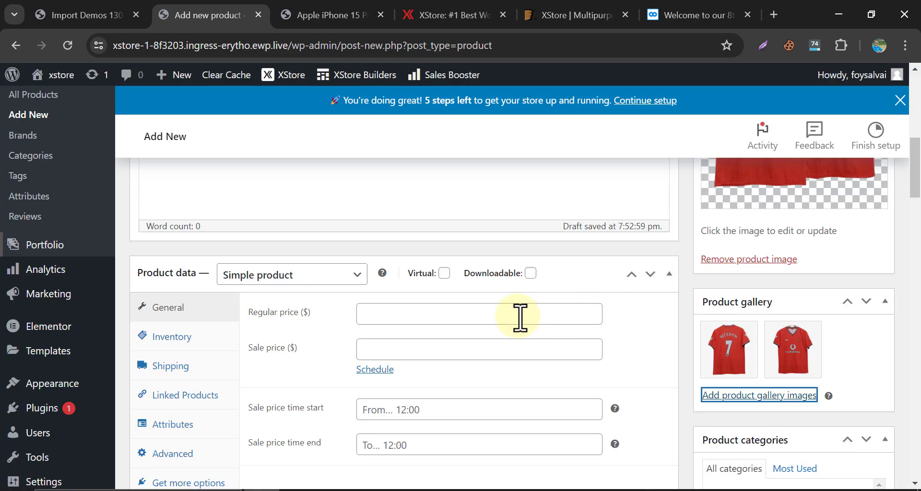
Enter a $100 regular price and a $95 sale price.
left_click(478, 314)
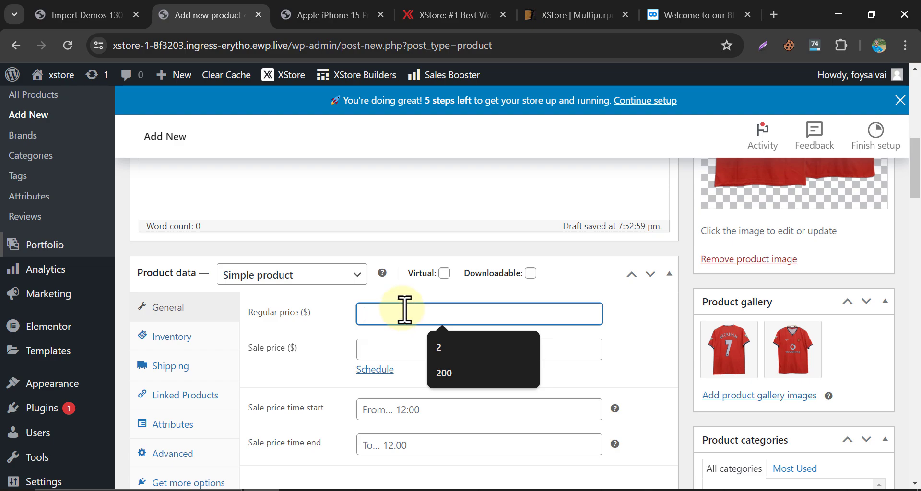
type("100")
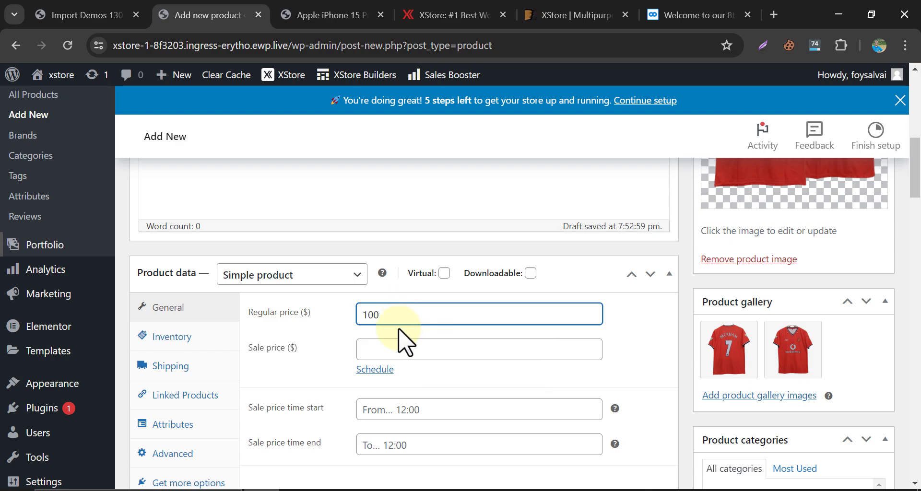
type("95")
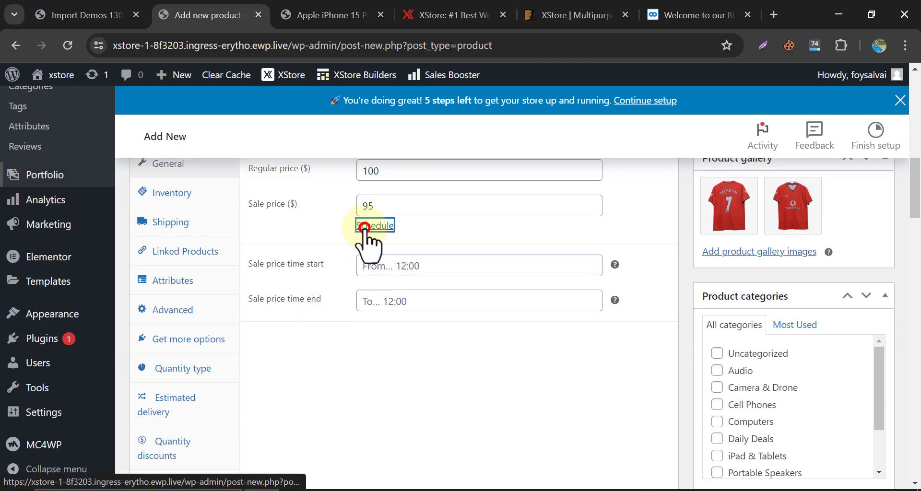
Schedule the sale price to end on 2024-06-30.
left_click(375, 225)
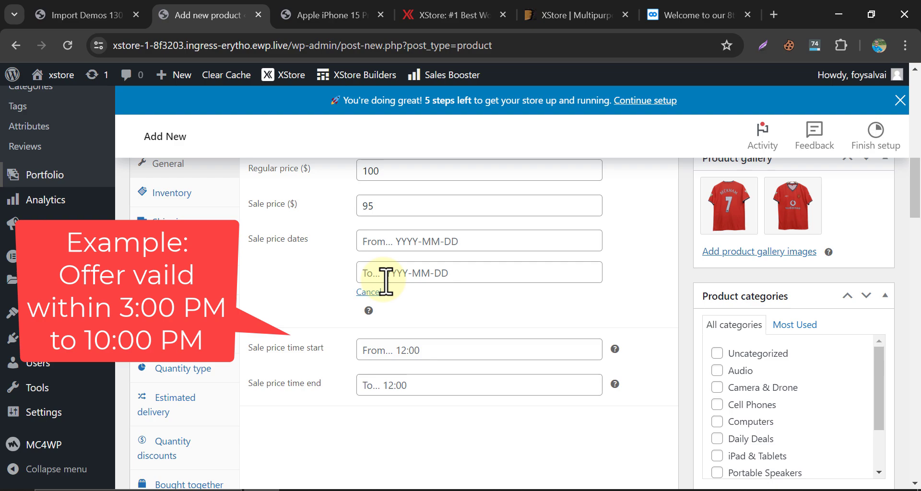
left_click(478, 273)
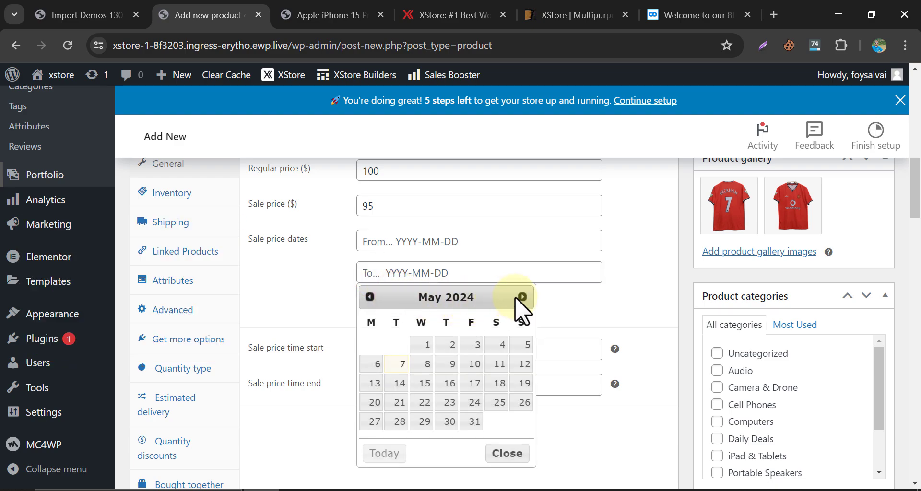
left_click(522, 297)
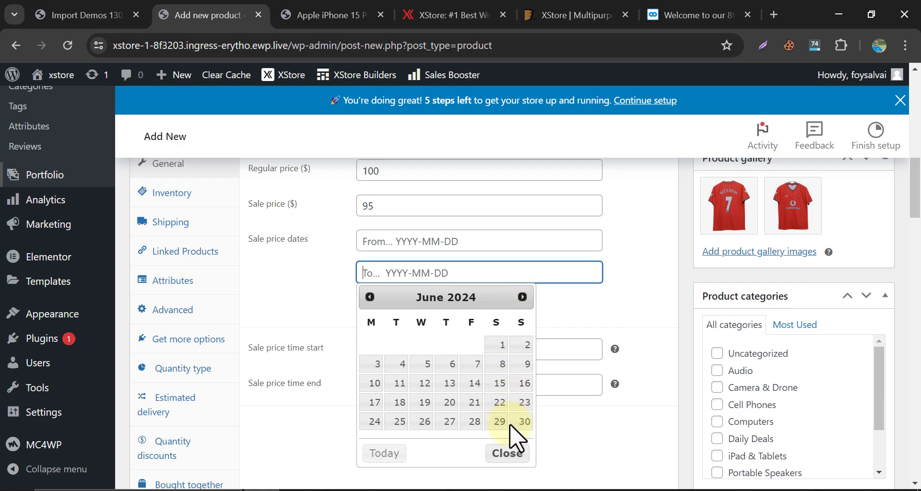
left_click(523, 422)
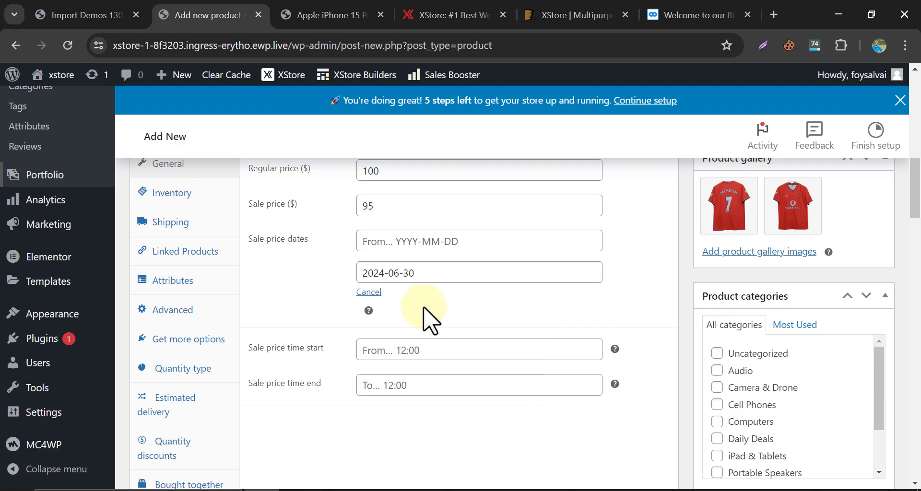
scroll("down", 3)
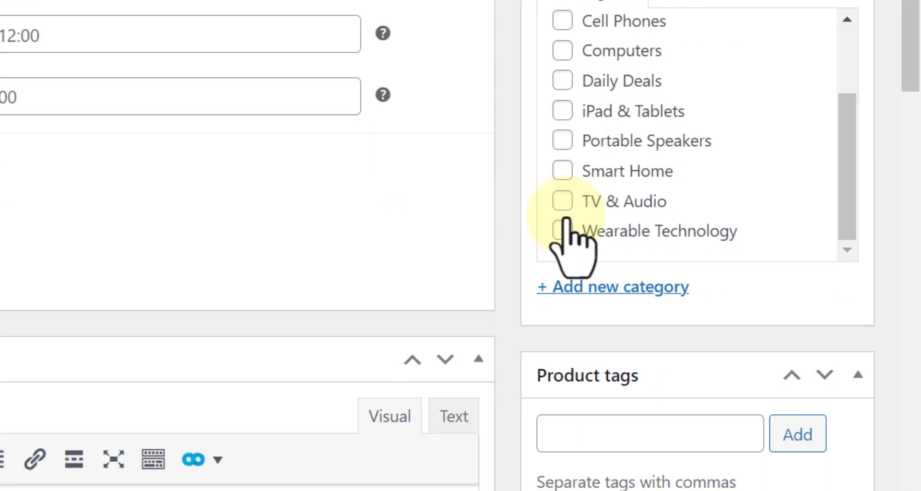
Create a 'Sports' product category and assign the jersey to it.
scroll("down", 3)
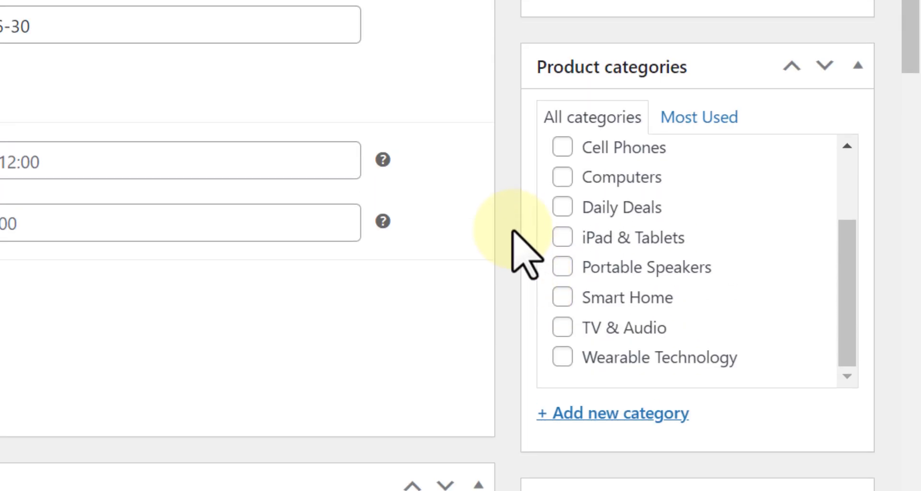
left_click(613, 413)
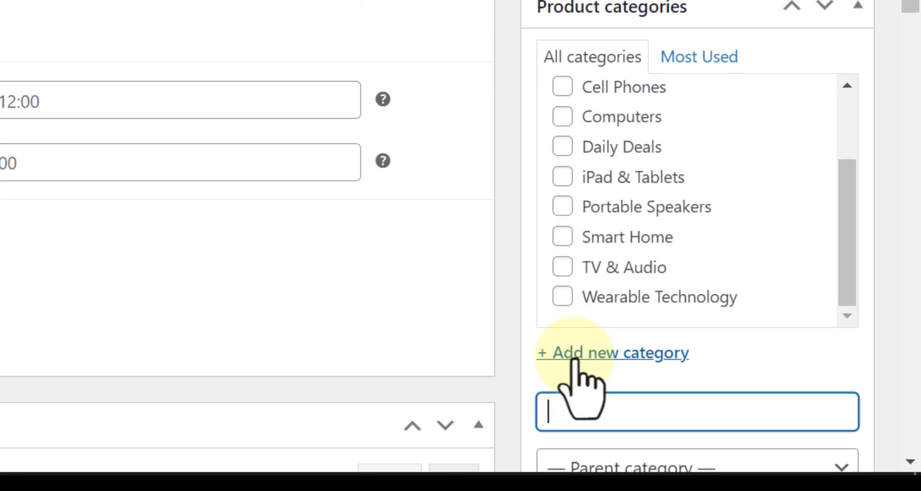
scroll("down", 3)
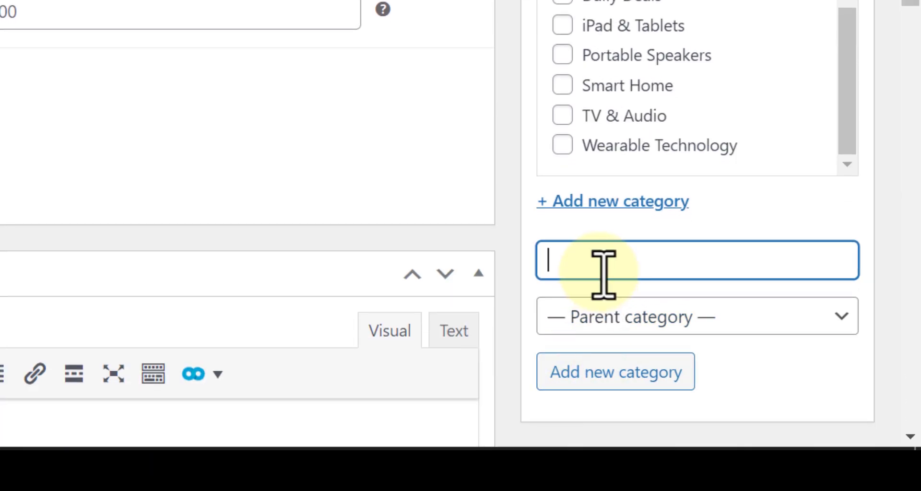
type("Sports")
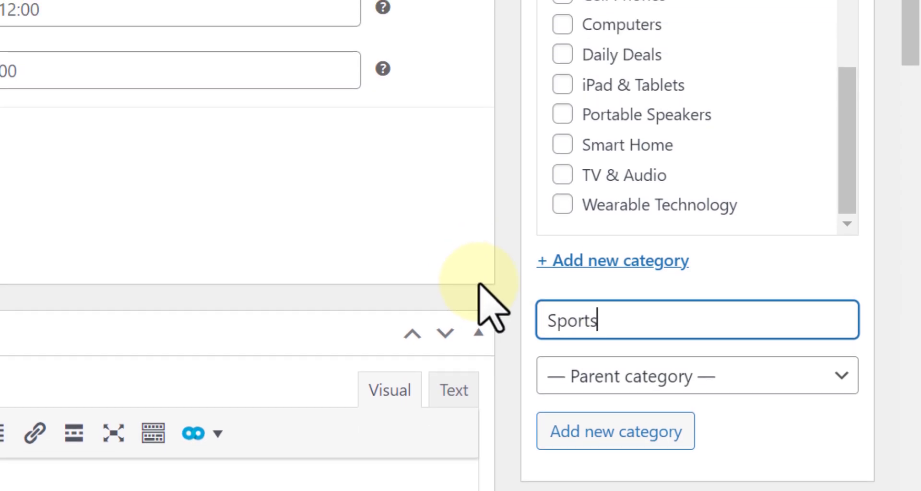
left_click(616, 431)
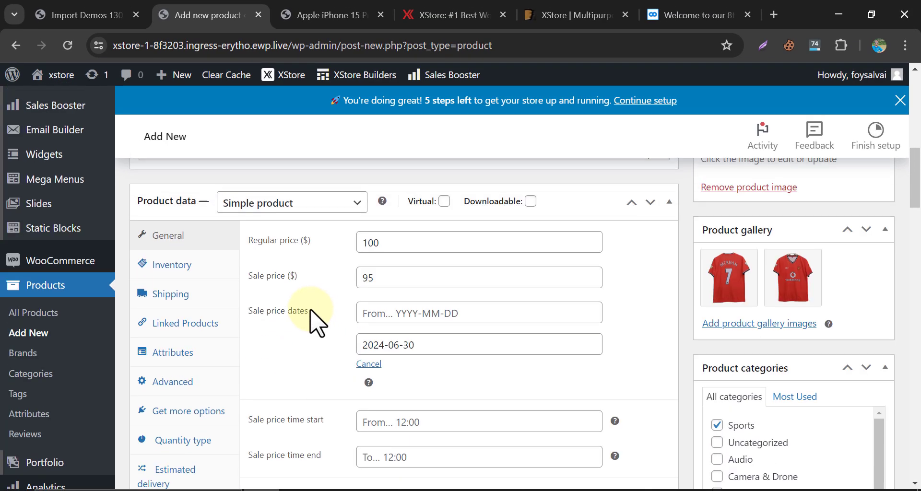
left_click(173, 265)
type("jjjjj")
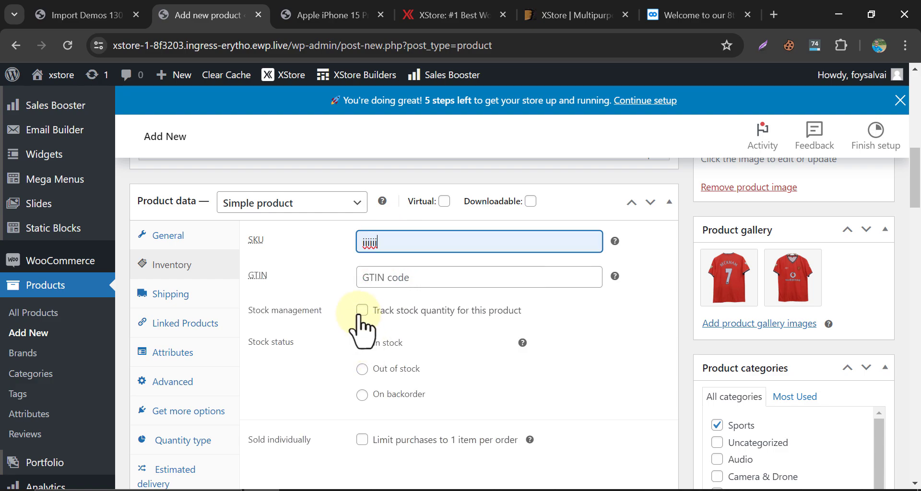
Enable stock tracking with quantity 4 and limit purchases to one item per order.
left_click(362, 310)
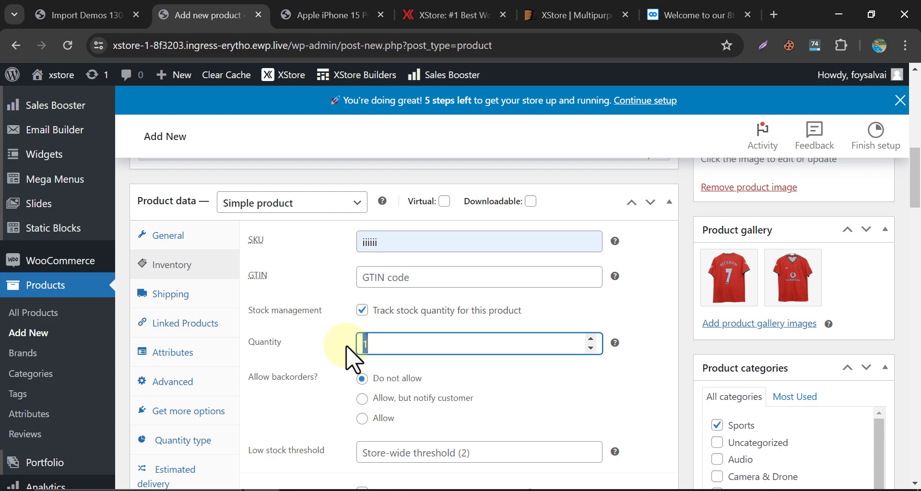
type("4")
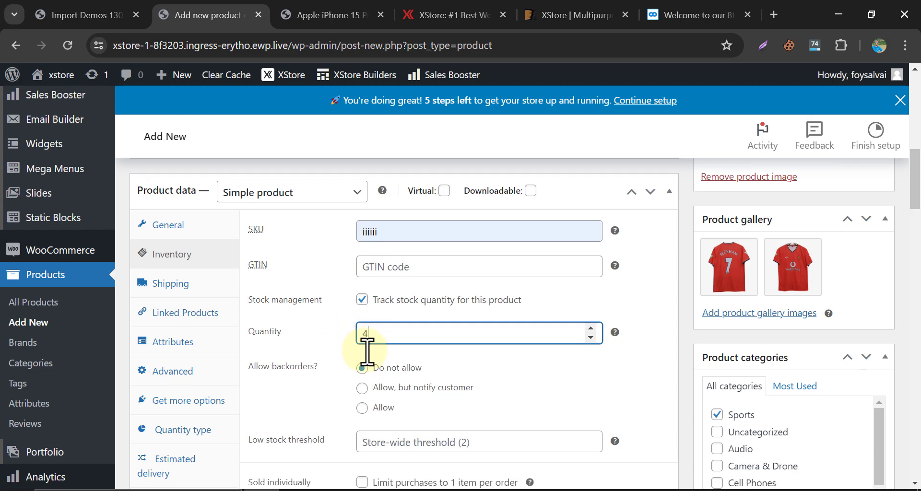
scroll("down", 3)
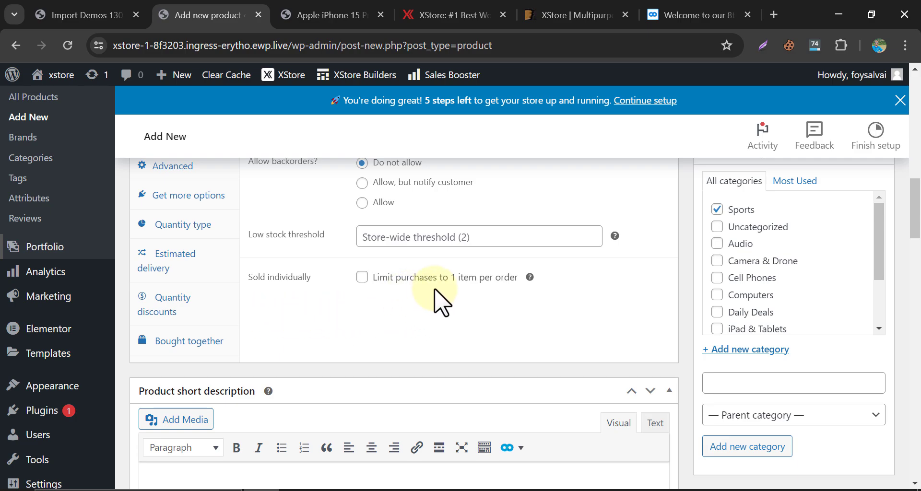
left_click(362, 276)
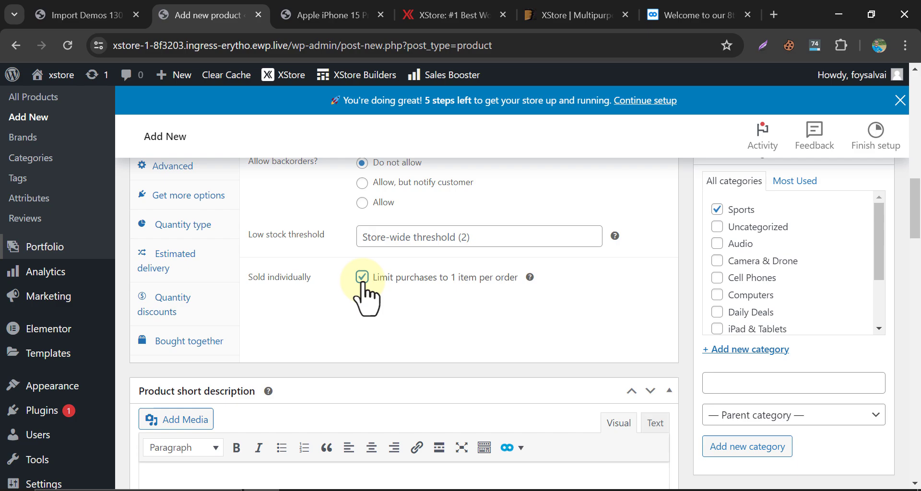
left_click(362, 278)
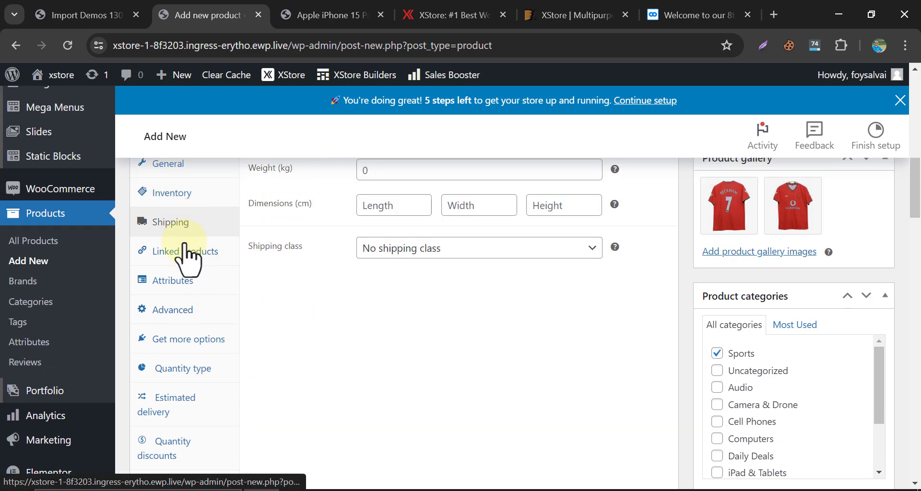
left_click(185, 251)
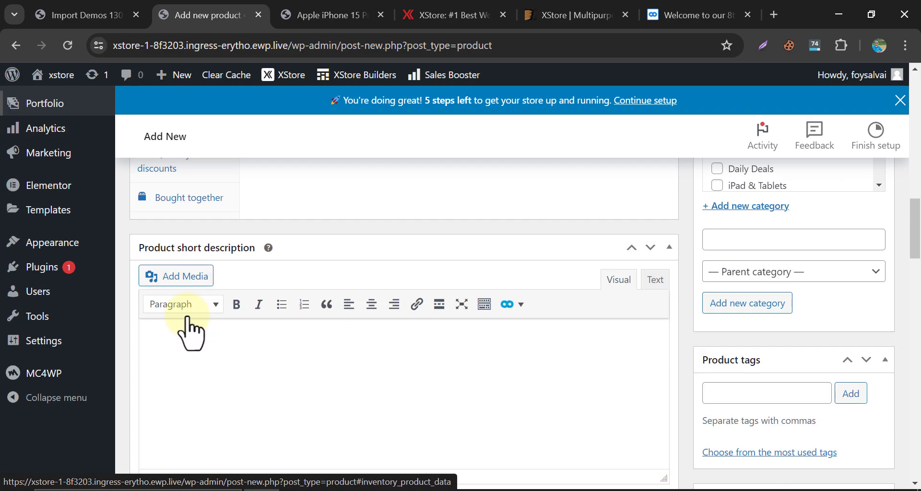
Write a short description about getting a Manchester United jersey with David Beckham.
type("Get")
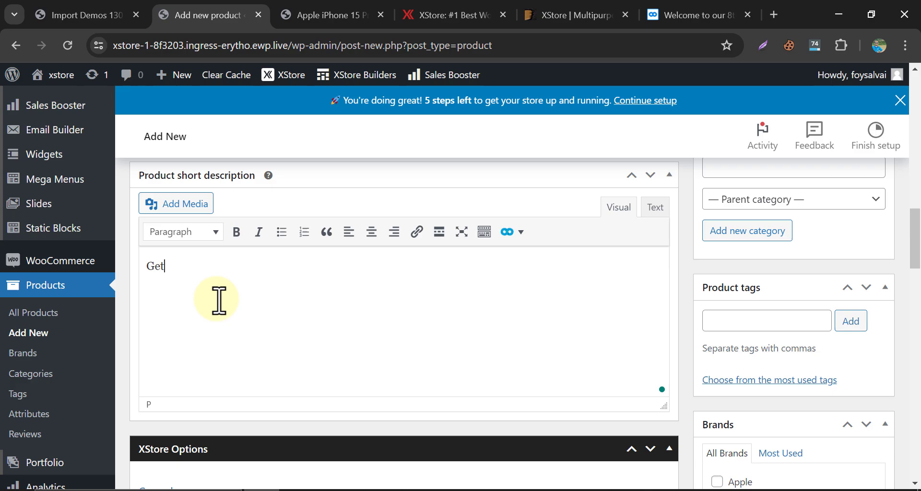
type("Manchester U")
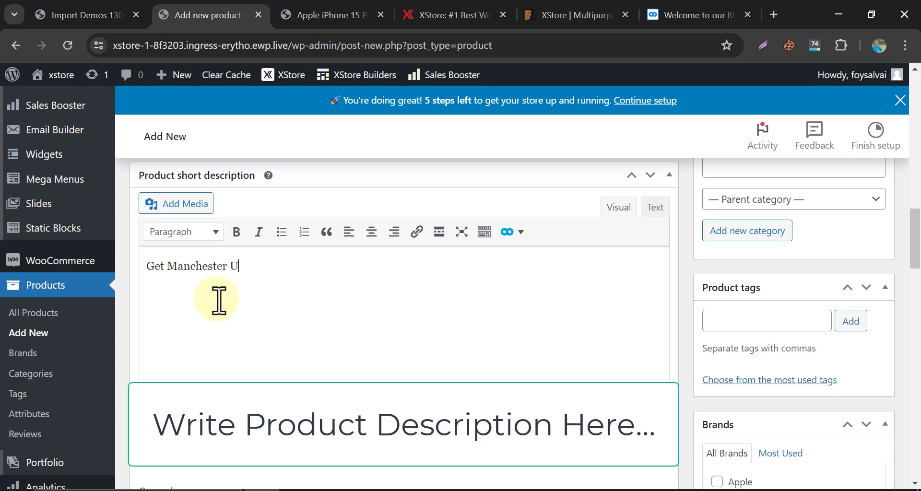
type("nited Jersey with")
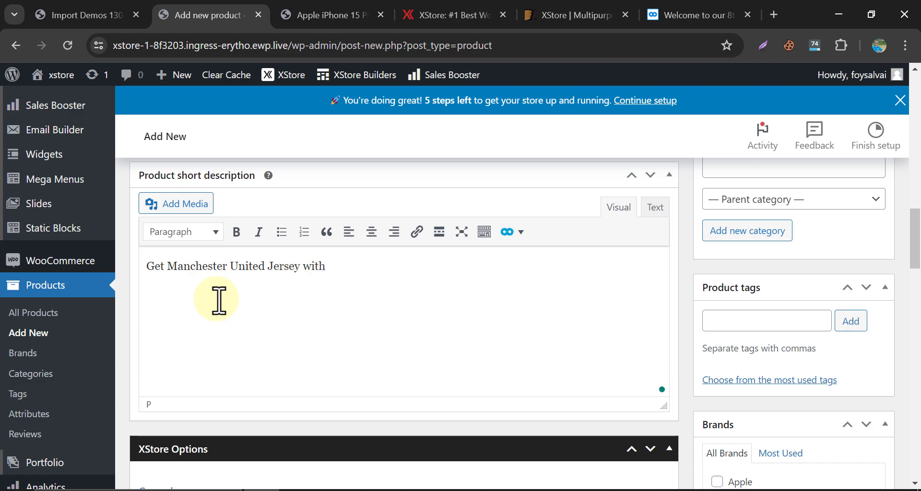
type("David Beckham")
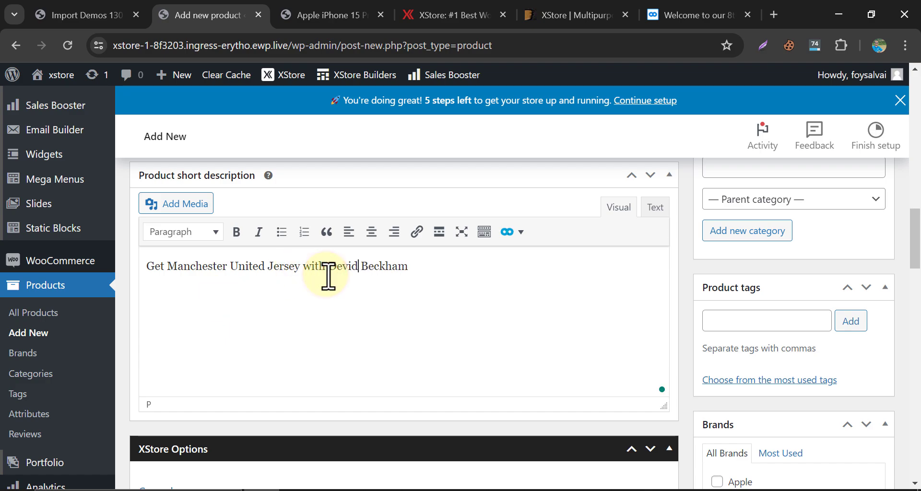
scroll("down", 3)
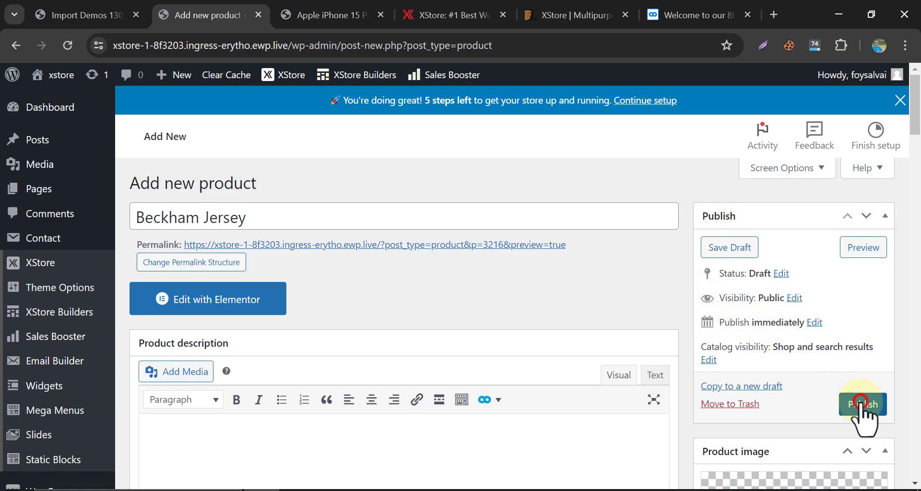
Publish the Beckham Jersey and view it on the storefront.
left_click(863, 404)
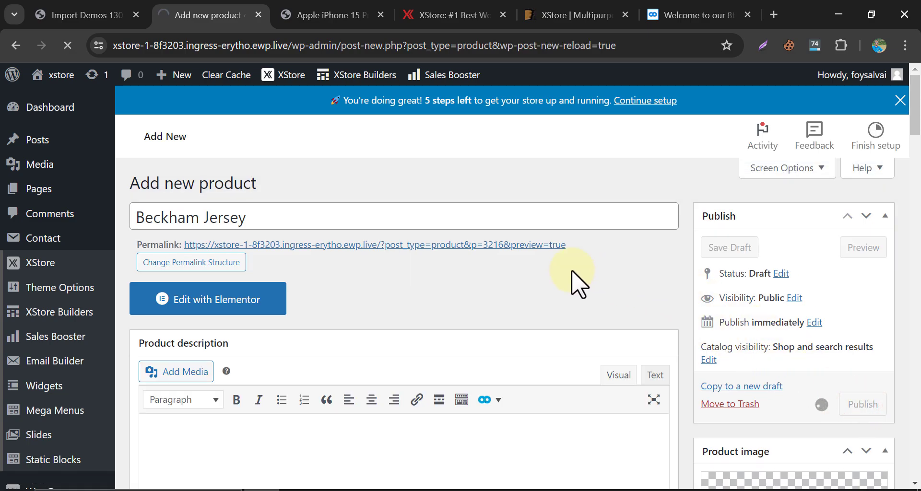
left_click(863, 404)
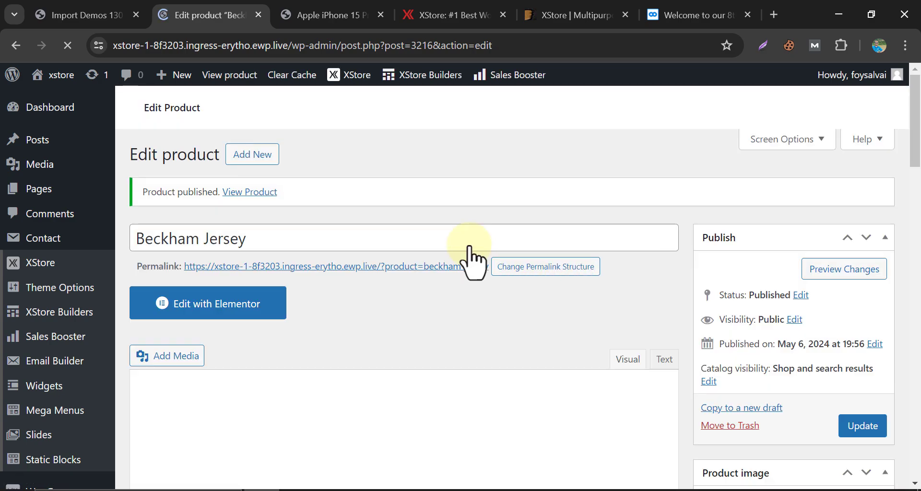
mouse_move(230, 75)
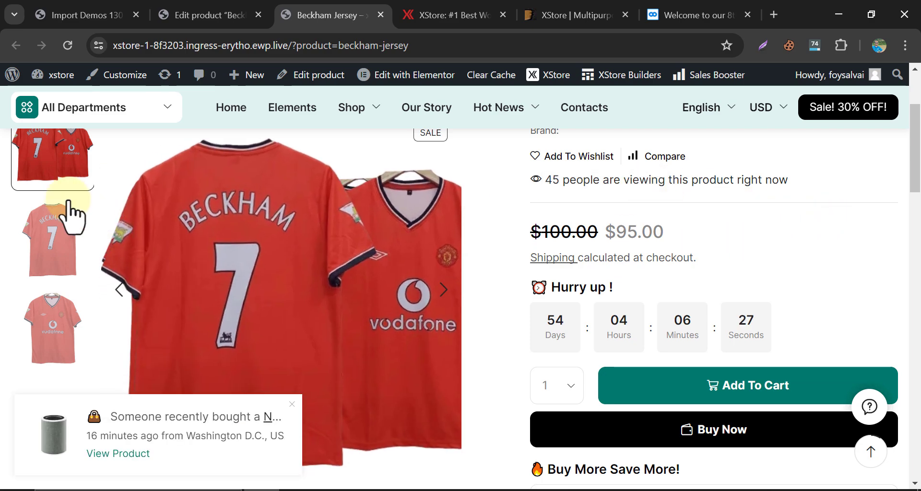
left_click(52, 328)
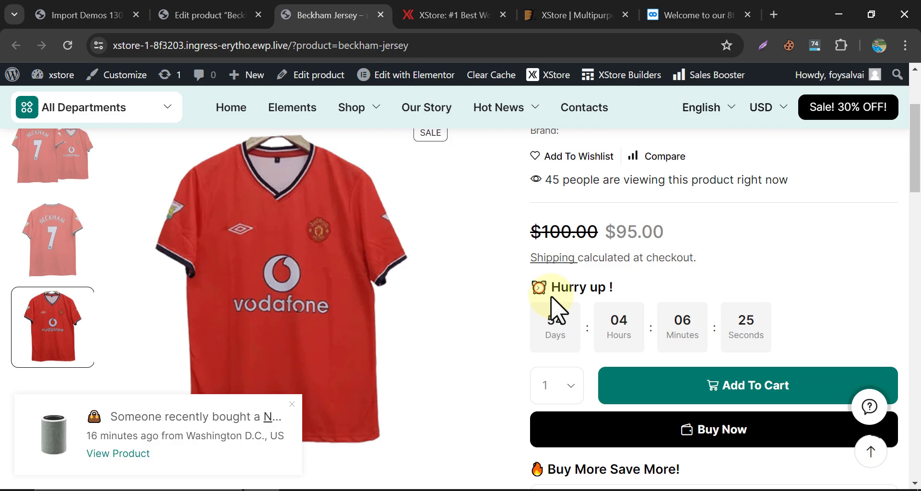
scroll("down", 3)
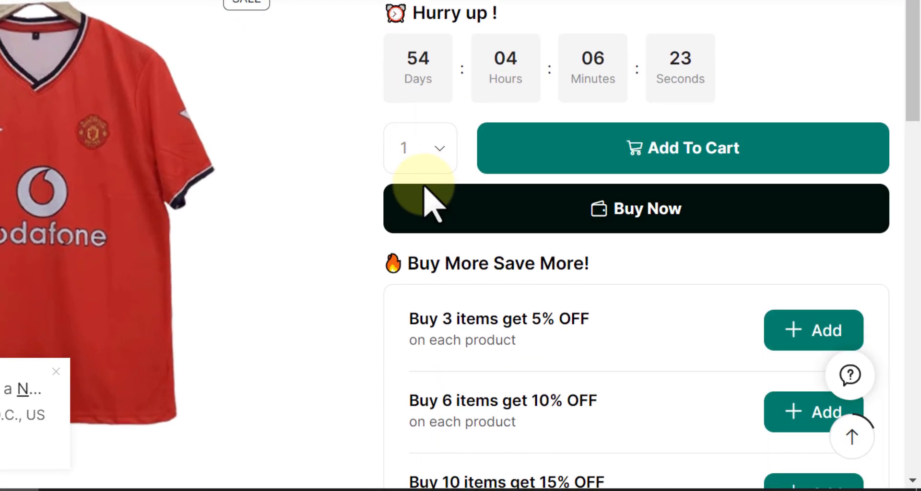
mouse_move(367, 203)
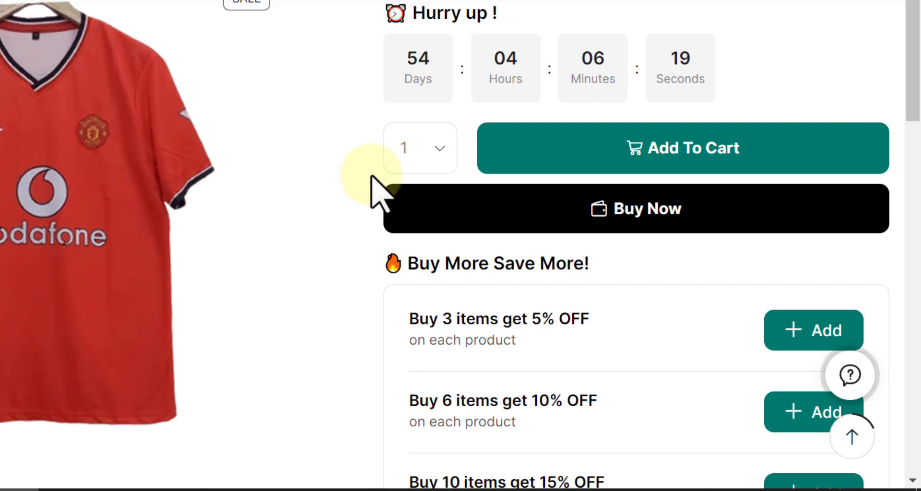
scroll("down", 3)
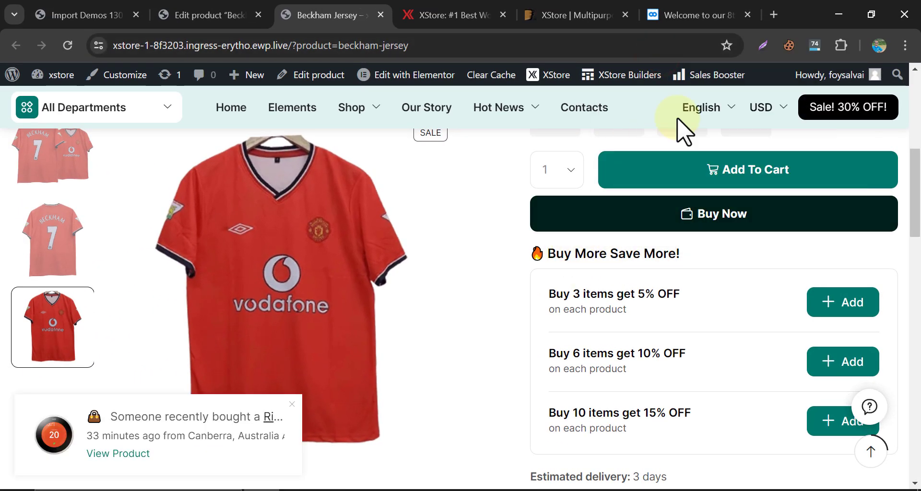
Search Google for 'how to edit buy more save more in xstore' and open the 8theme topic.
left_click(773, 15)
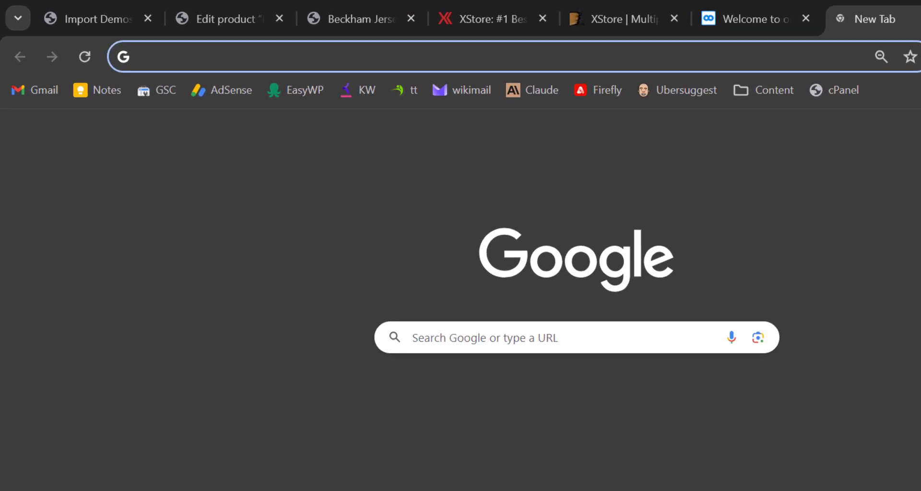
type("how to edit buy more save more in xstore")
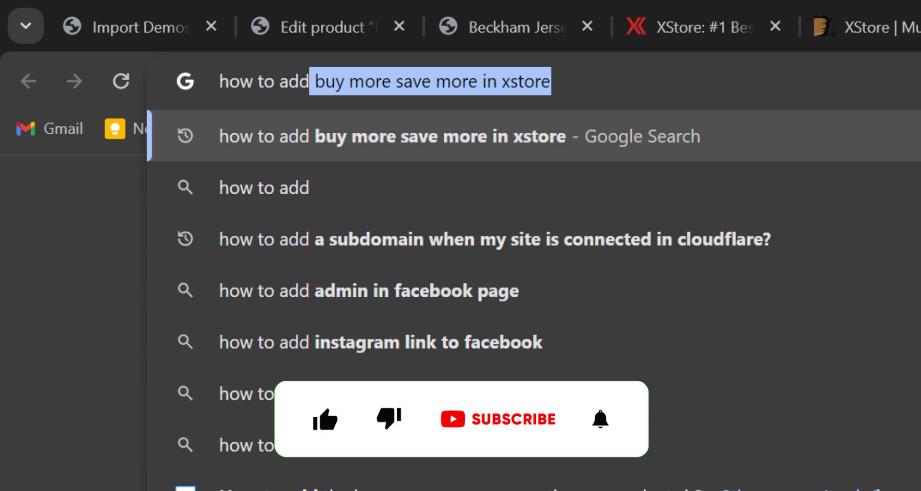
left_click(325, 420)
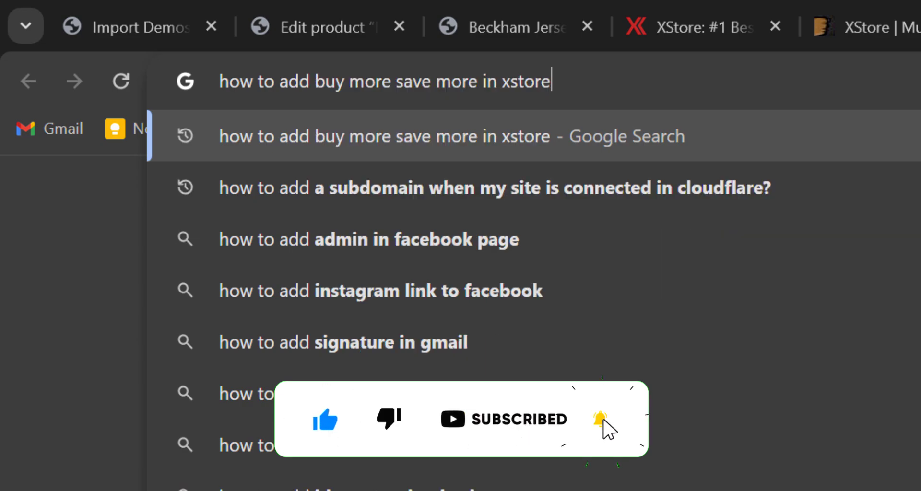
key("Backspace")
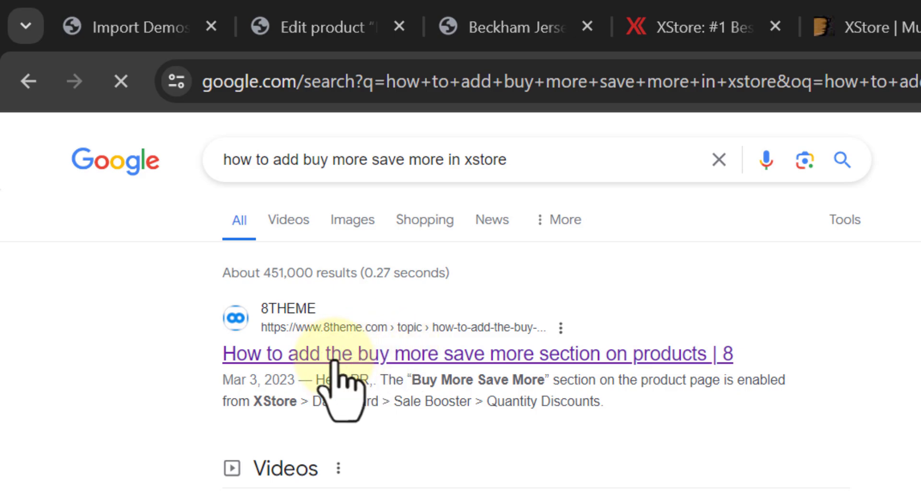
left_click(480, 353)
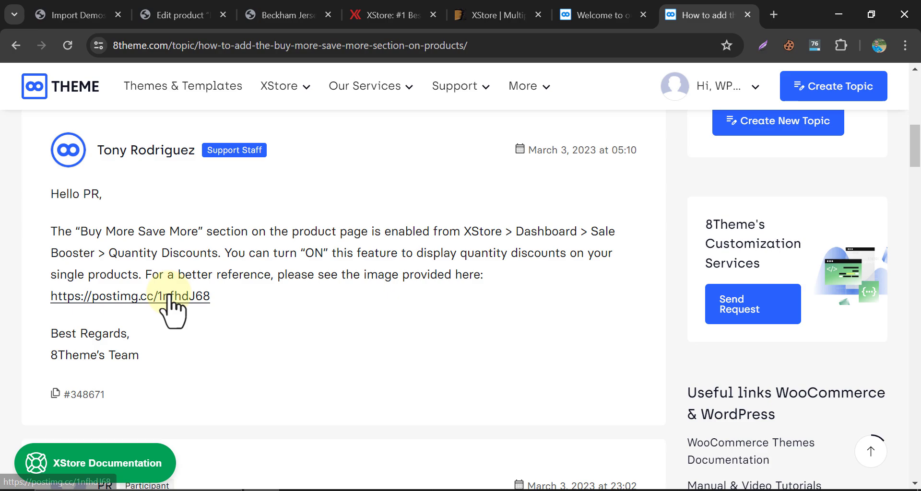
View the postimg.cc screenshot of the Quantity Discounts setting, then return to the Beckham Jersey tab.
left_click(130, 296)
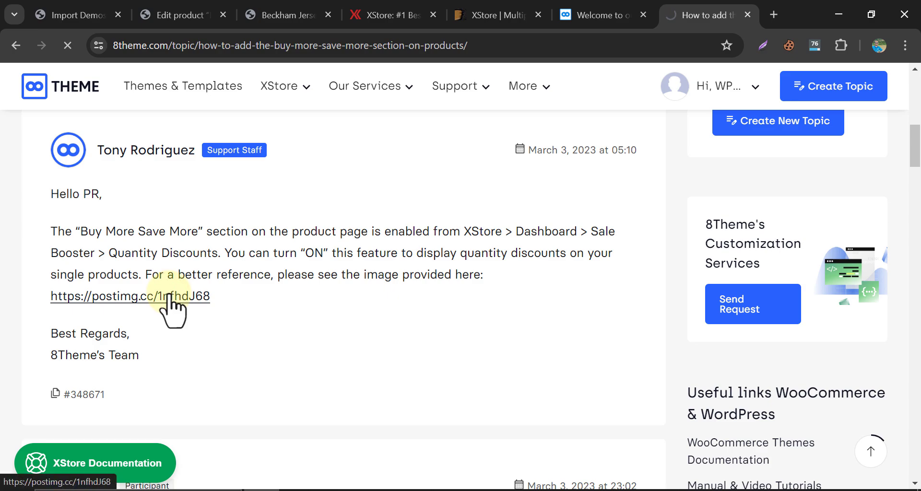
left_click(129, 296)
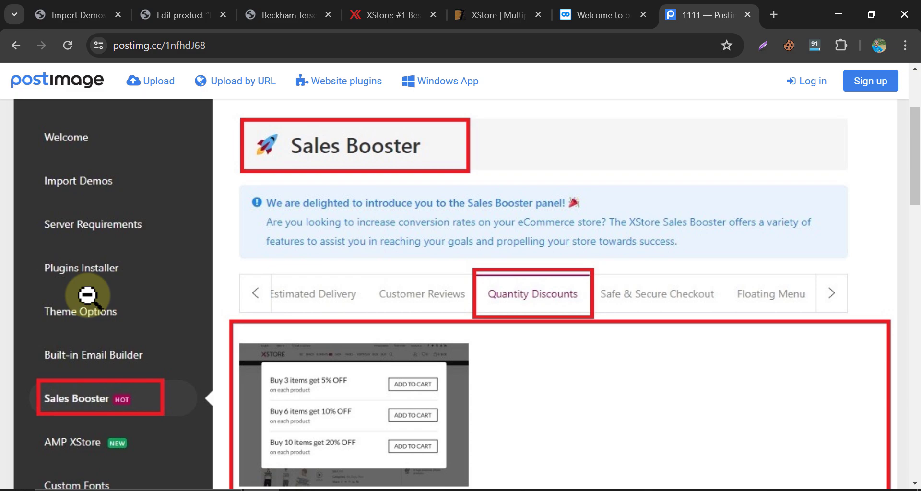
scroll("down", 3)
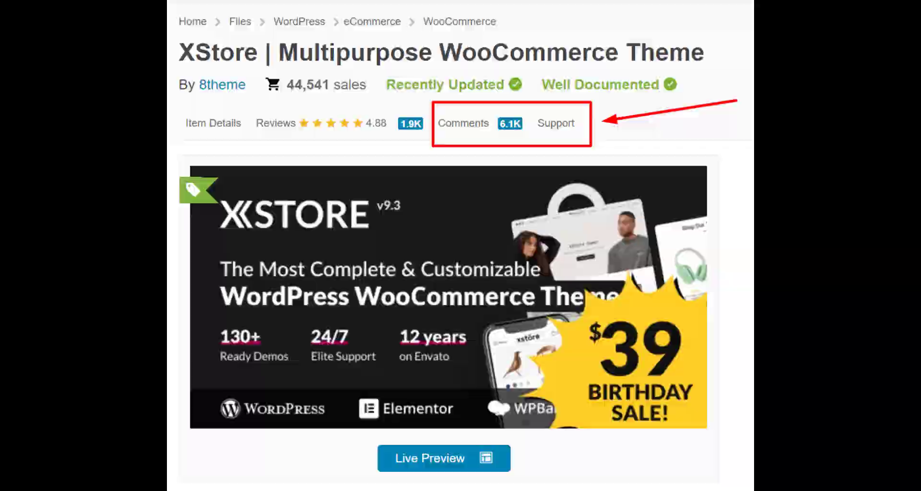
left_click(170, 15)
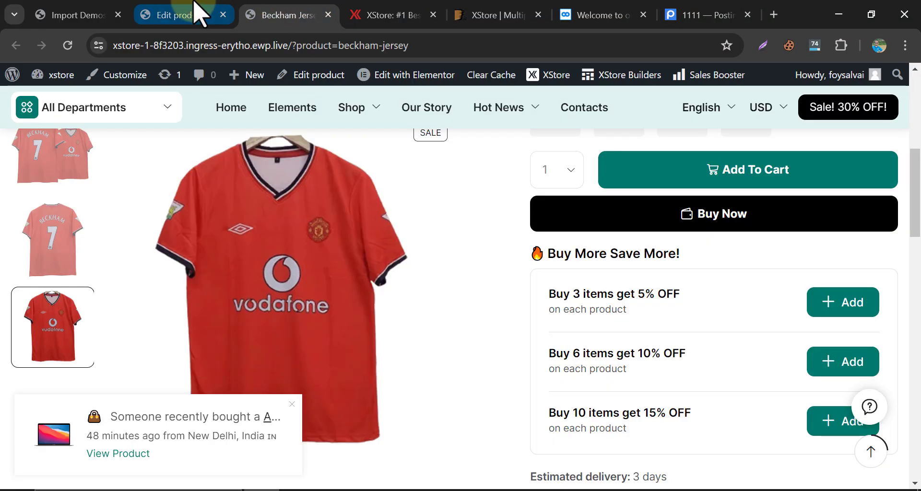
Open the XStore Sales Booster panel from the product editor and scroll through its feature cards.
left_click(168, 15)
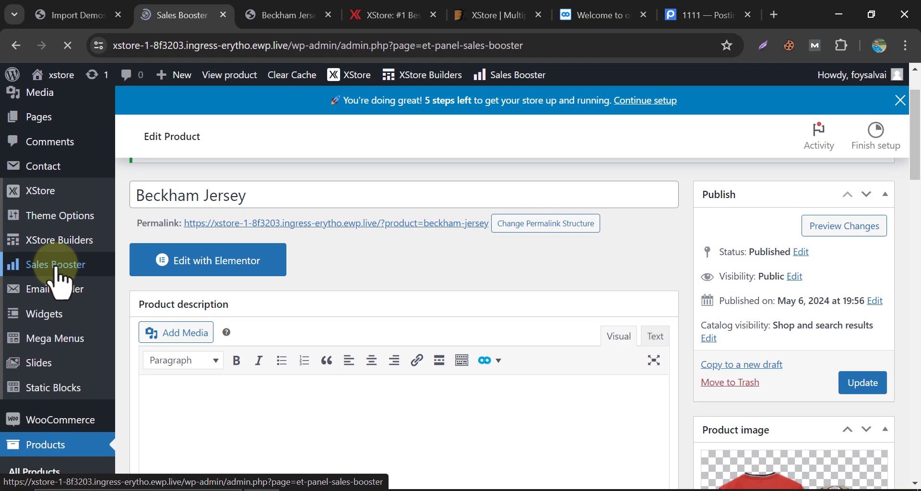
left_click(56, 264)
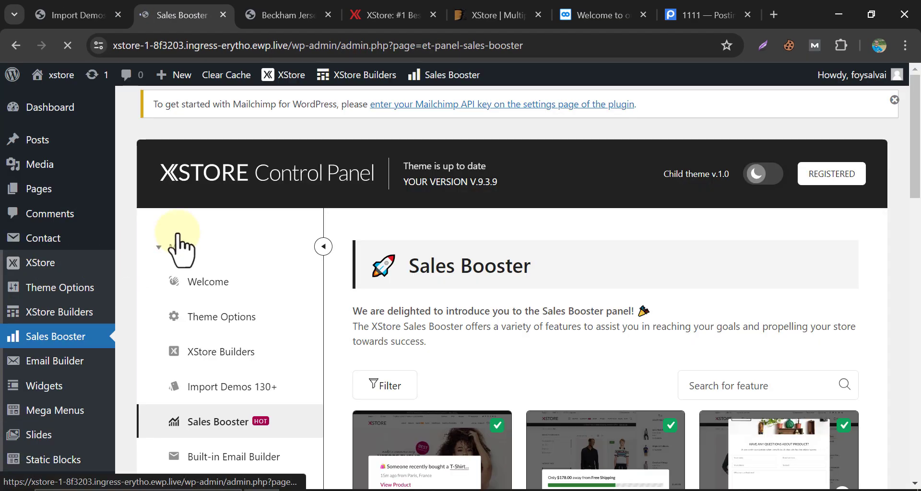
scroll("down", 3)
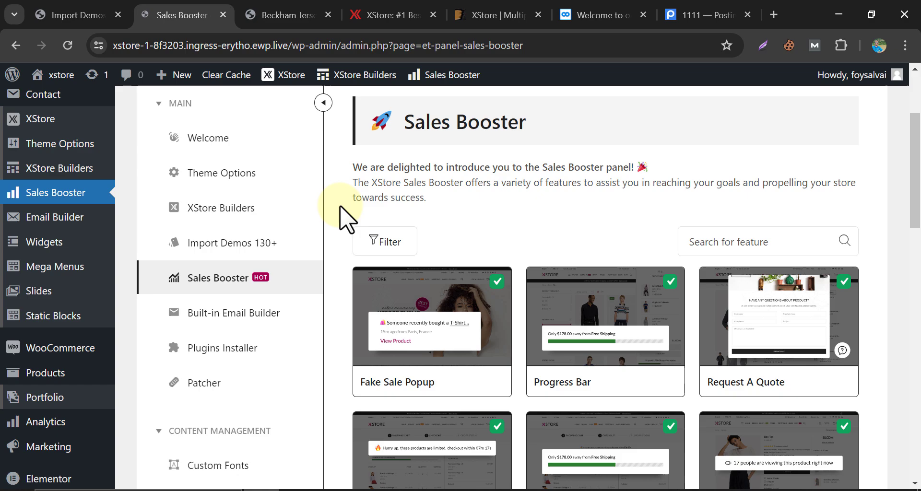
scroll("down", 3)
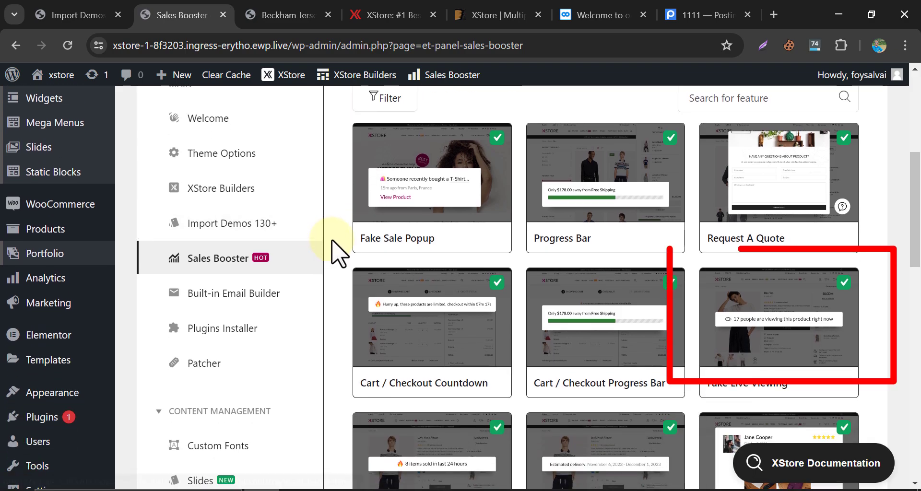
Compare the jersey page's live-viewer count, then browse Fake Live Viewing and Quantity Discounts cards.
left_click(285, 15)
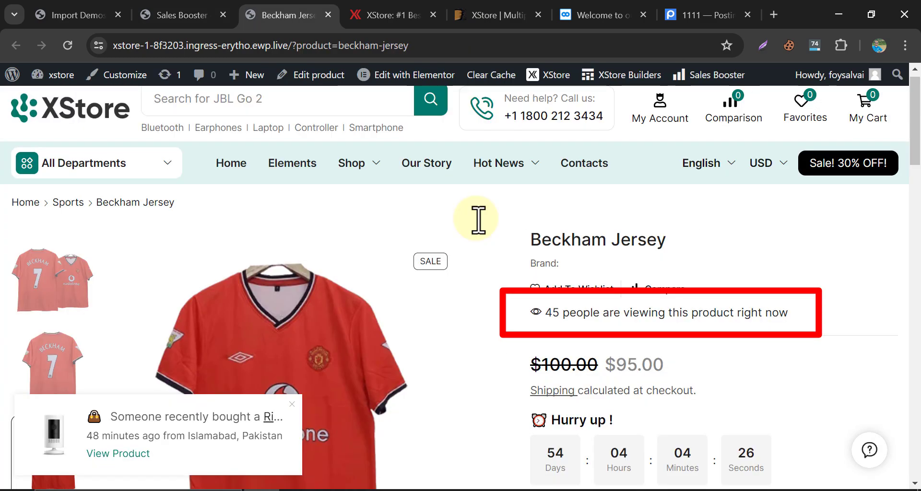
left_click(182, 14)
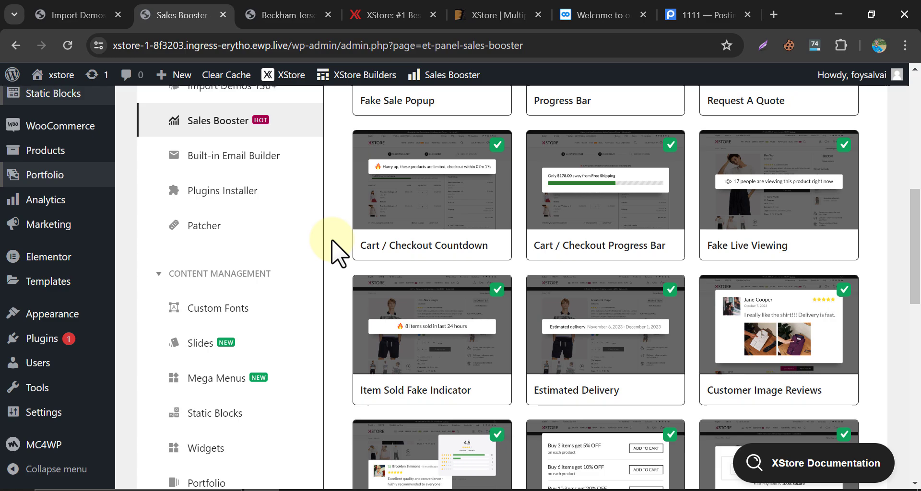
scroll("down", 3)
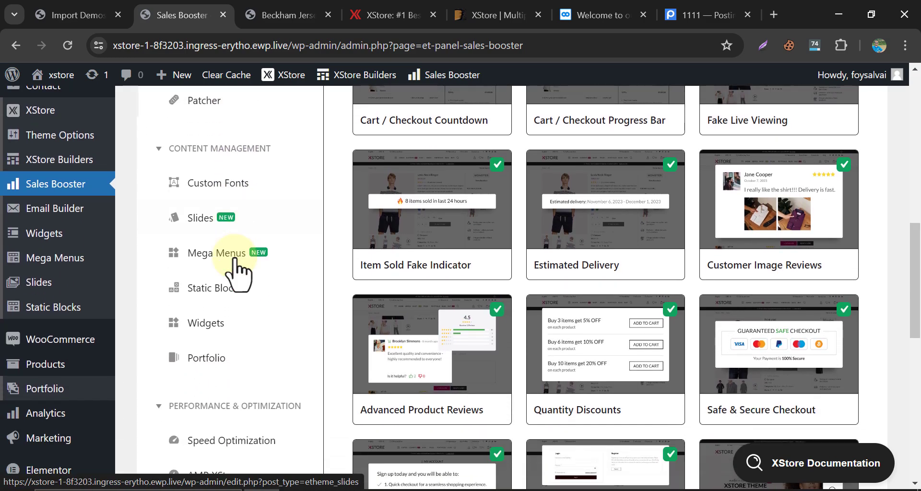
scroll("down", 3)
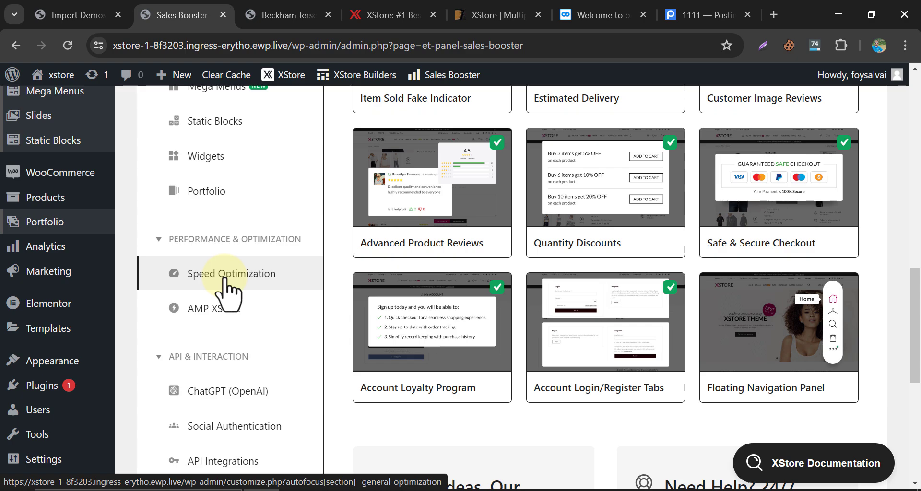
left_click(231, 274)
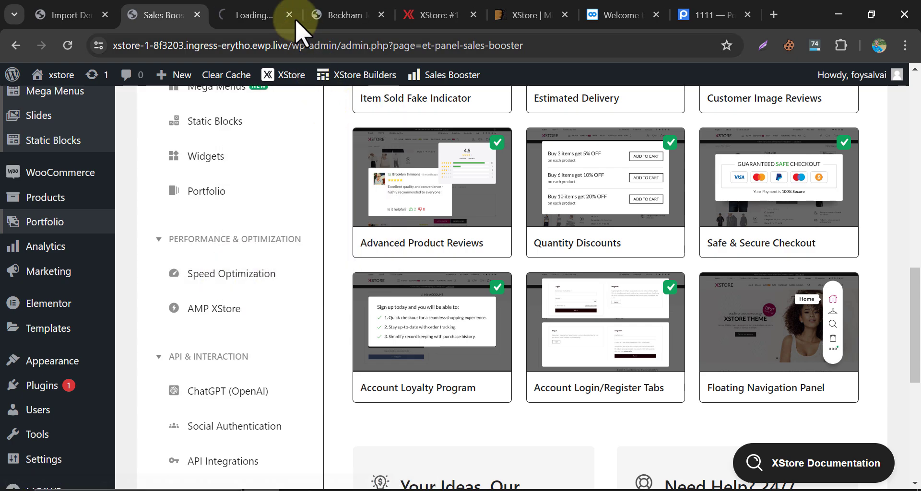
left_click(231, 273)
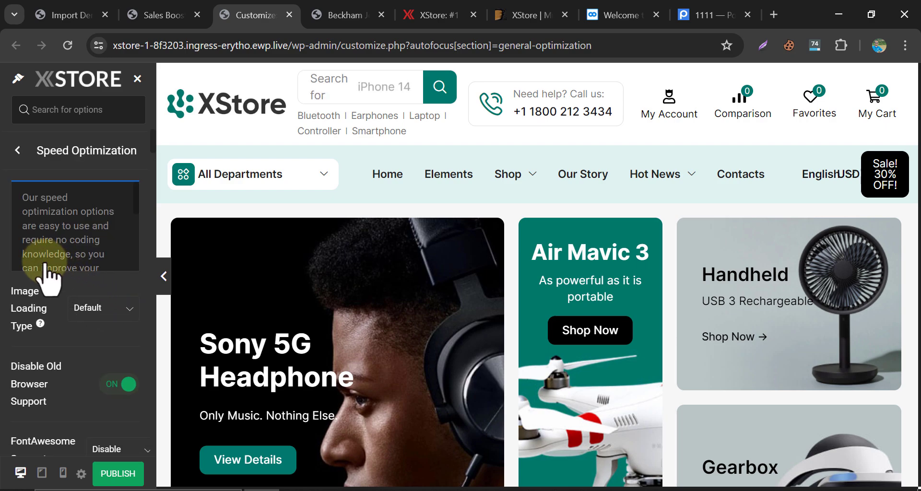
scroll("down", 3)
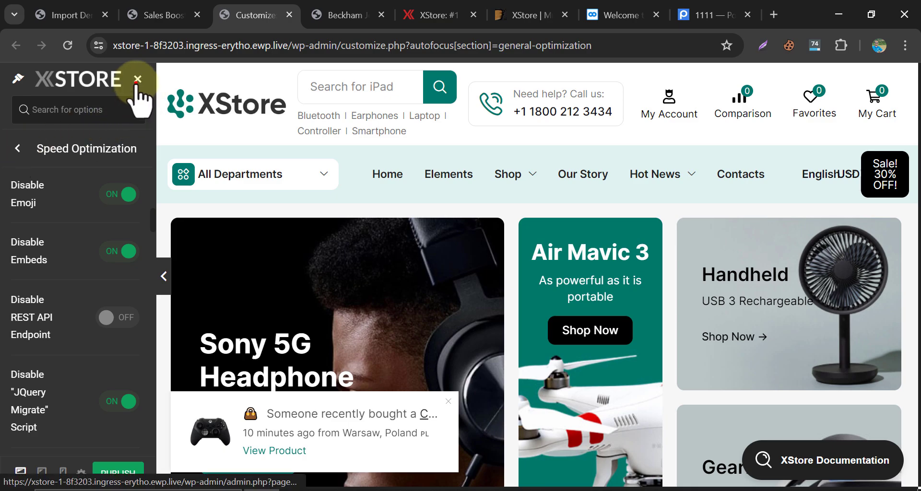
left_click(137, 78)
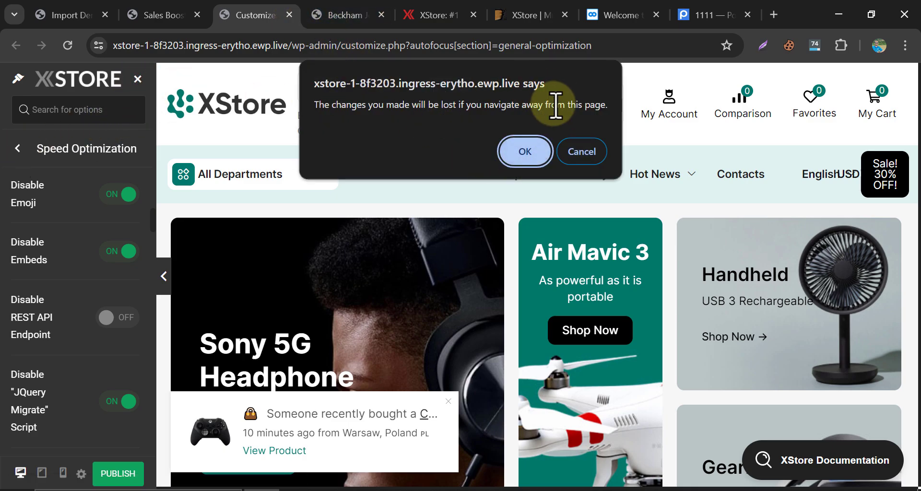
left_click(524, 151)
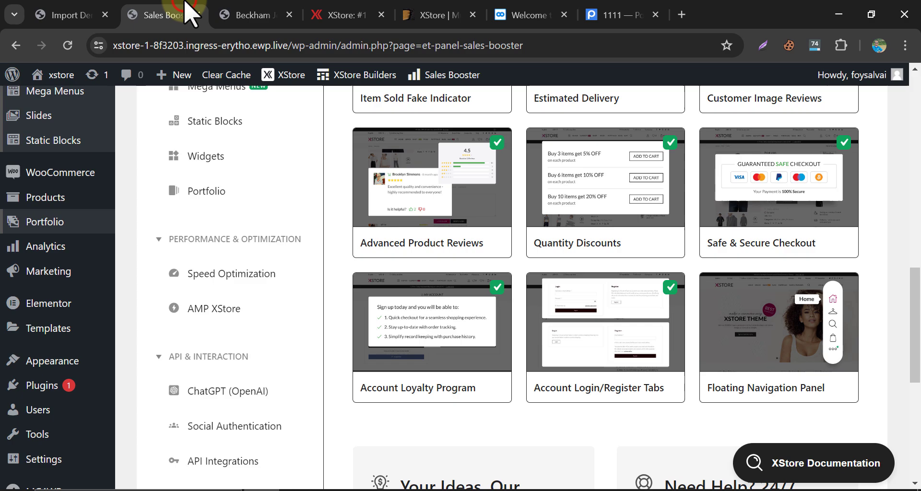
Open ChatGPT (OpenAI) under API & Interaction and scroll to the empty OpenAI API key field.
scroll("down", 3)
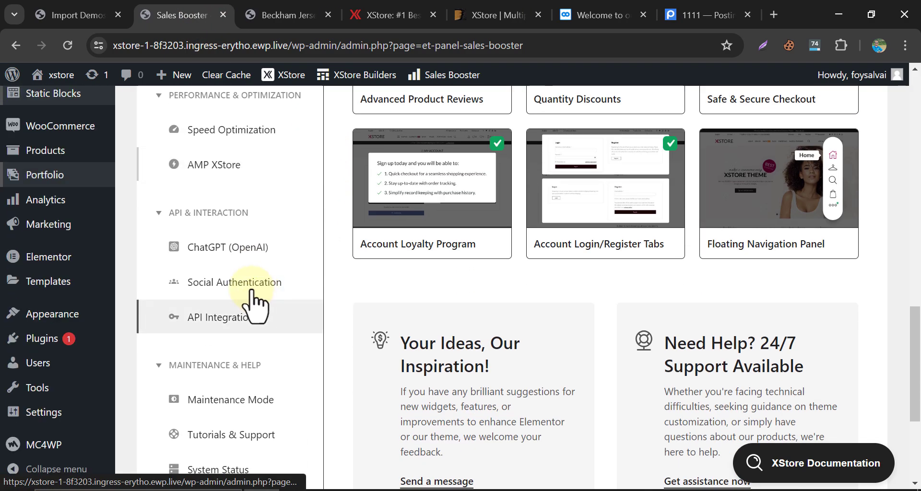
left_click(228, 247)
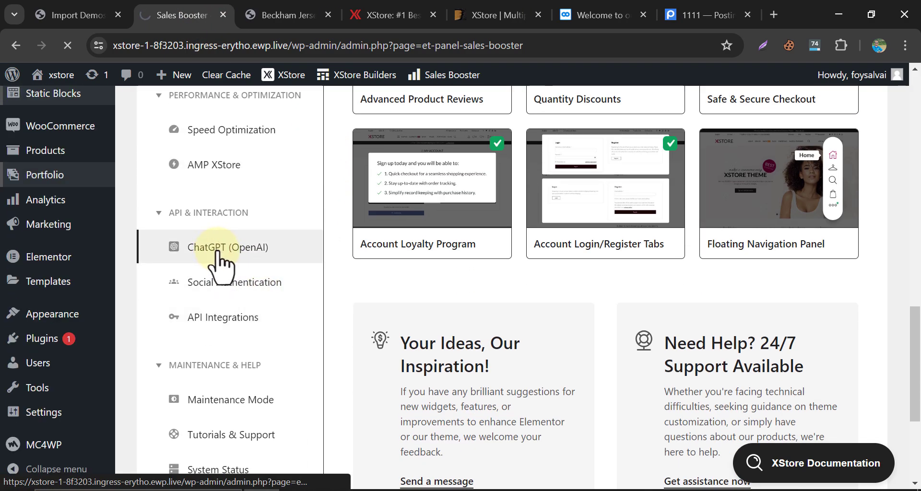
left_click(228, 247)
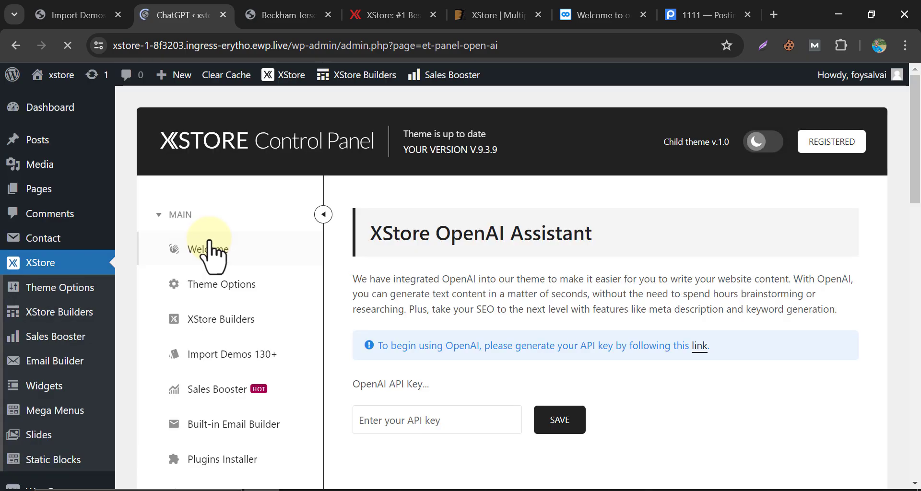
mouse_move(390, 247)
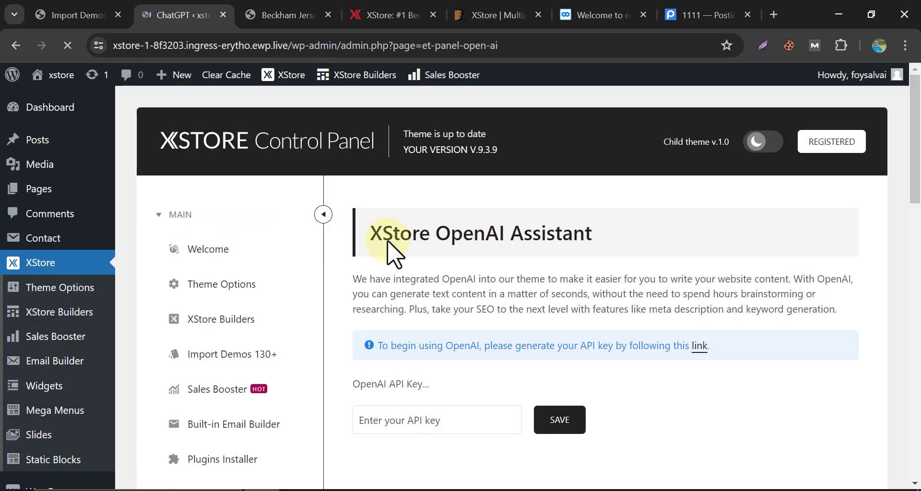
scroll("down", 3)
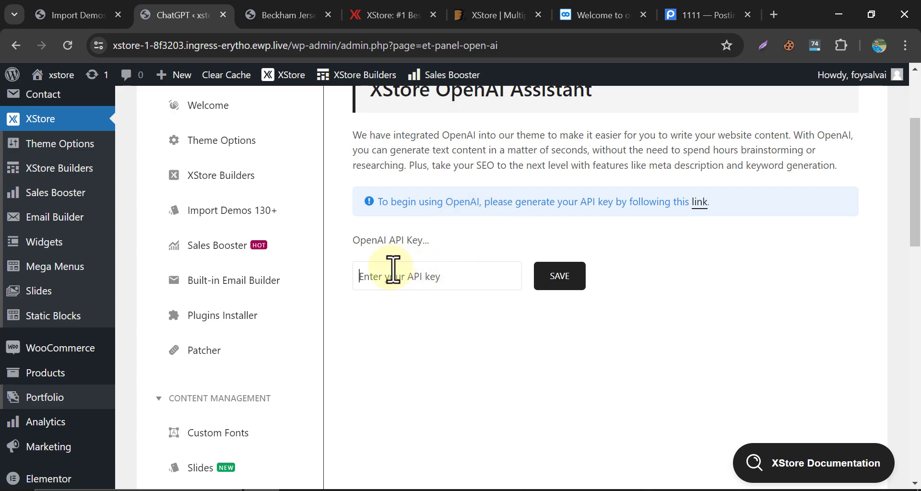
scroll("down", 3)
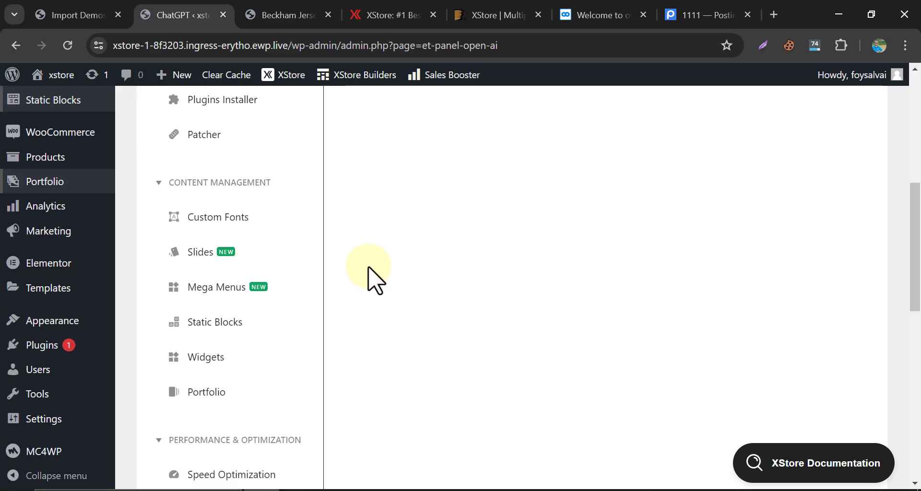
scroll("down", 3)
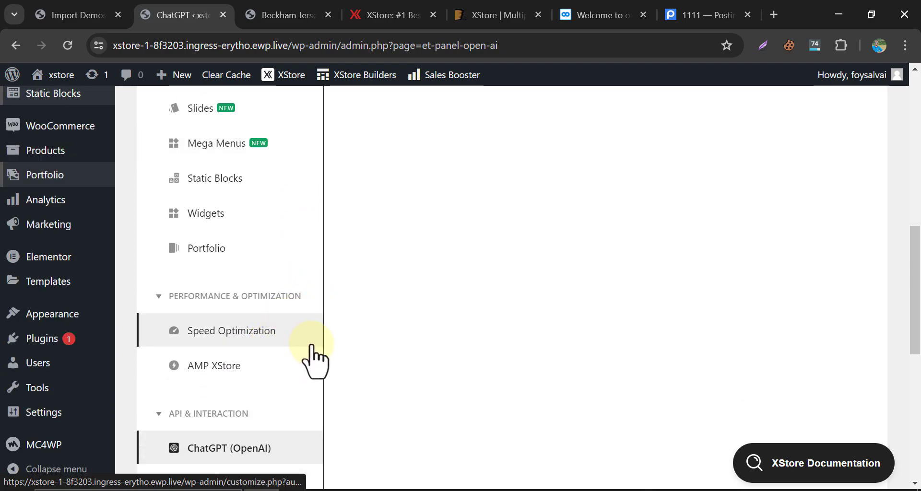
scroll("down", 3)
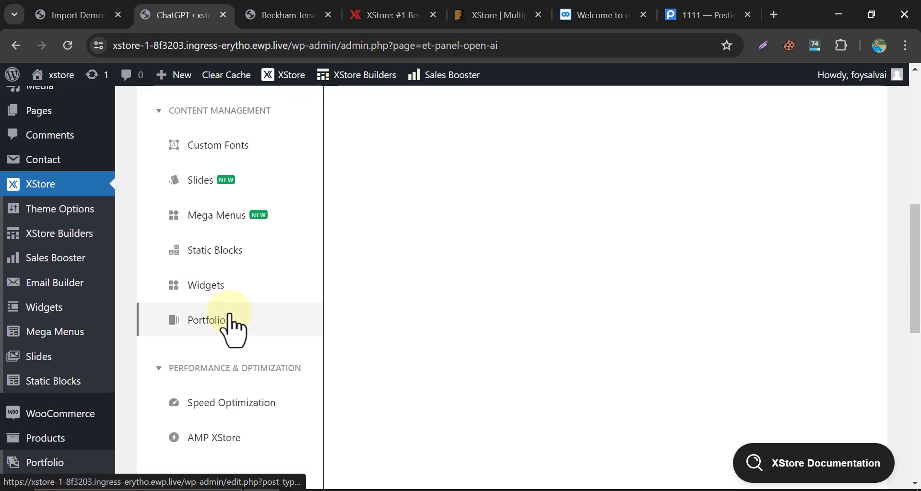
mouse_move(55, 331)
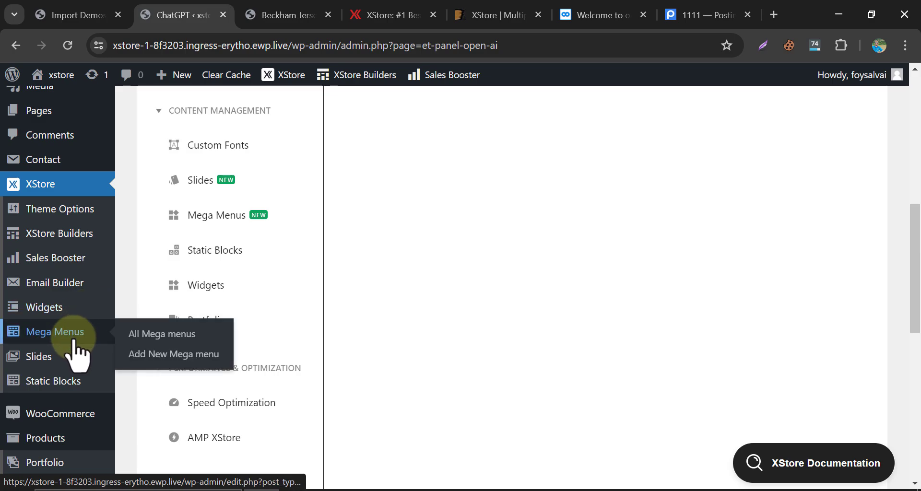